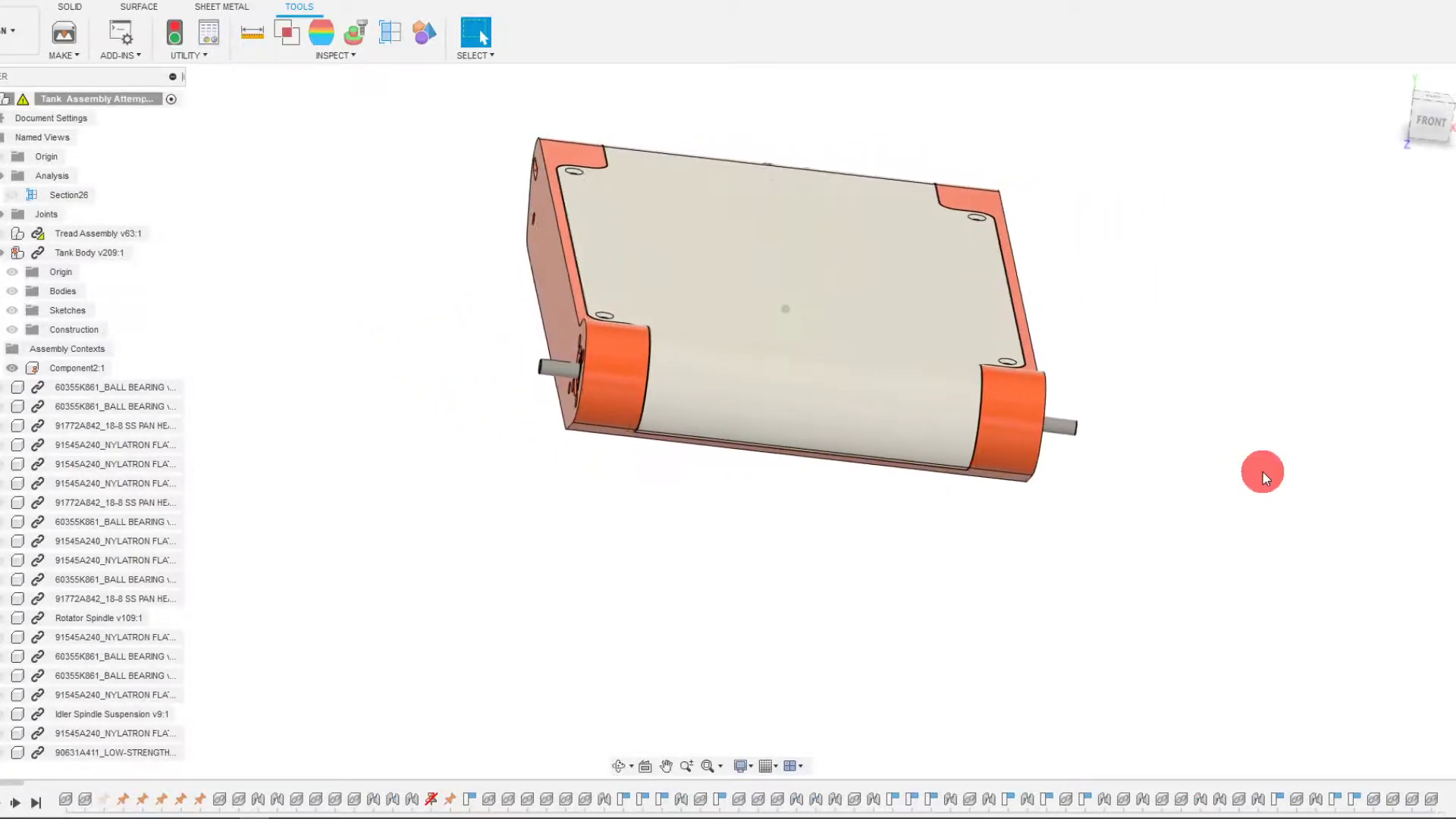
- Orbit the tank assembly, then zoom in on the gearmotor at the body's end
left_click_drag(1263, 476, 905, 474)
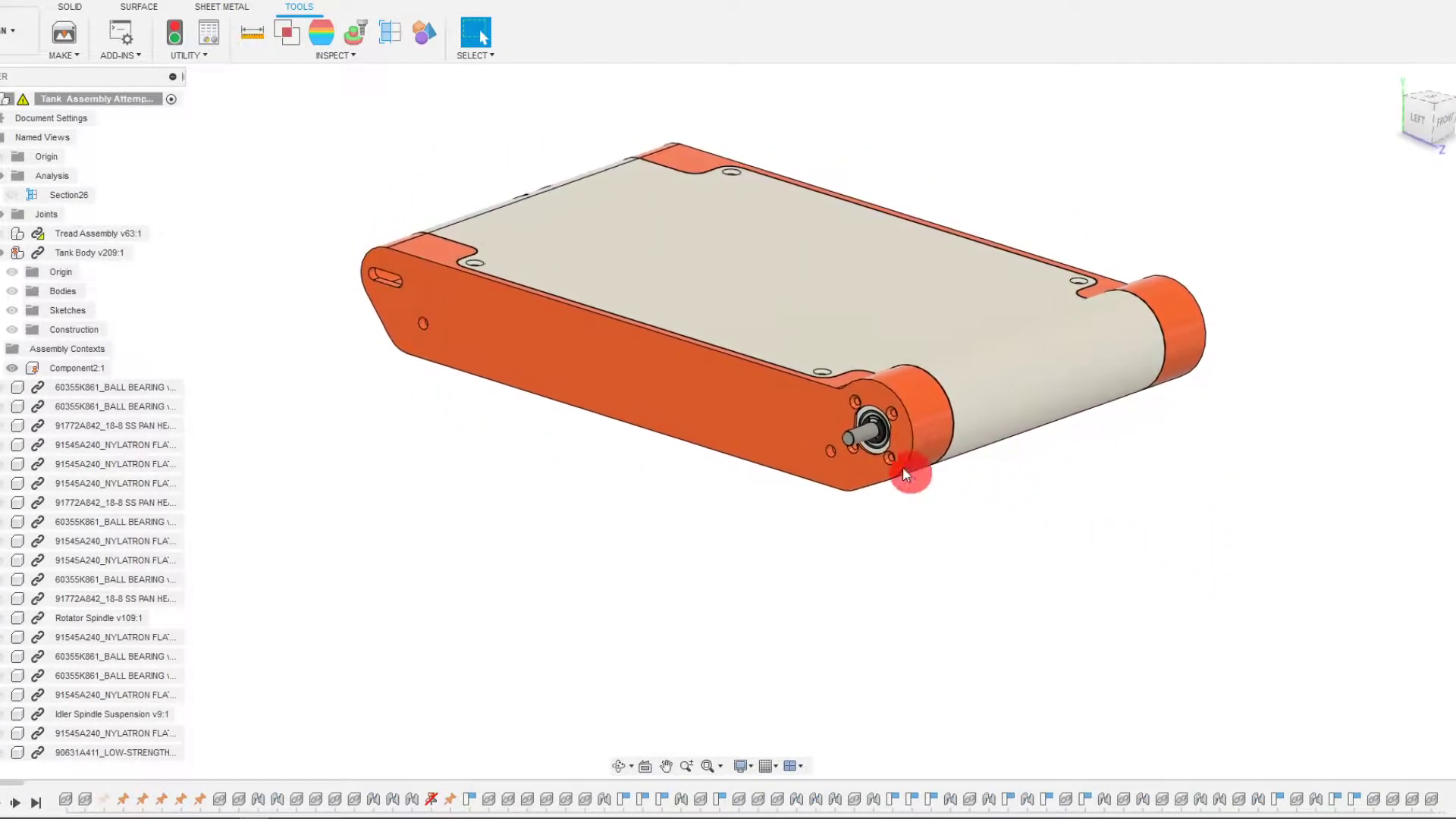
left_click_drag(910, 473, 864, 622)
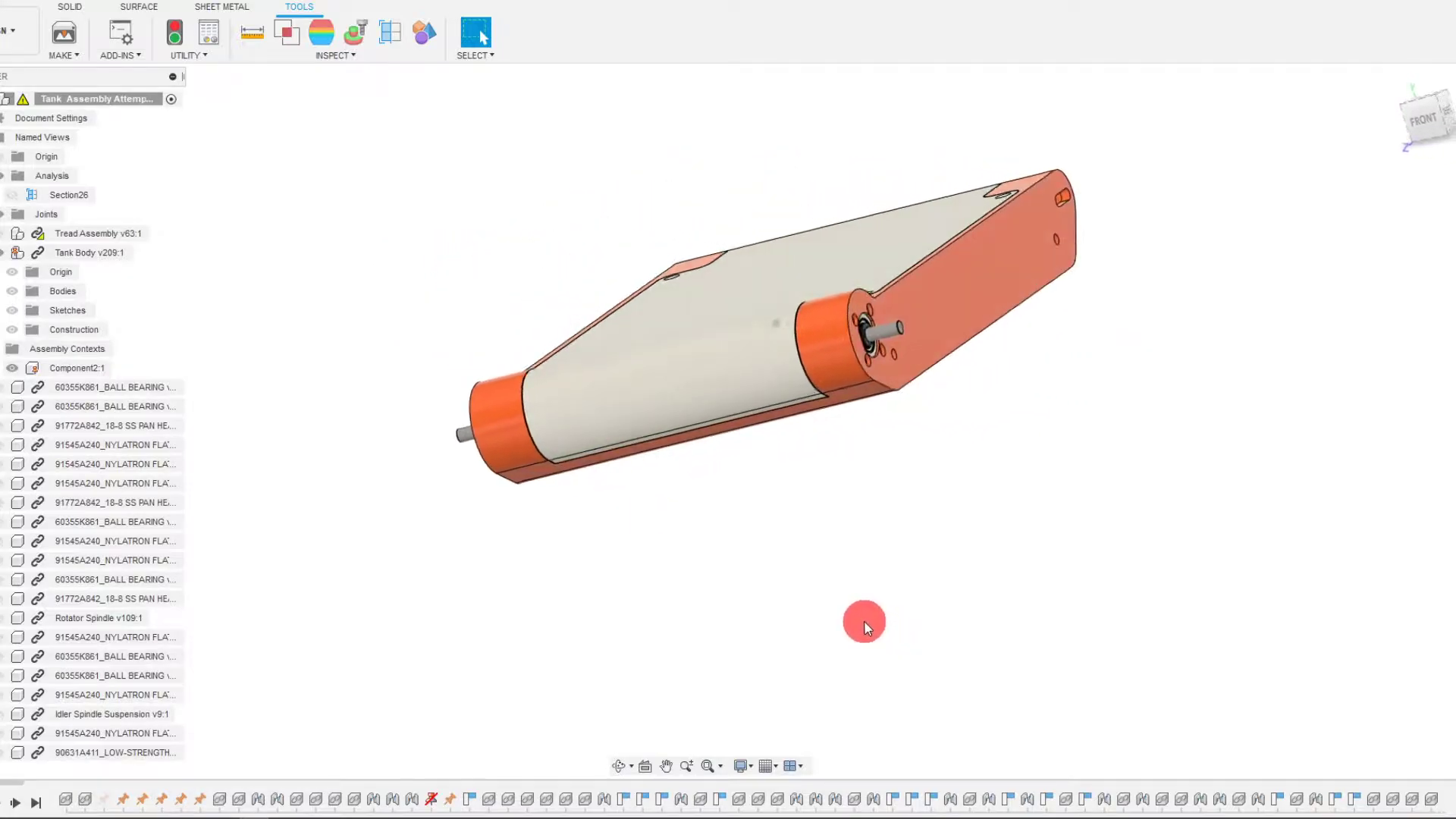
left_click_drag(863, 622, 856, 615)
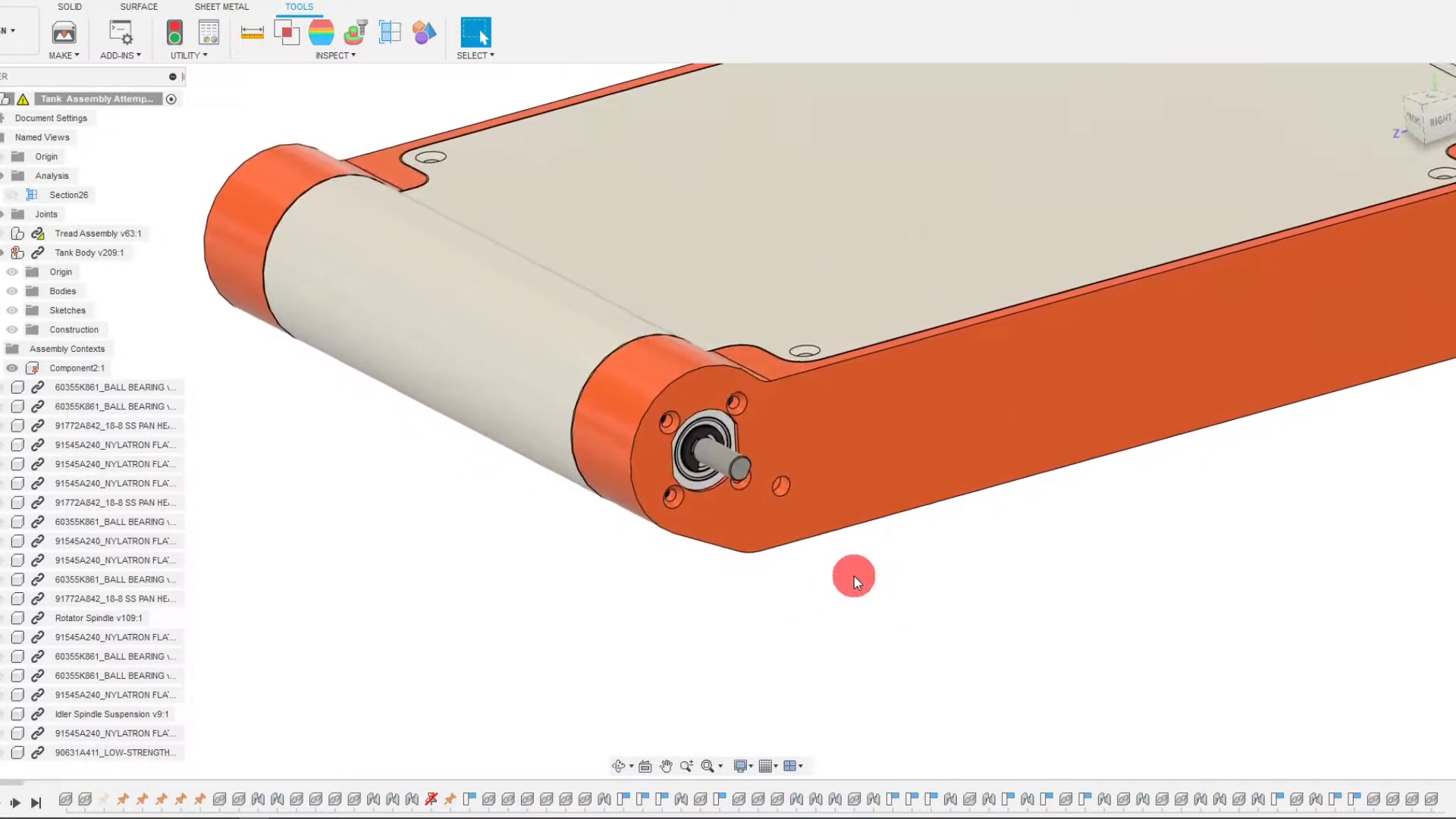
left_click_drag(854, 575, 812, 590)
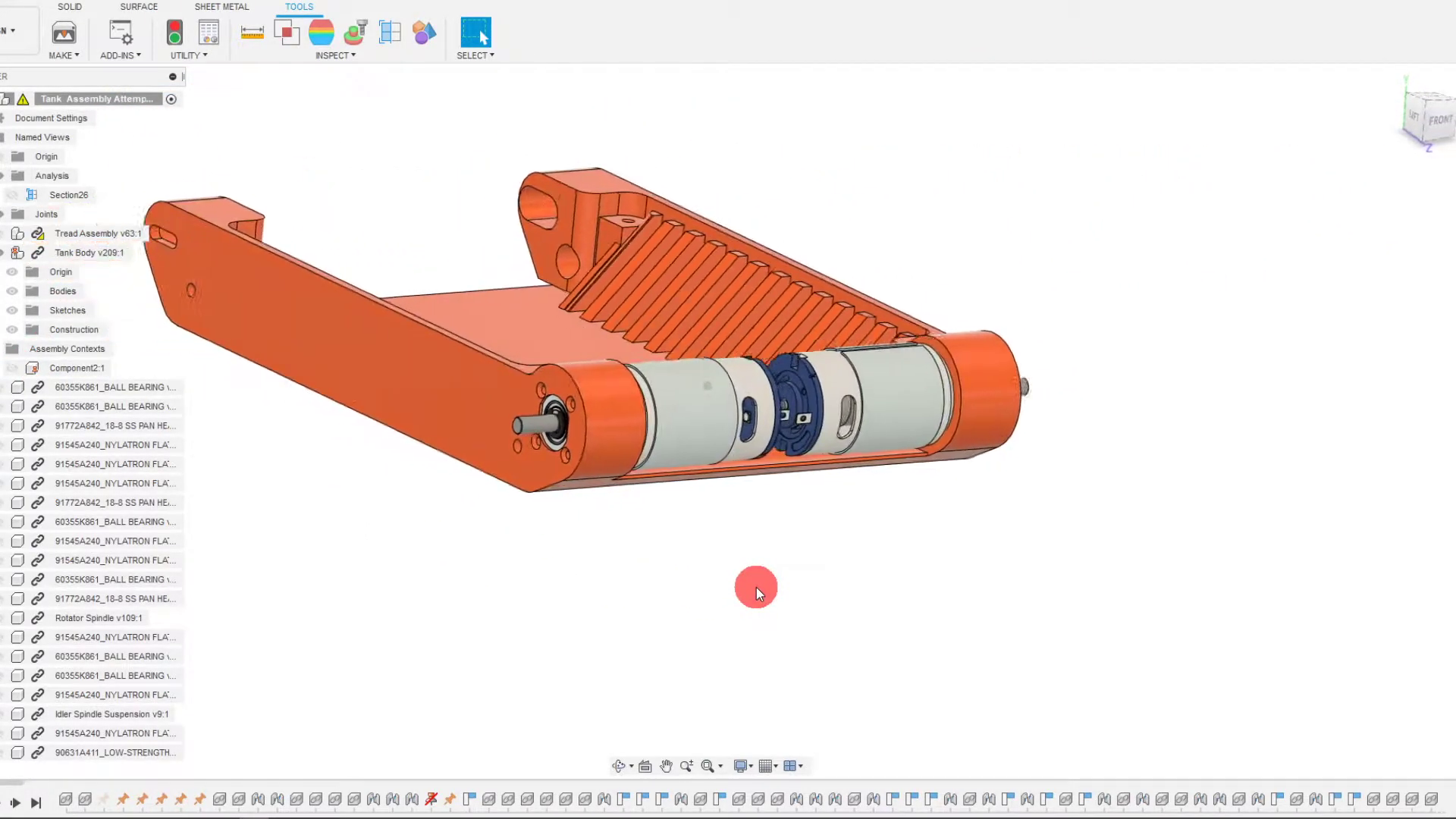
left_click_drag(757, 592, 760, 587)
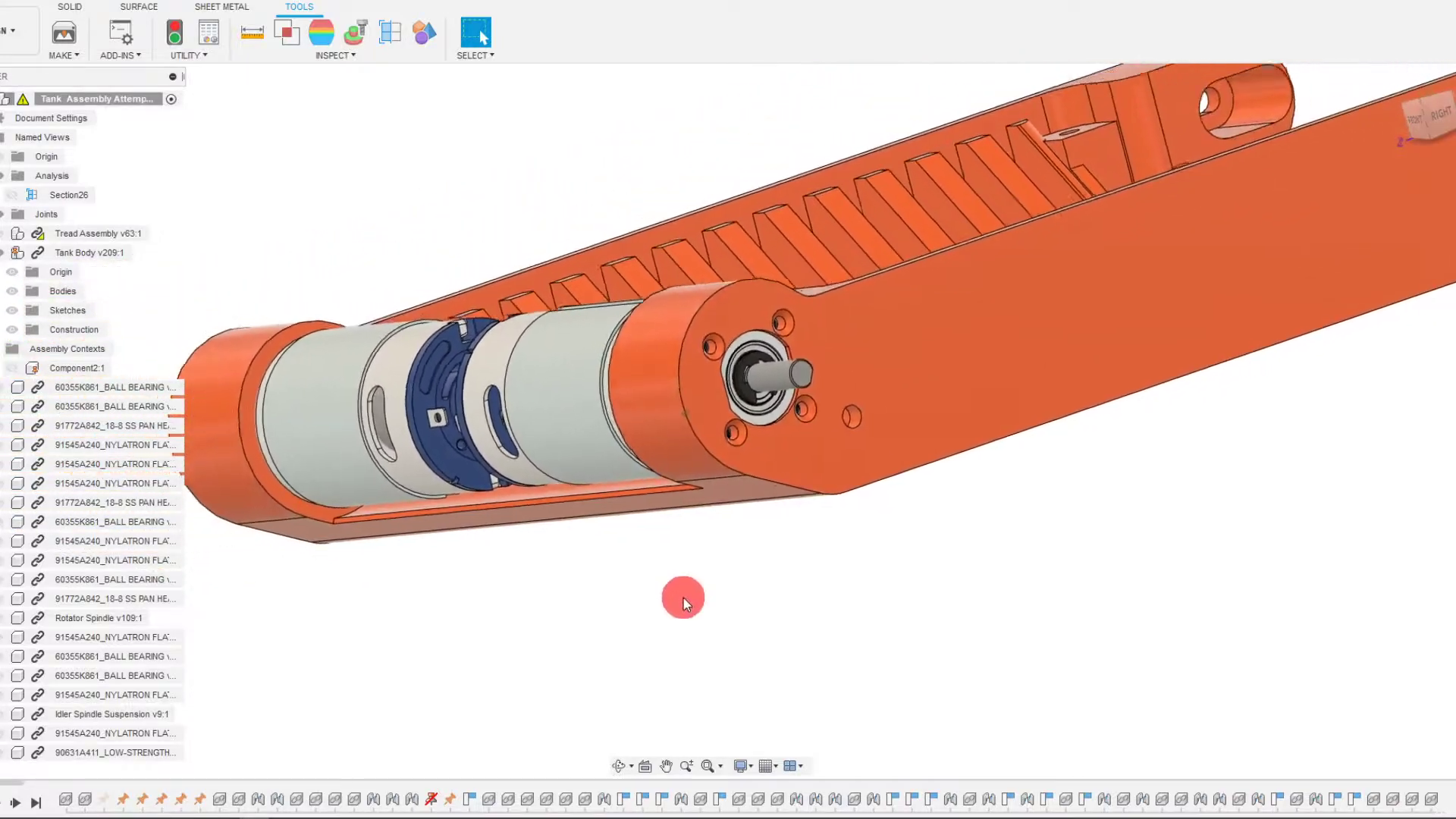
left_click_drag(683, 597, 755, 127)
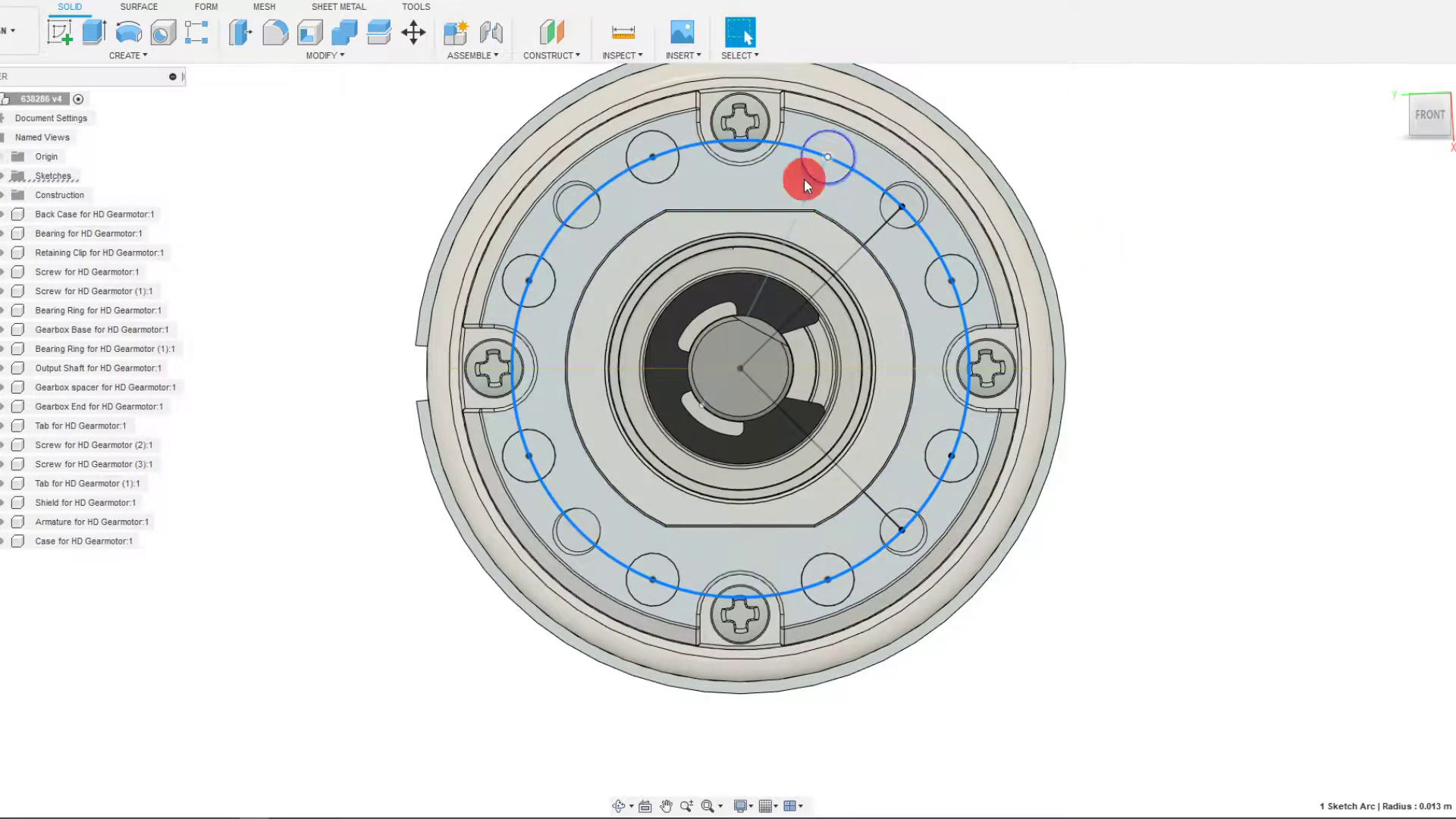
- Snap the gearmotor to its front view and orbit around the shaft and construction plane
left_click_drag(807, 186, 743, 343)
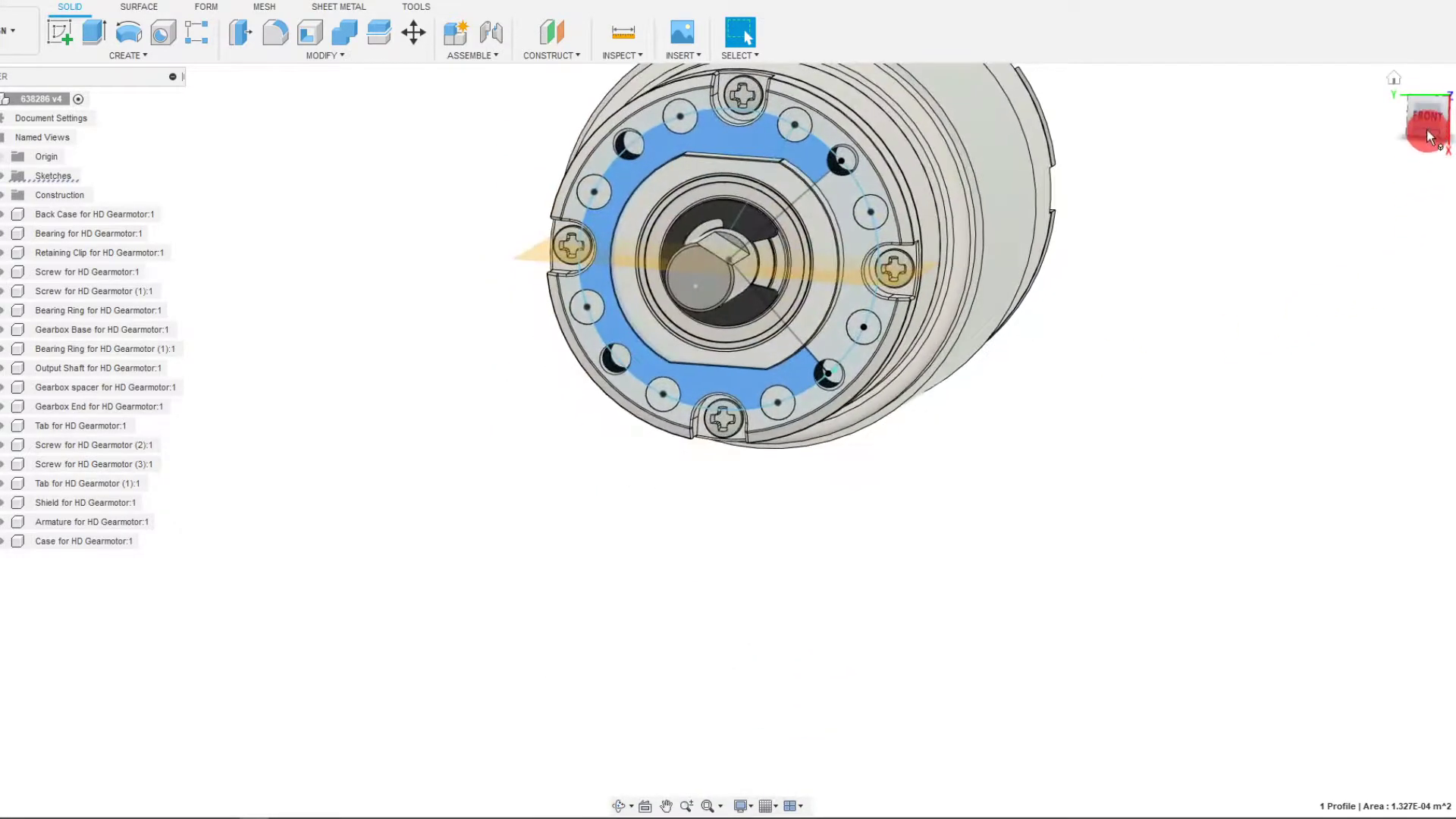
left_click(1424, 118)
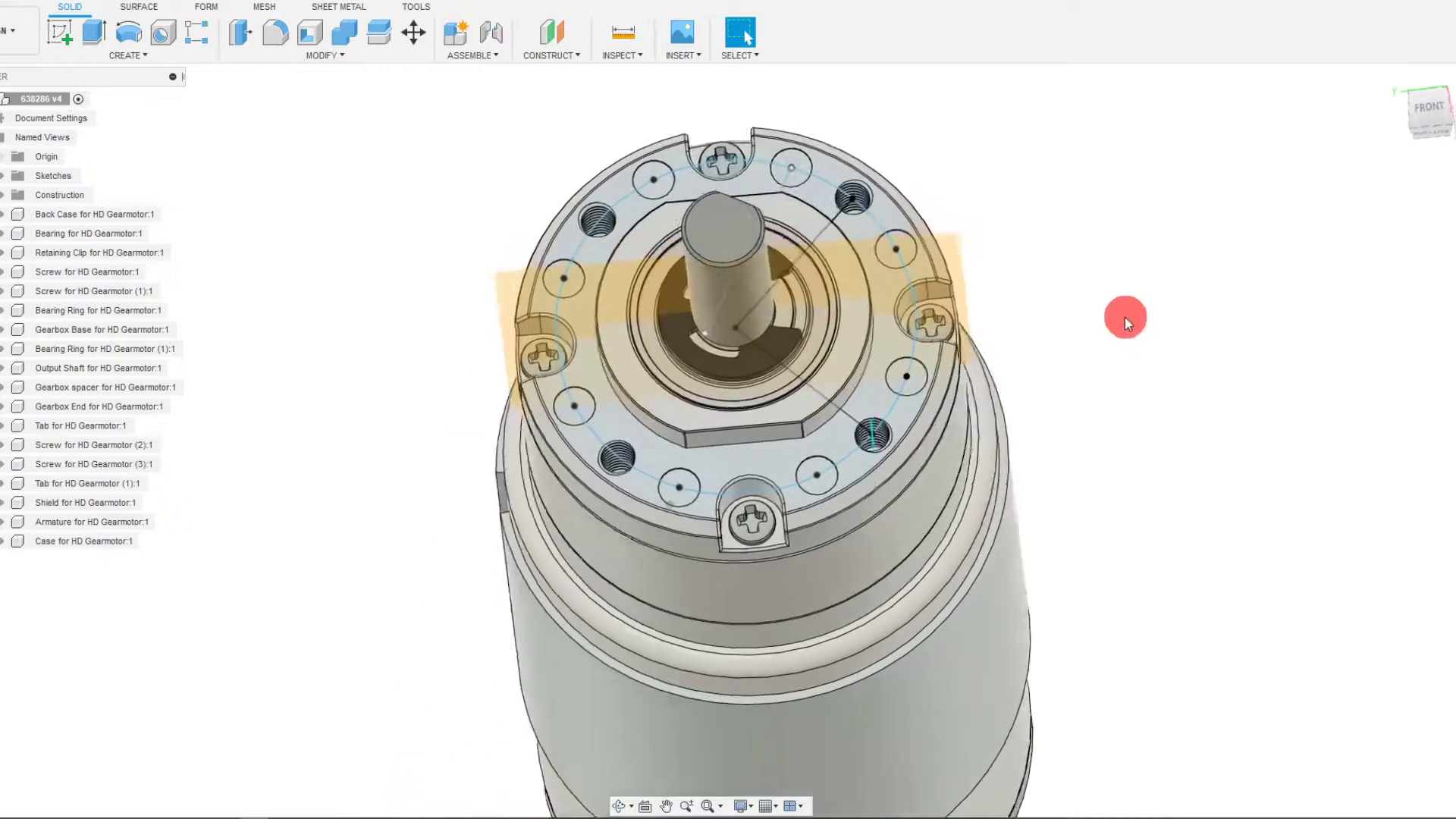
left_click_drag(1124, 322, 795, 637)
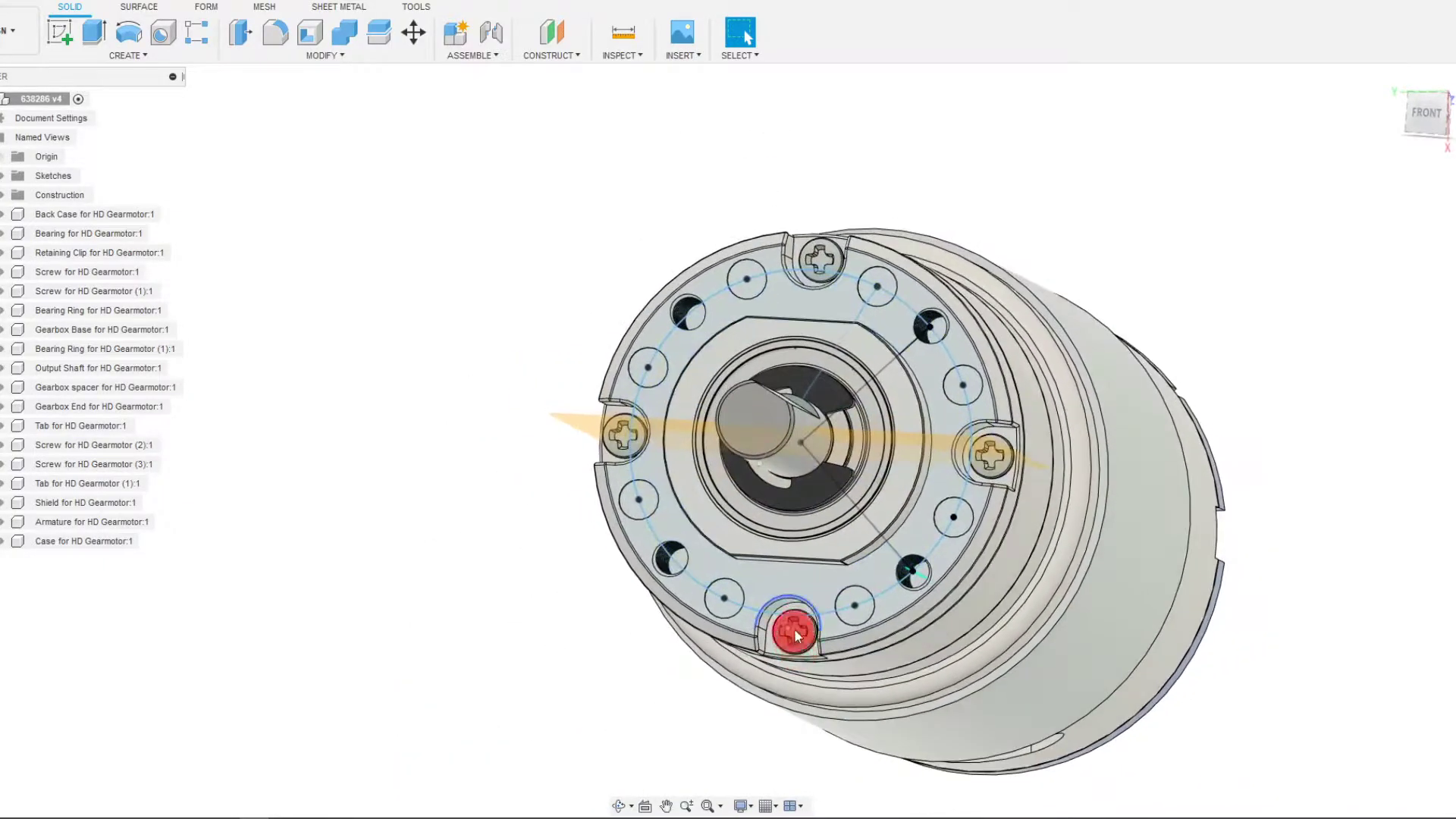
left_click_drag(790, 446, 1114, 288)
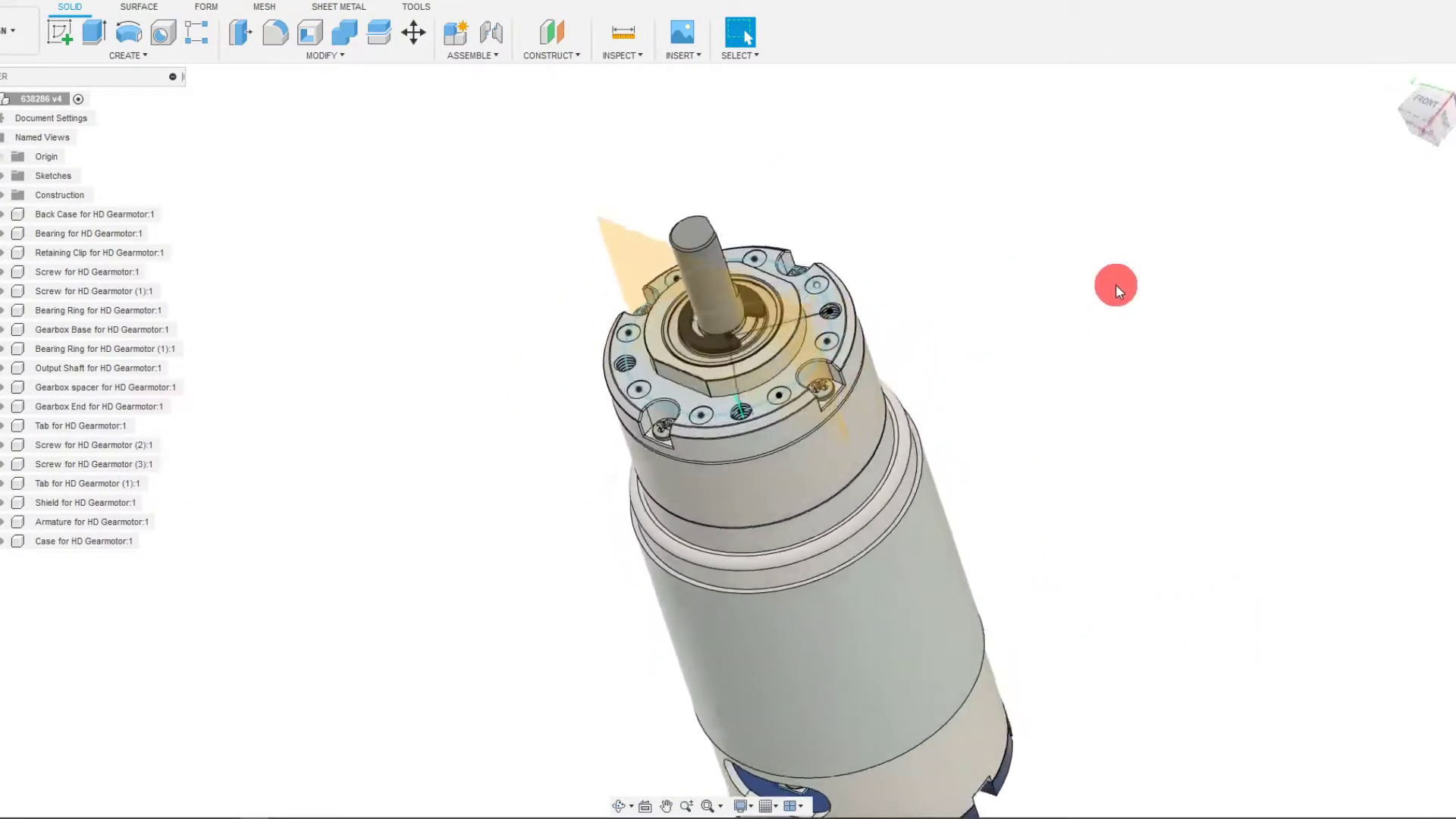
left_click_drag(1114, 289, 1028, 362)
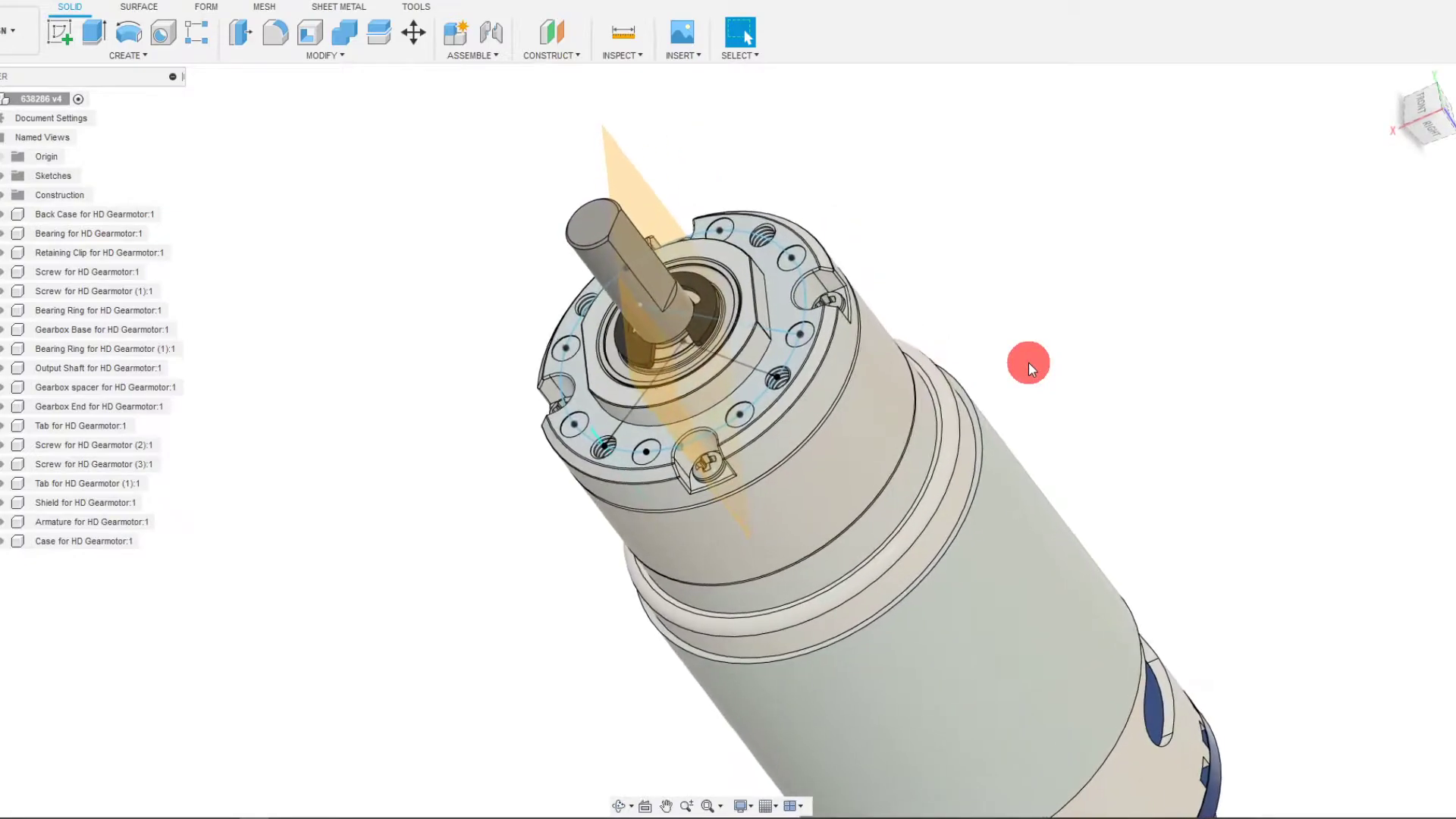
left_click_drag(1028, 363, 847, 184)
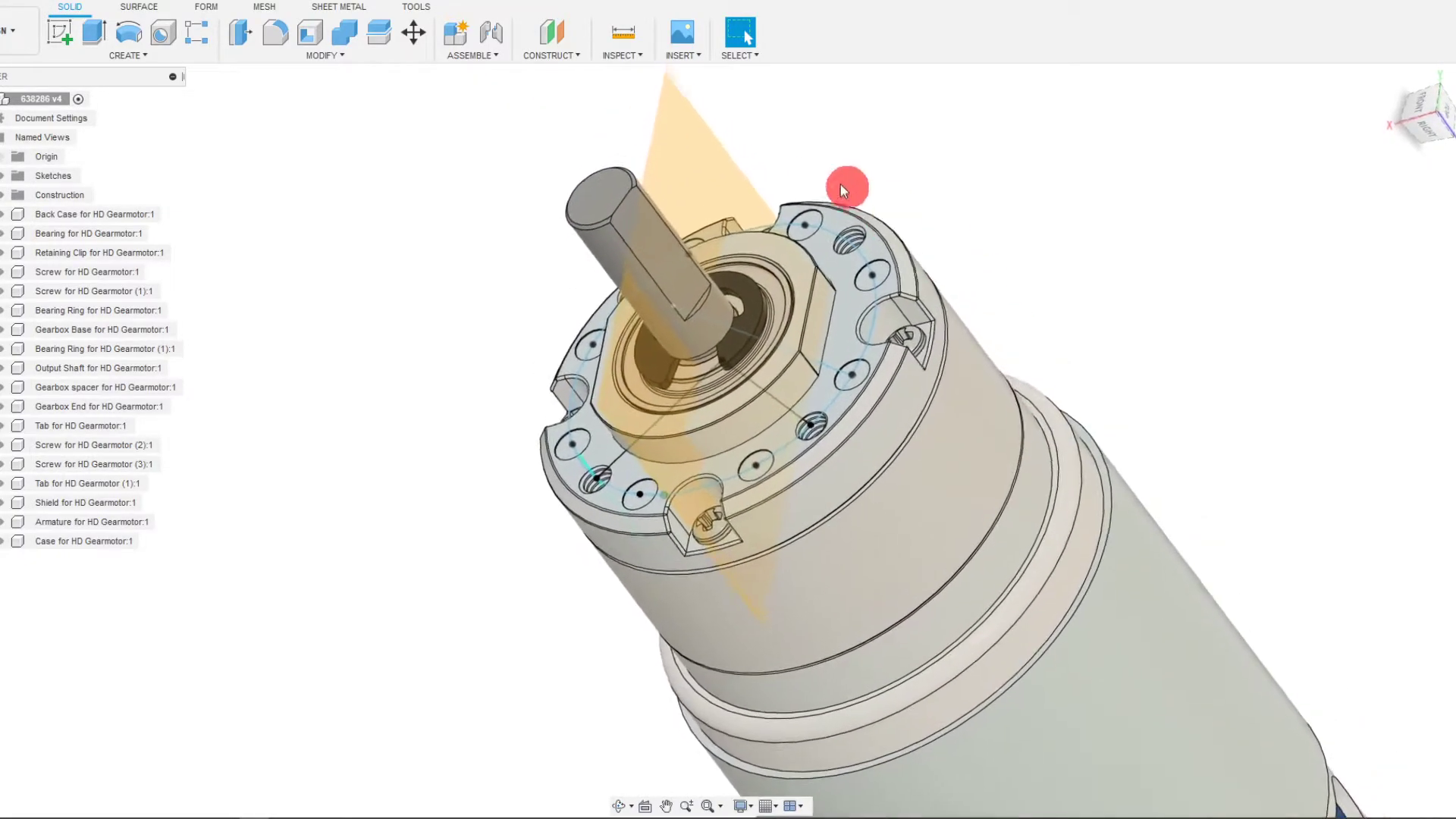
left_click(622, 35)
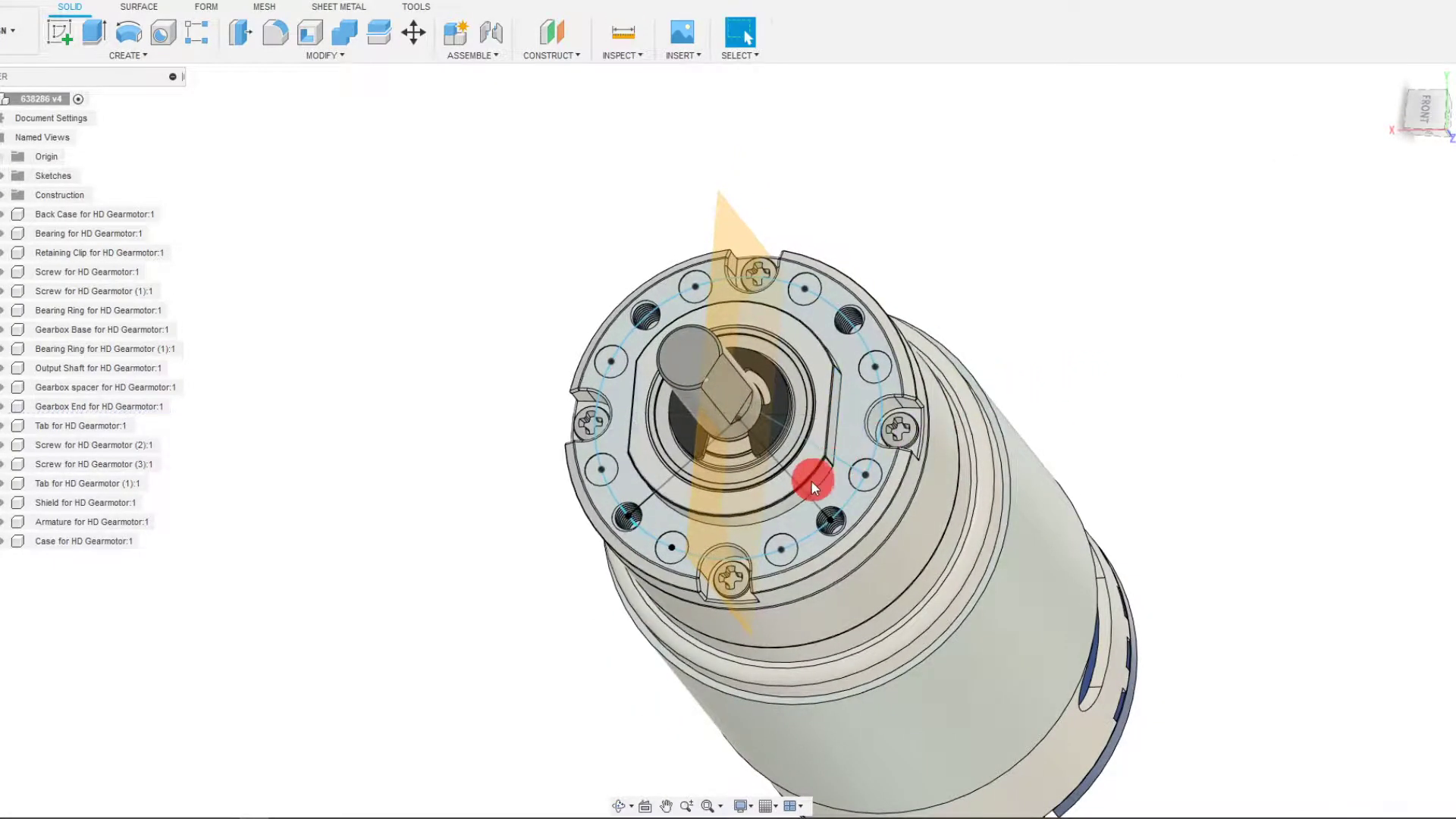
left_click(622, 32)
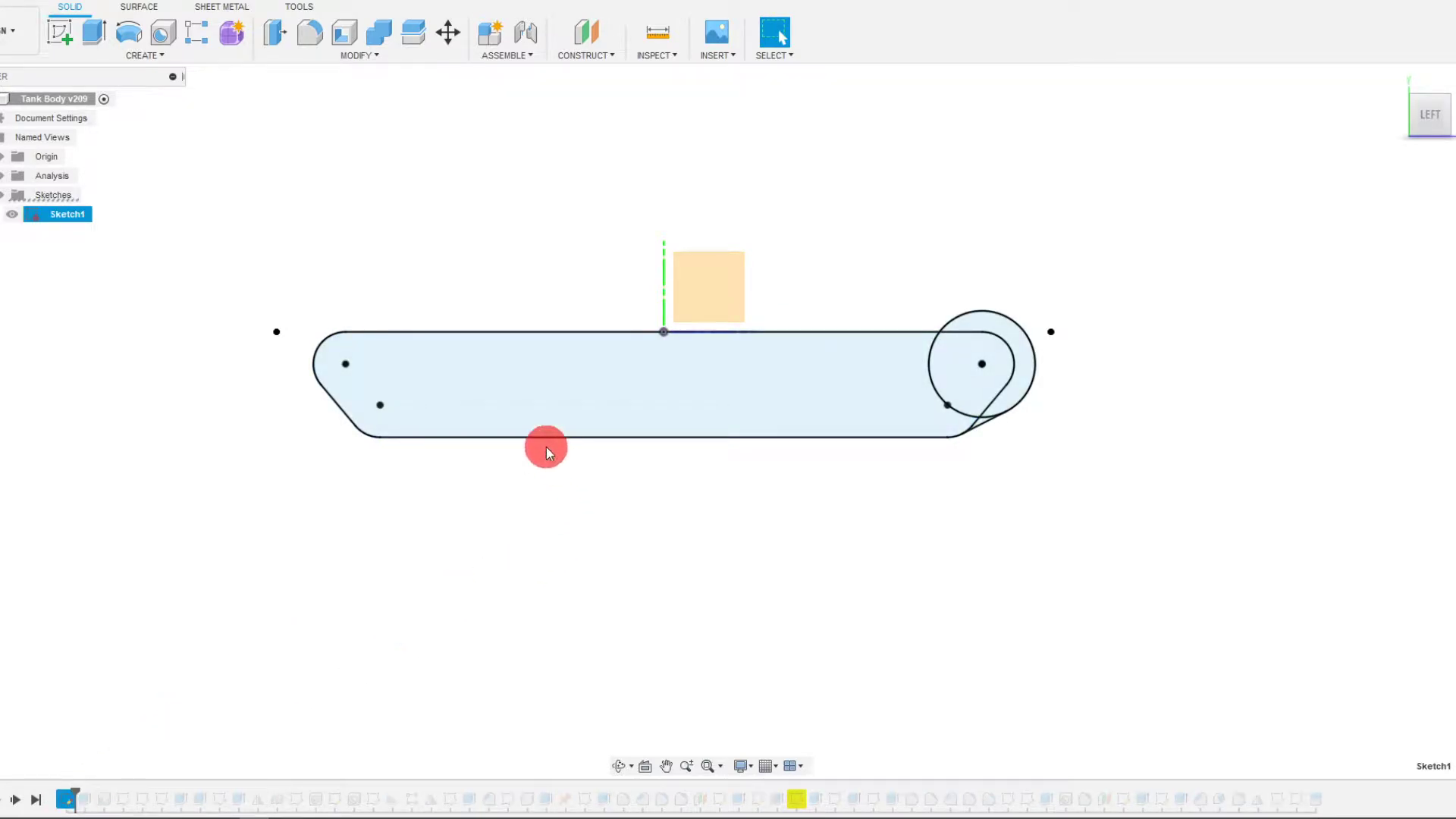
- Select the track-shaped profile and open Tank Body's Sketch1 for editing
left_click(743, 766)
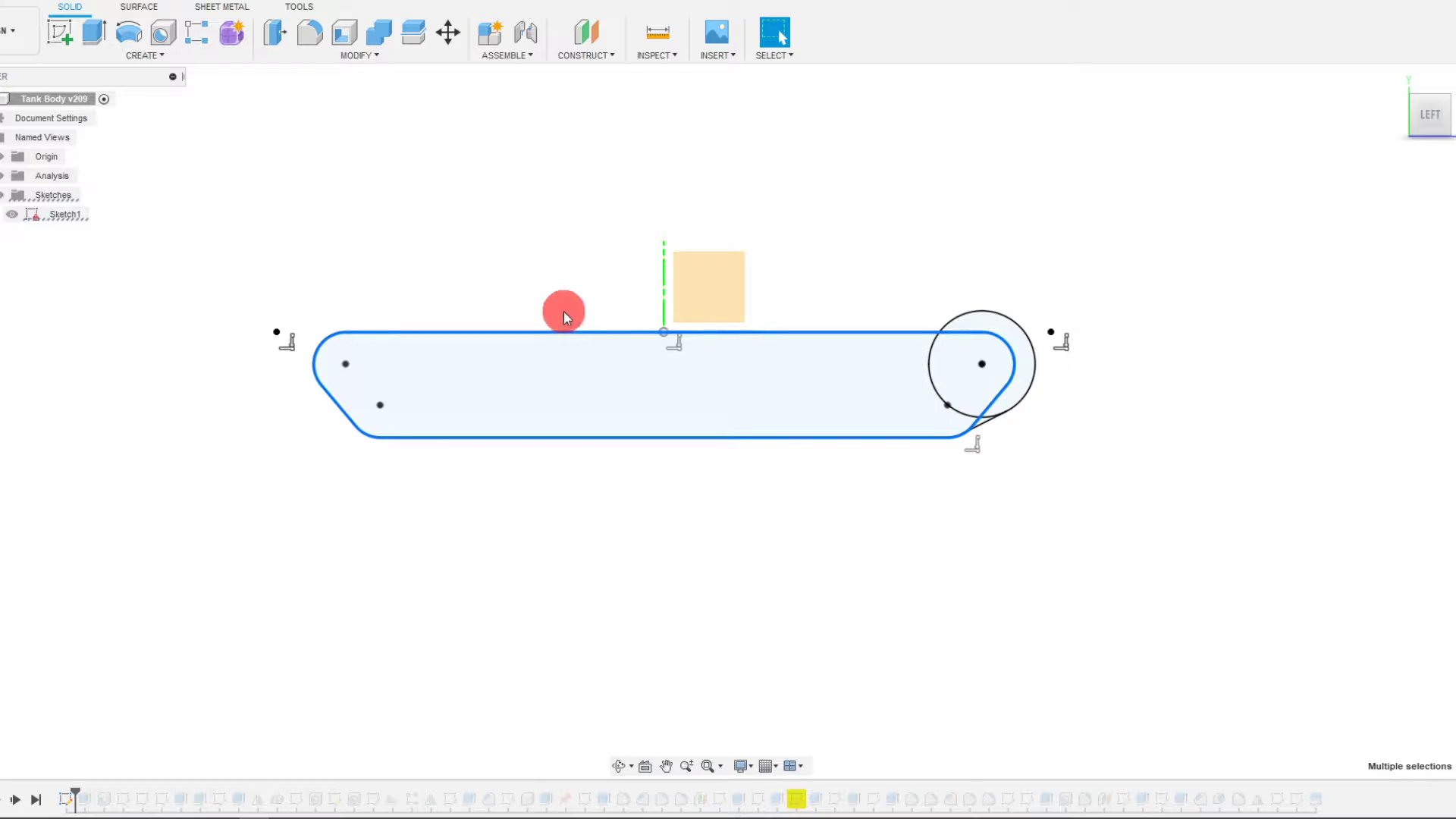
left_click(59, 35)
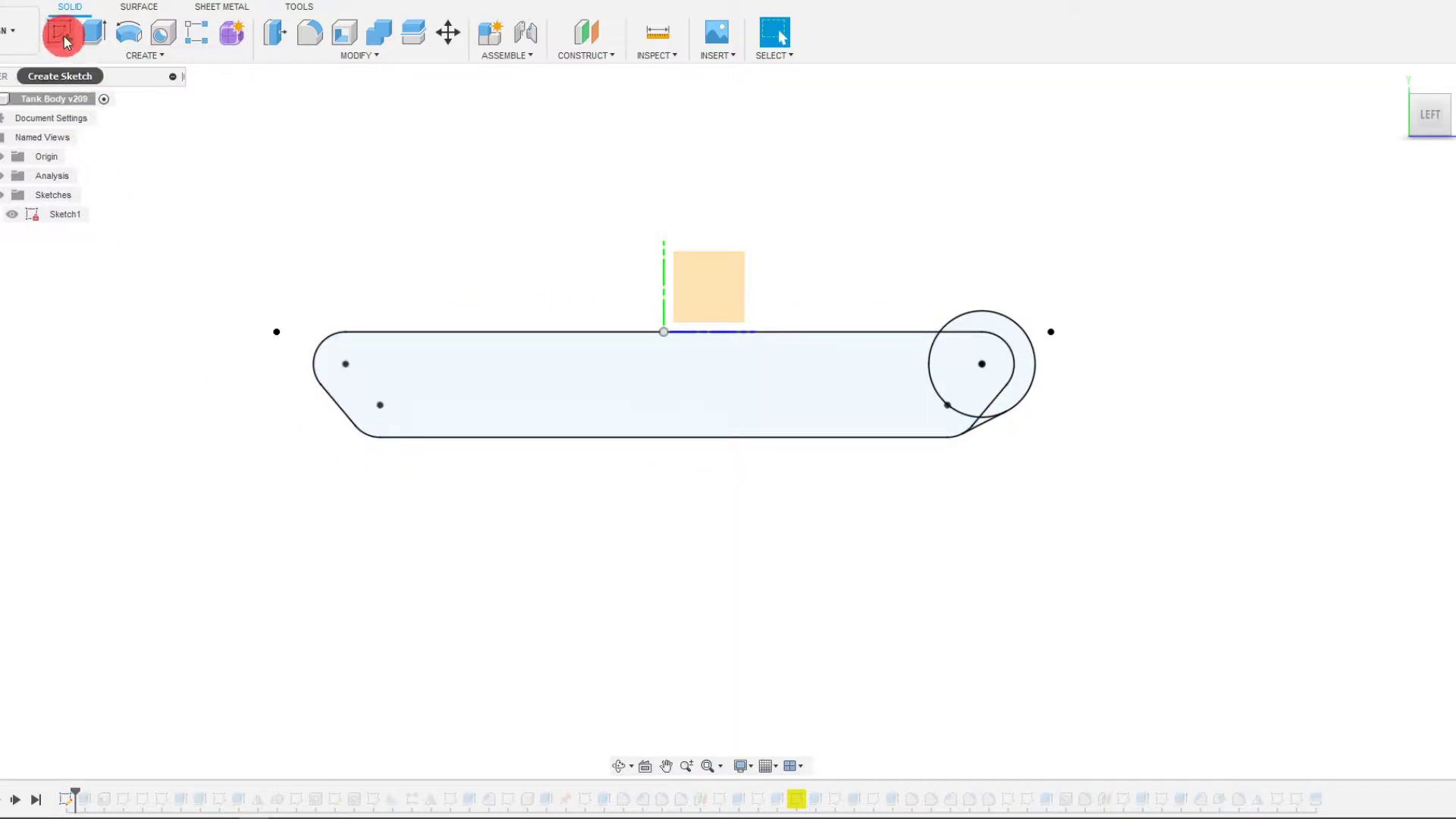
right_click(67, 213)
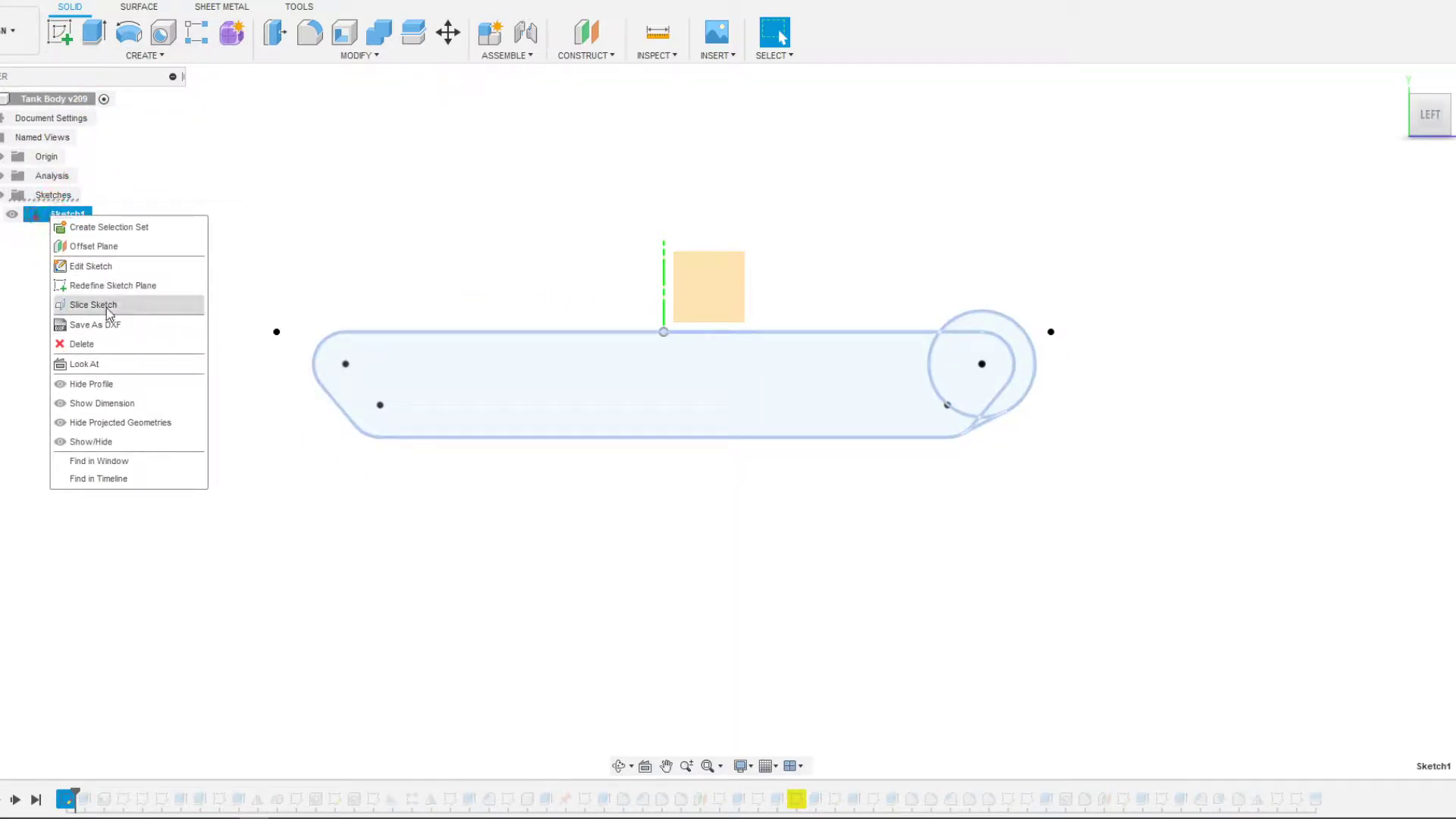
left_click(91, 267)
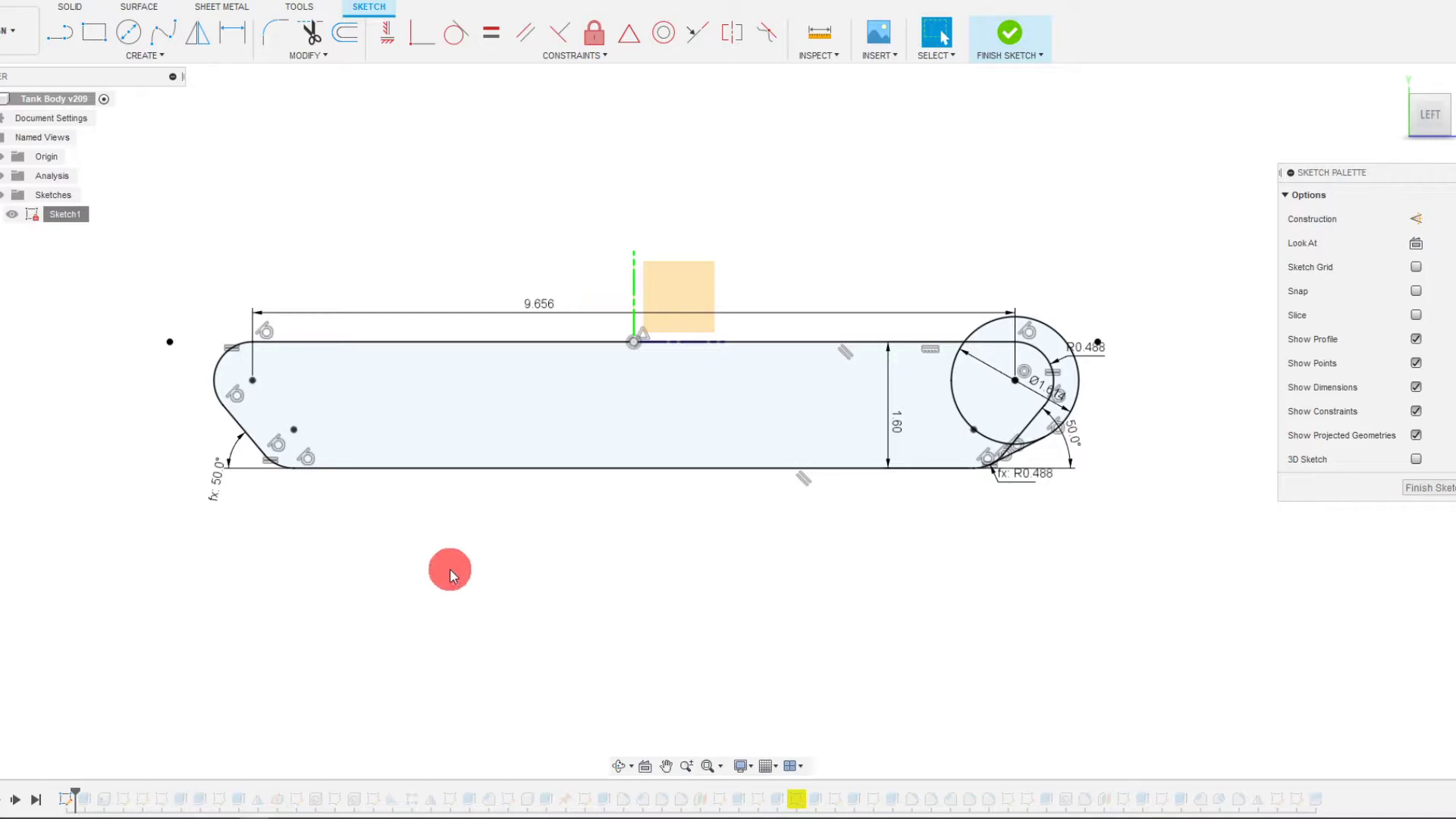
left_click(1009, 30)
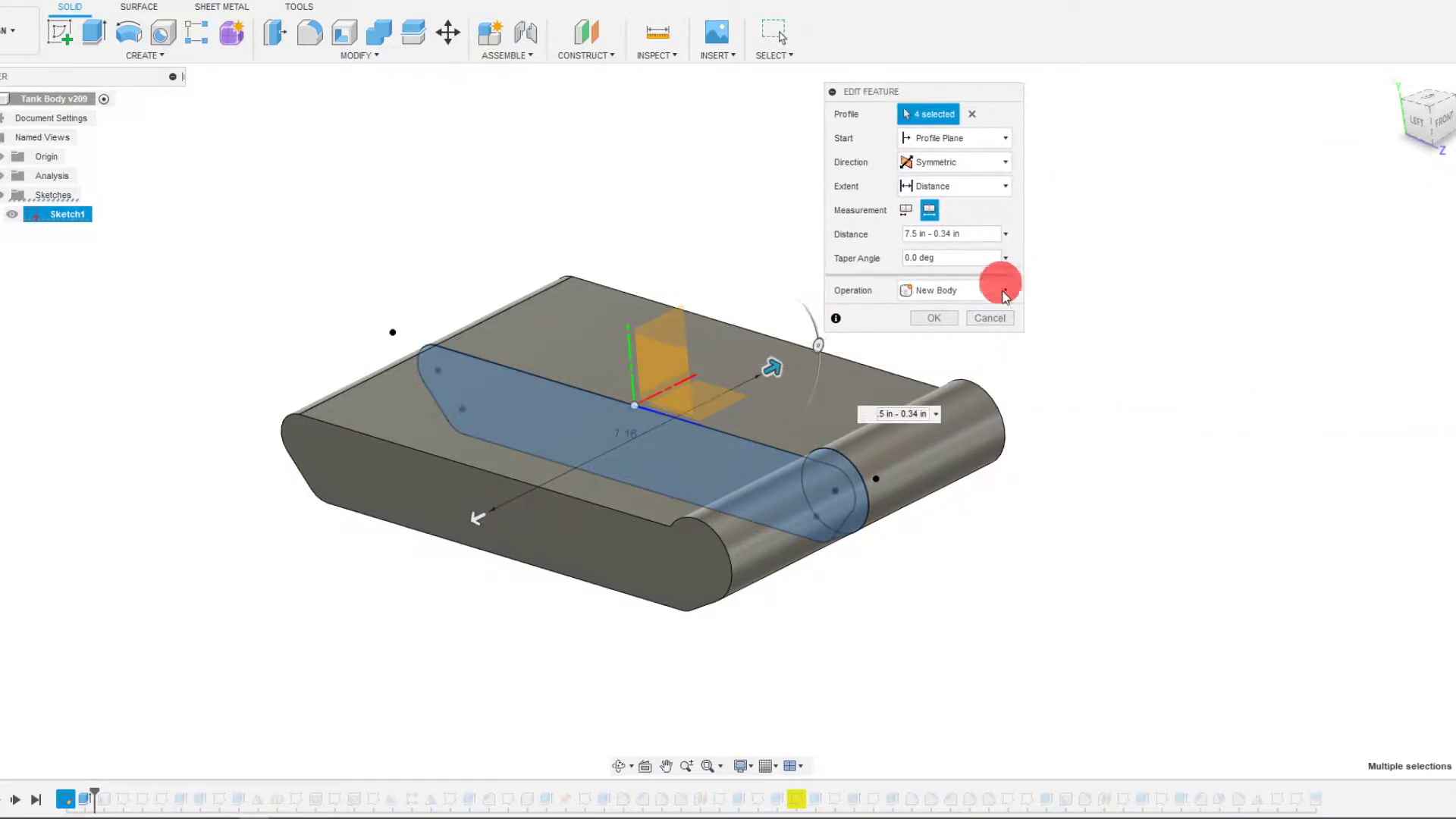
- Extrude the track profile symmetrically as a new body and shell it to 0.16 in
left_click(934, 318)
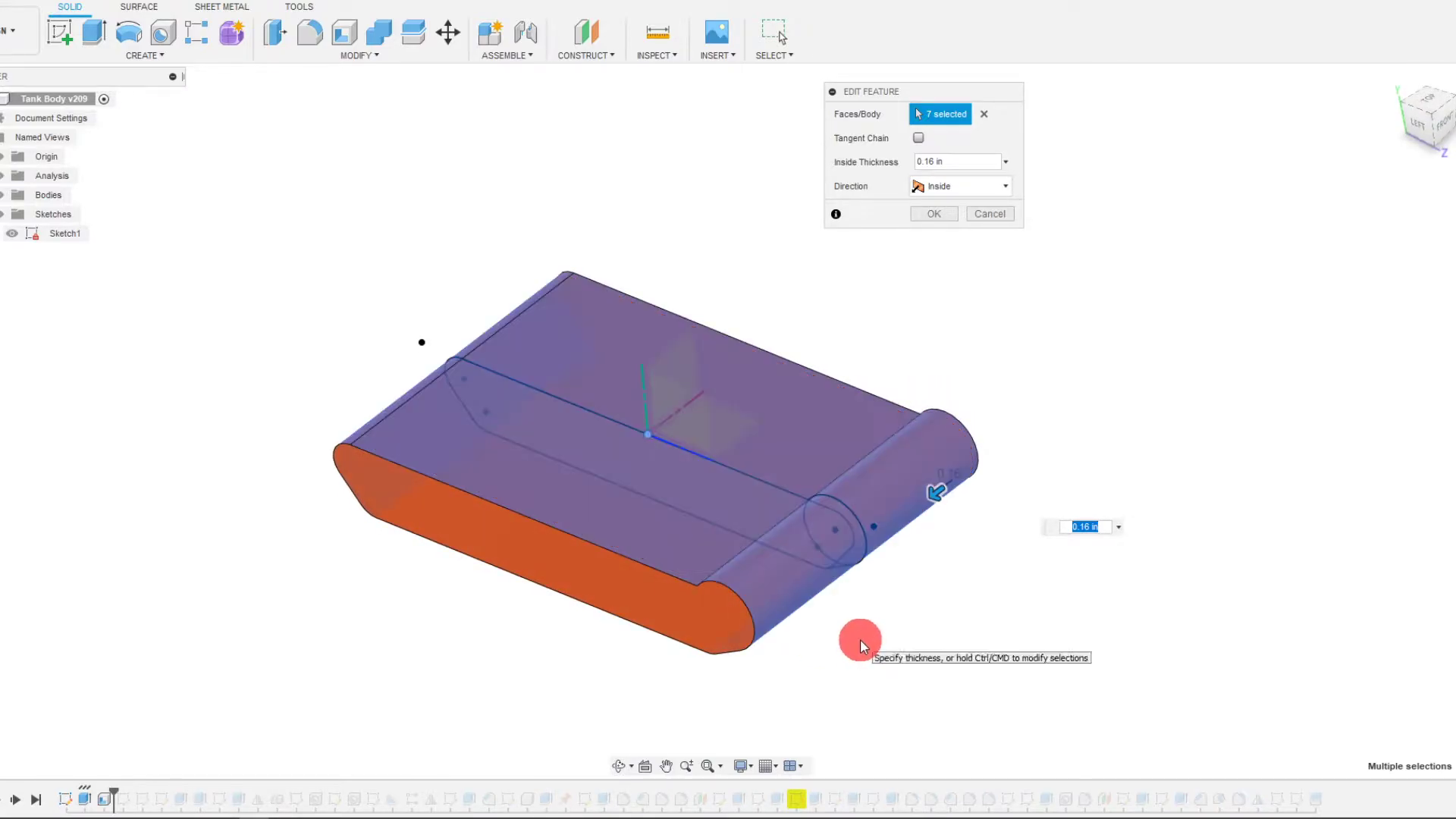
left_click(934, 213)
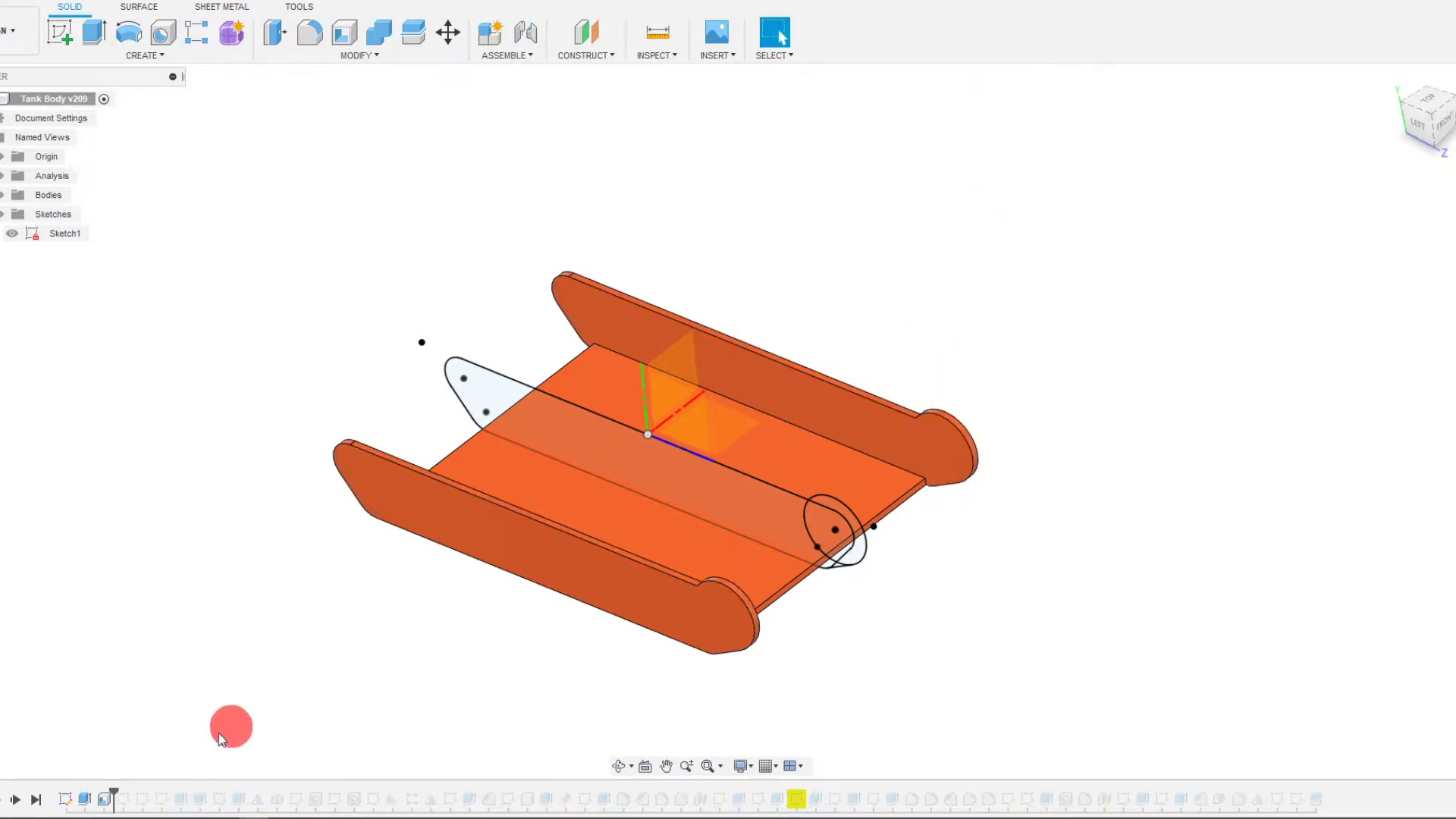
mouse_move(134, 794)
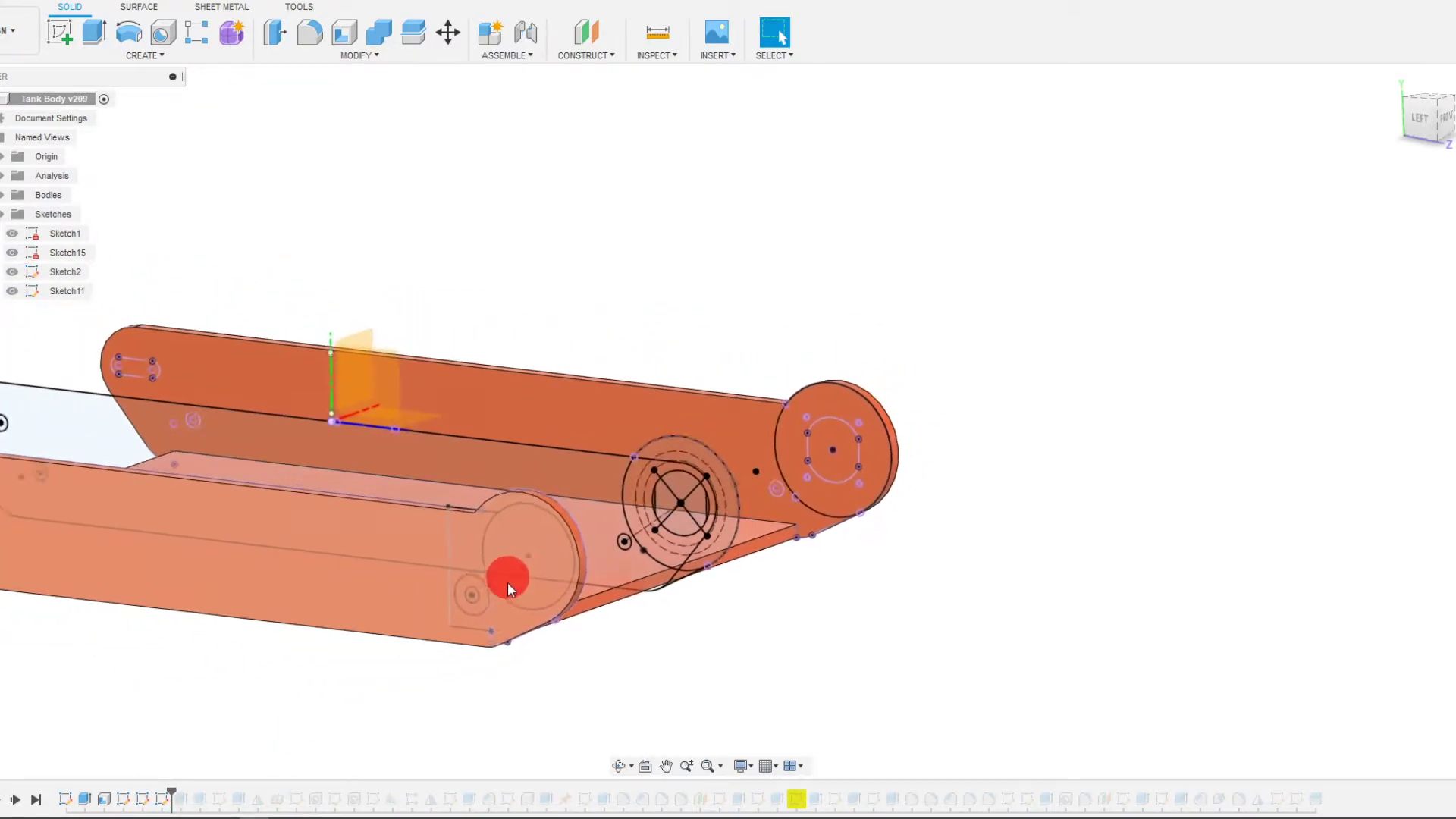
- Orbit the tank body to view the wall mounts and step the timeline forward
left_click_drag(506, 590, 430, 701)
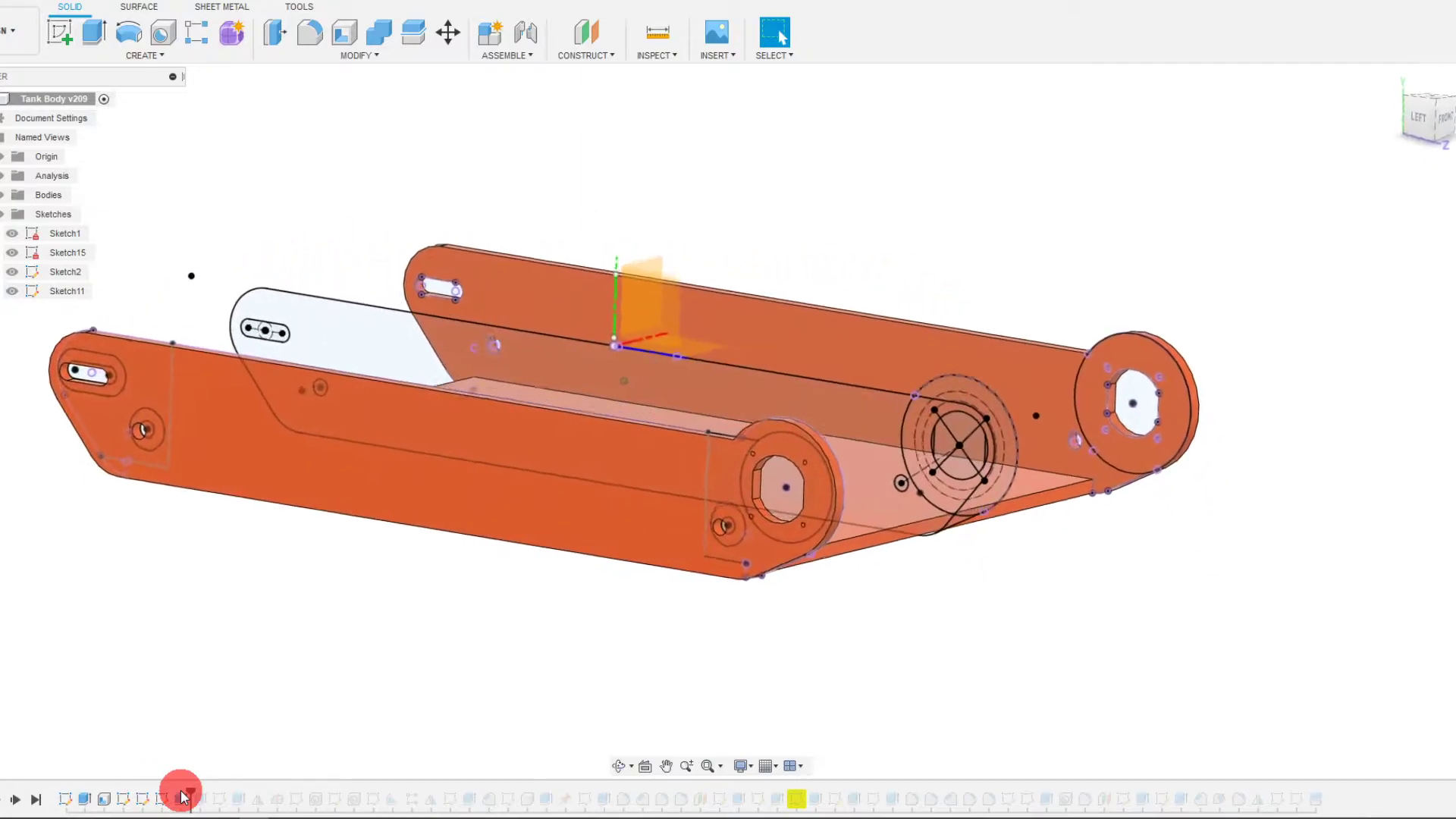
left_click(1077, 433)
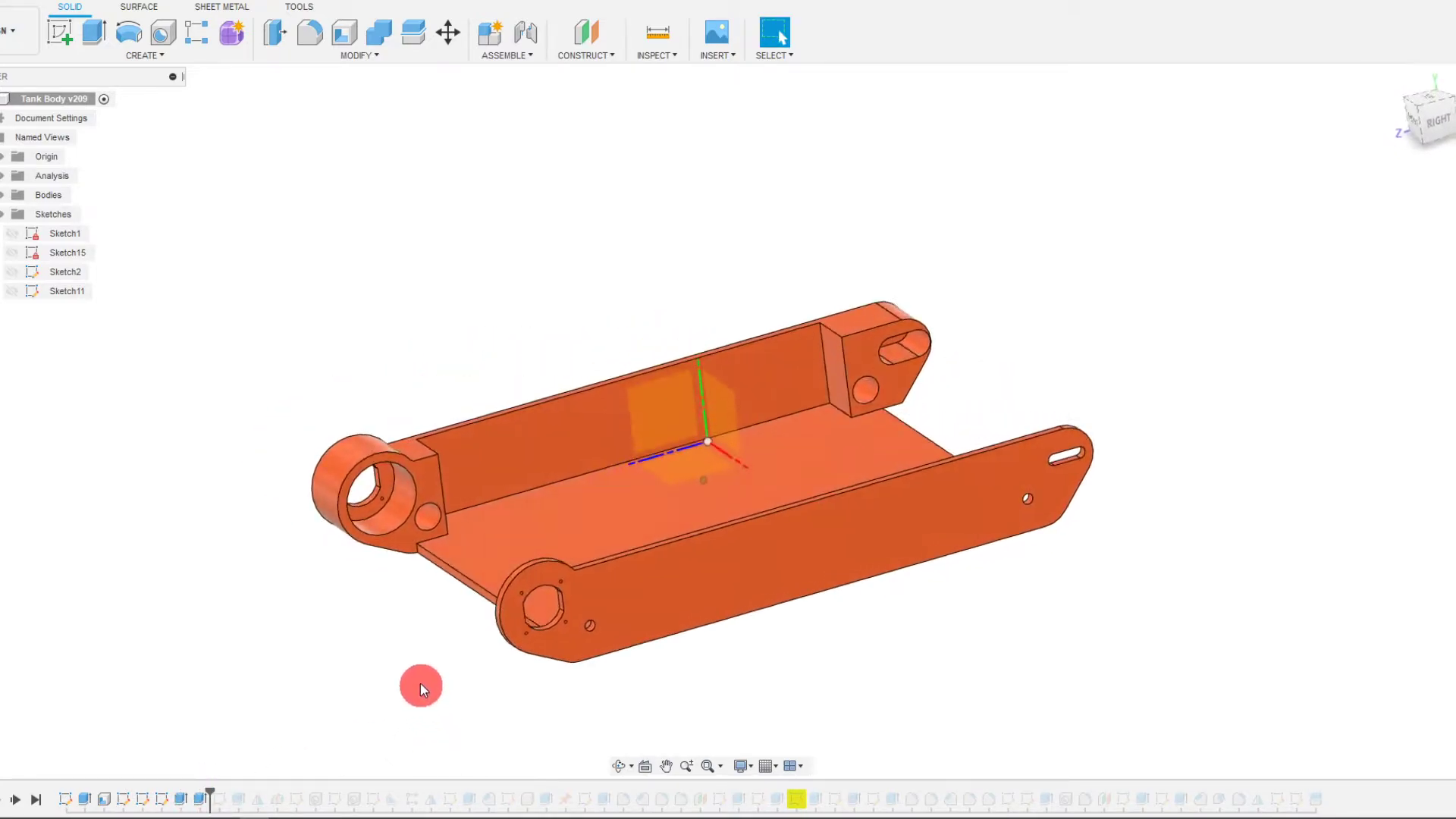
- Roll the timeline back to Extrude15, replay past Sketch18, and inspect the curved floor
left_click_drag(421, 687, 444, 661)
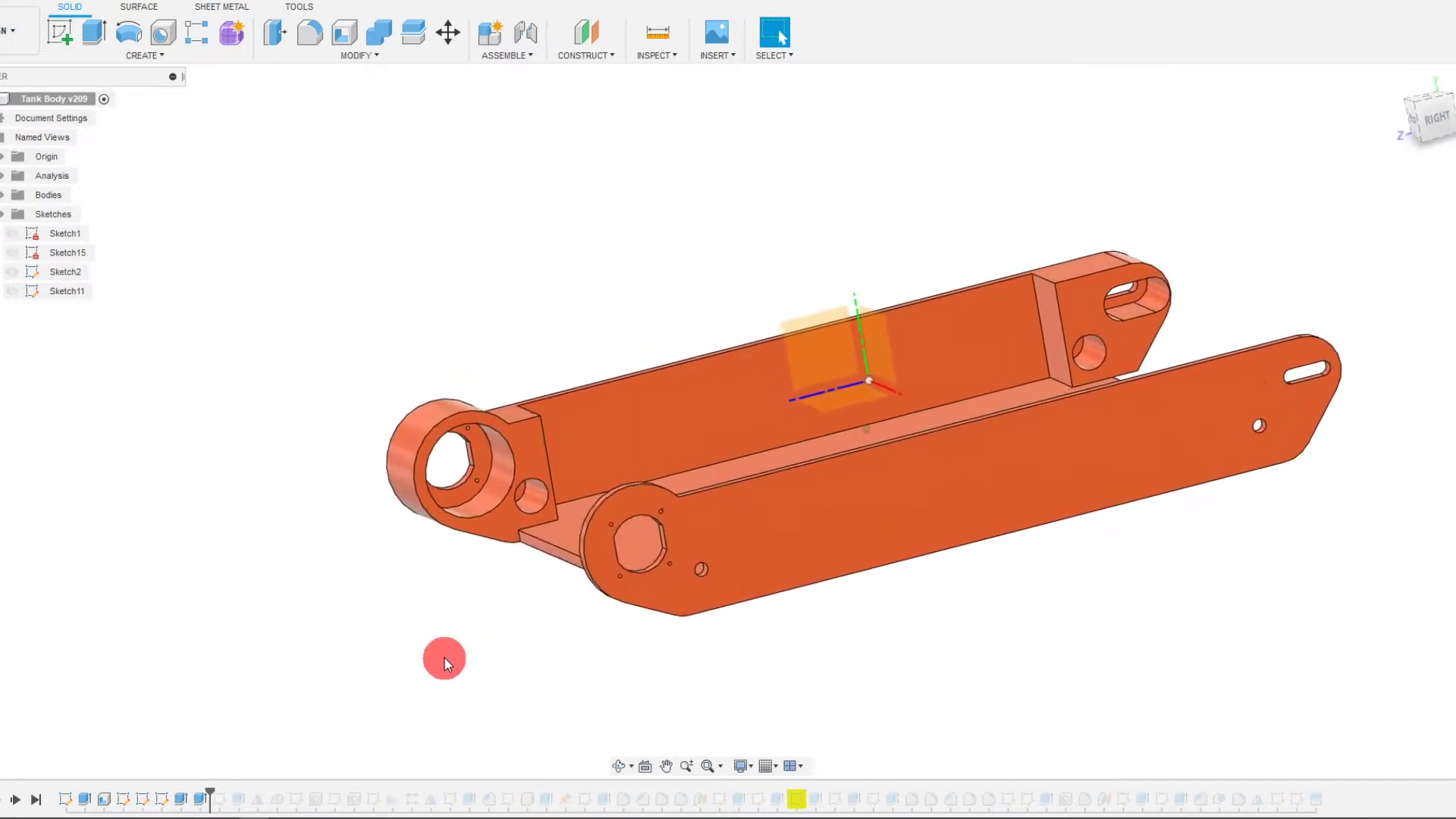
left_click(161, 796)
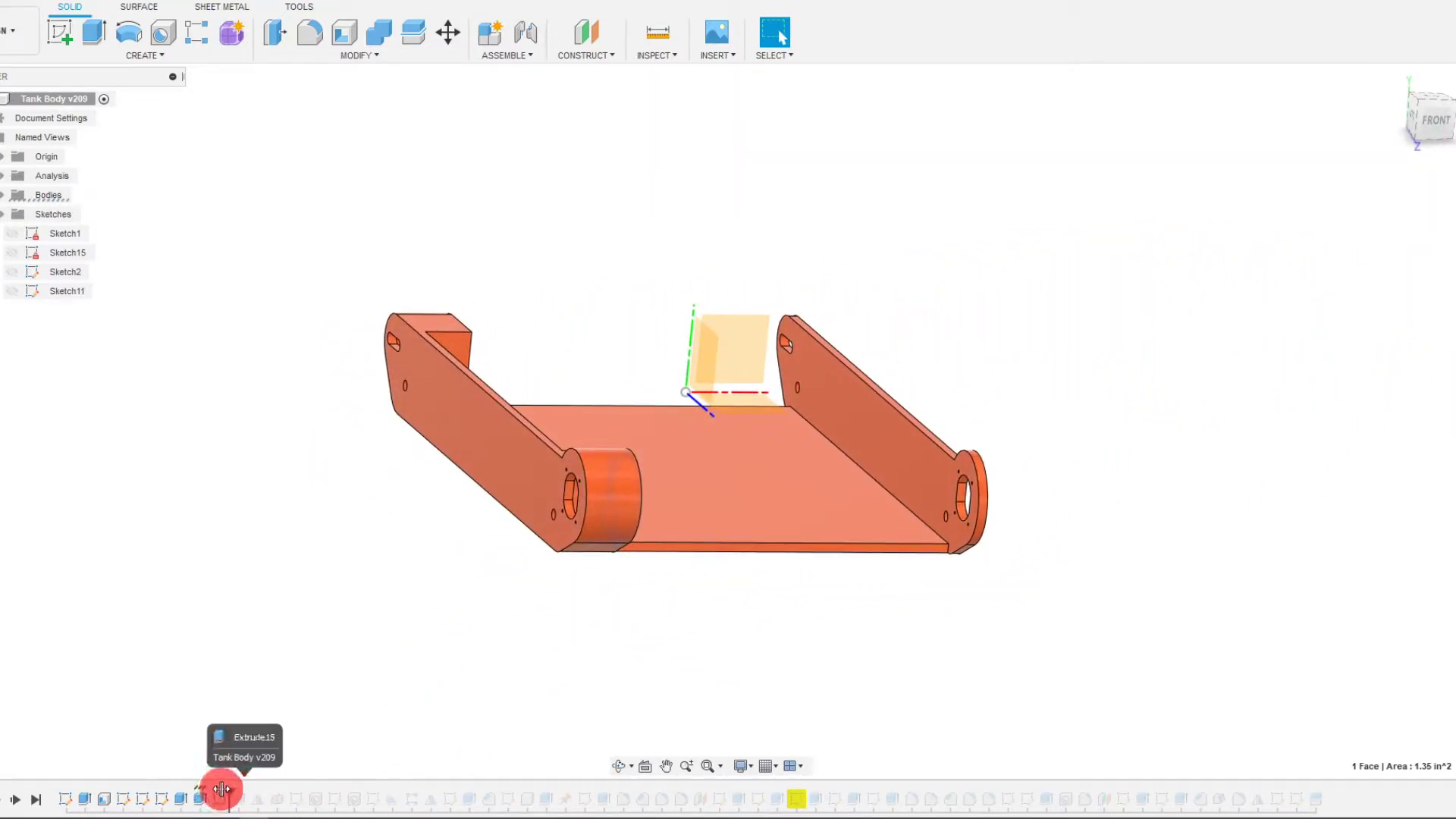
left_click(224, 795)
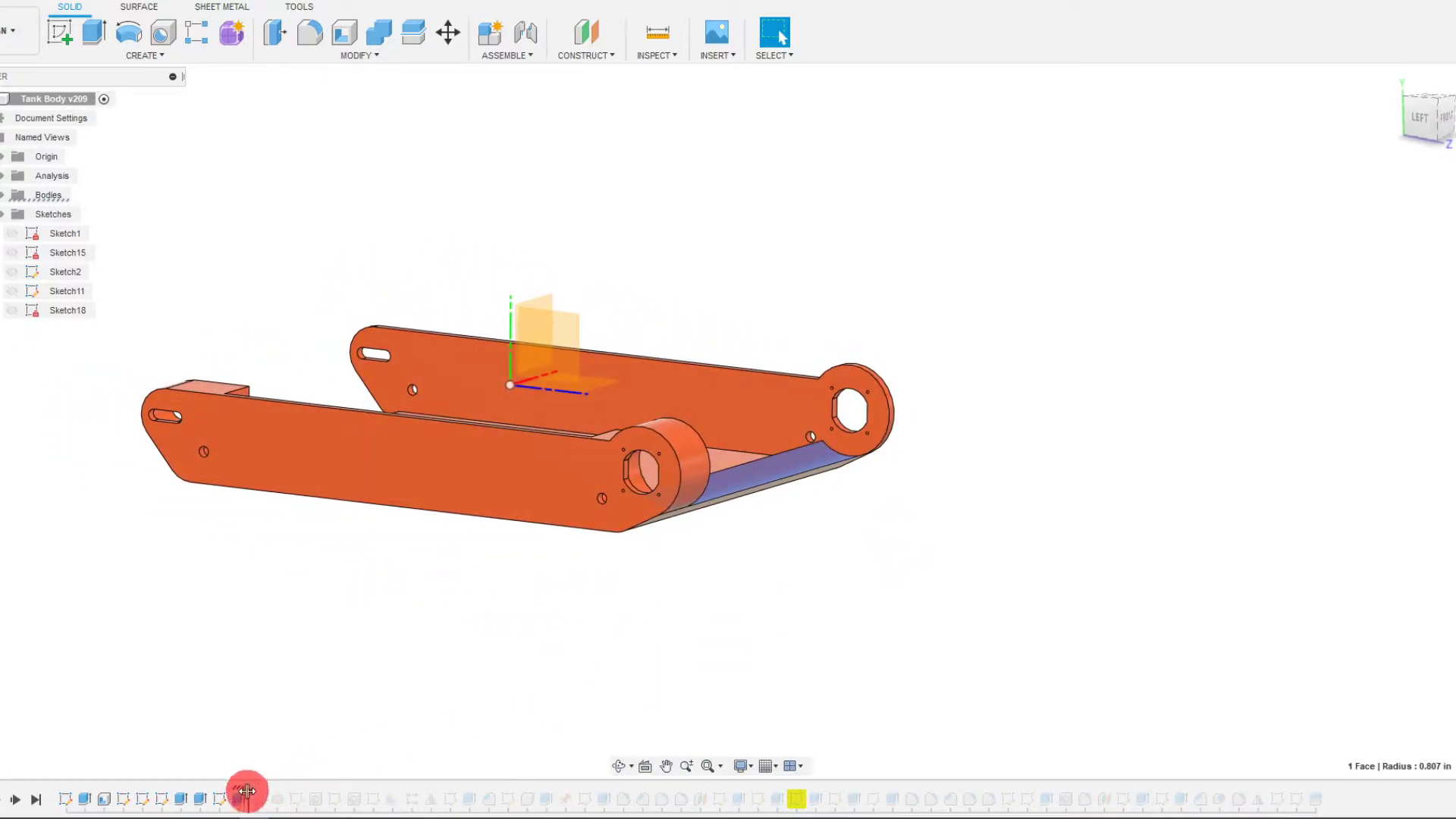
left_click_drag(248, 790, 530, 562)
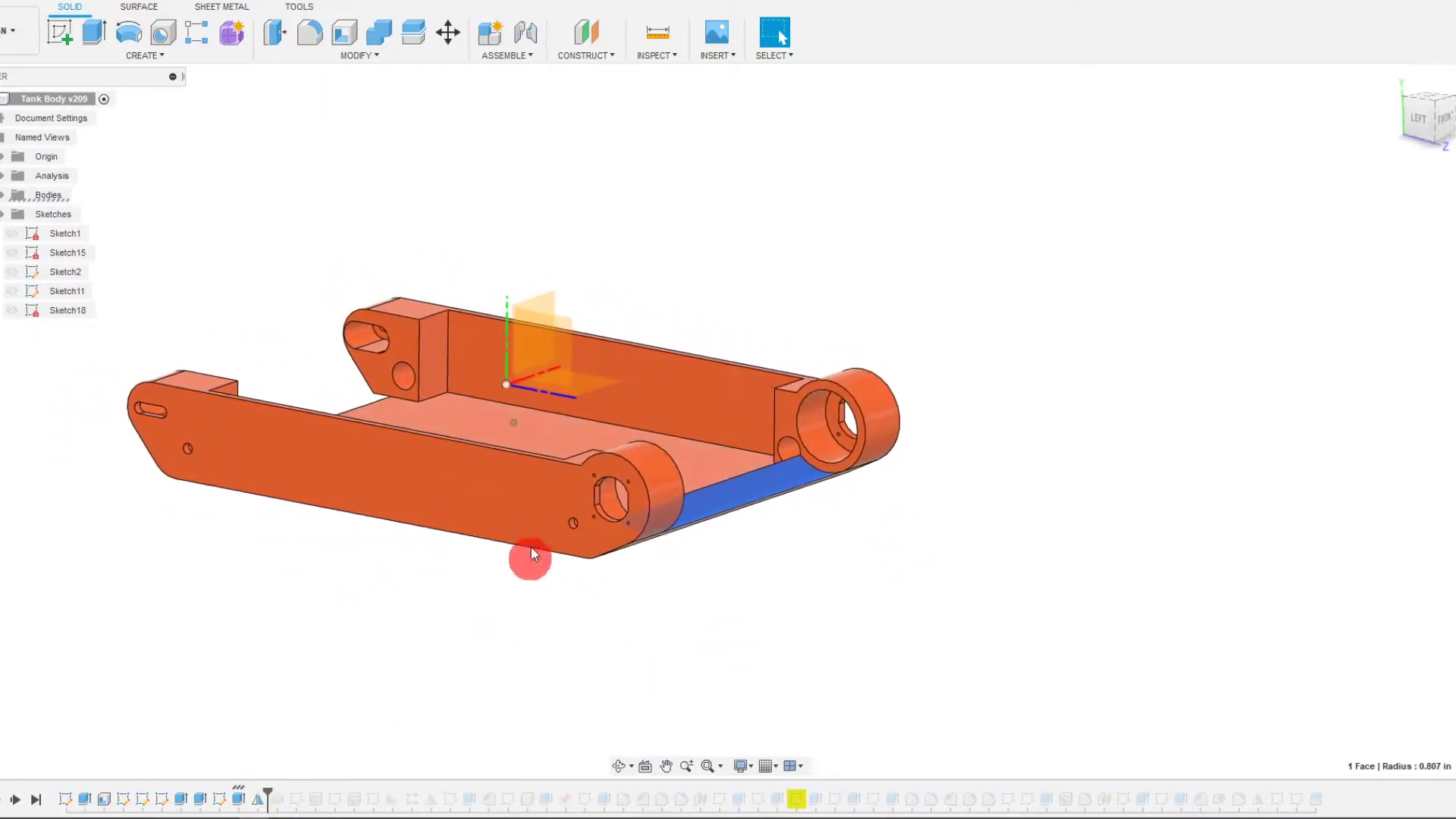
left_click_drag(530, 557, 388, 664)
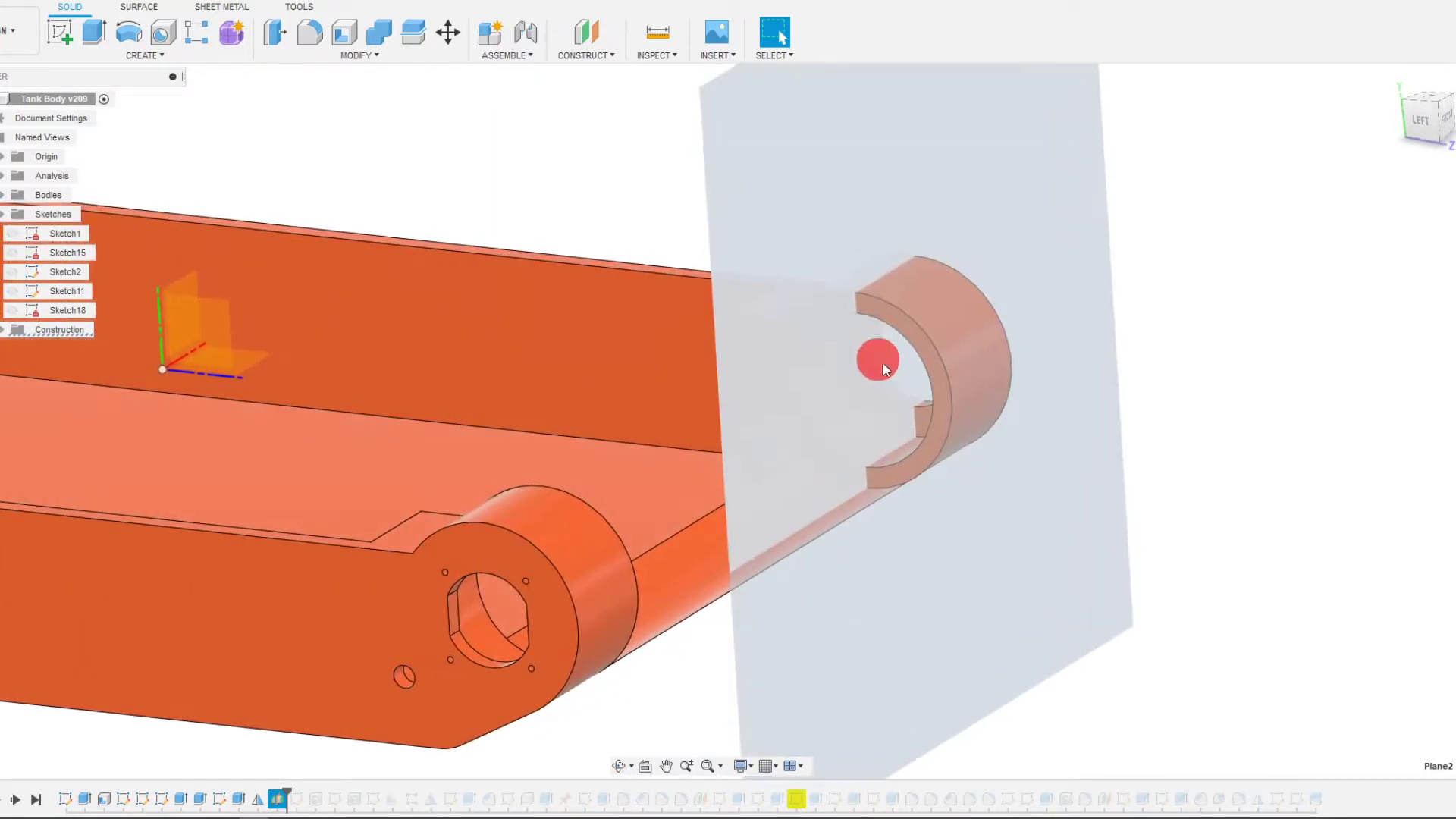
- Orbit around the rear end boss to view its ring and slot cut from outside
left_click_drag(878, 360, 980, 640)
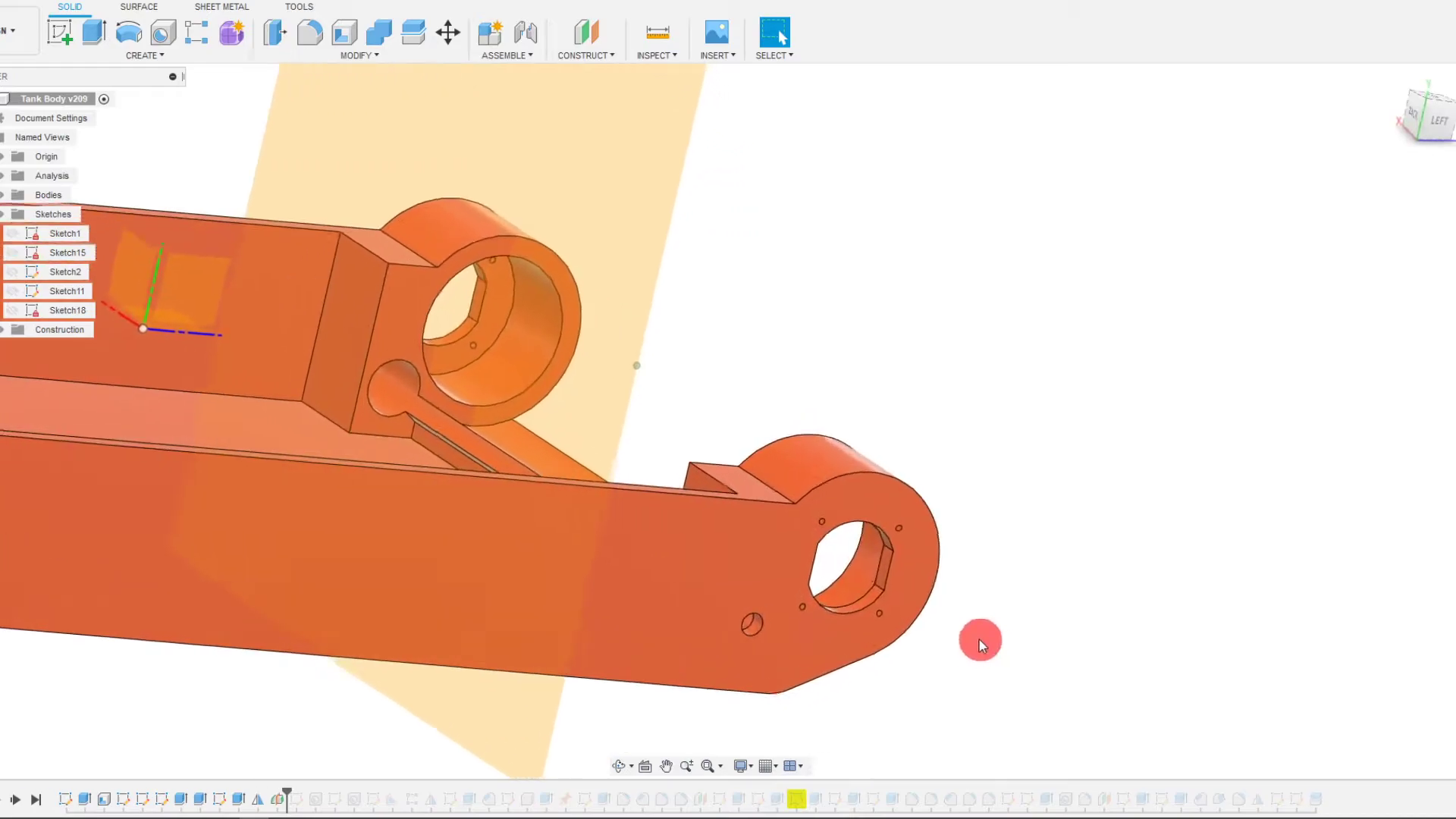
left_click_drag(980, 644, 647, 583)
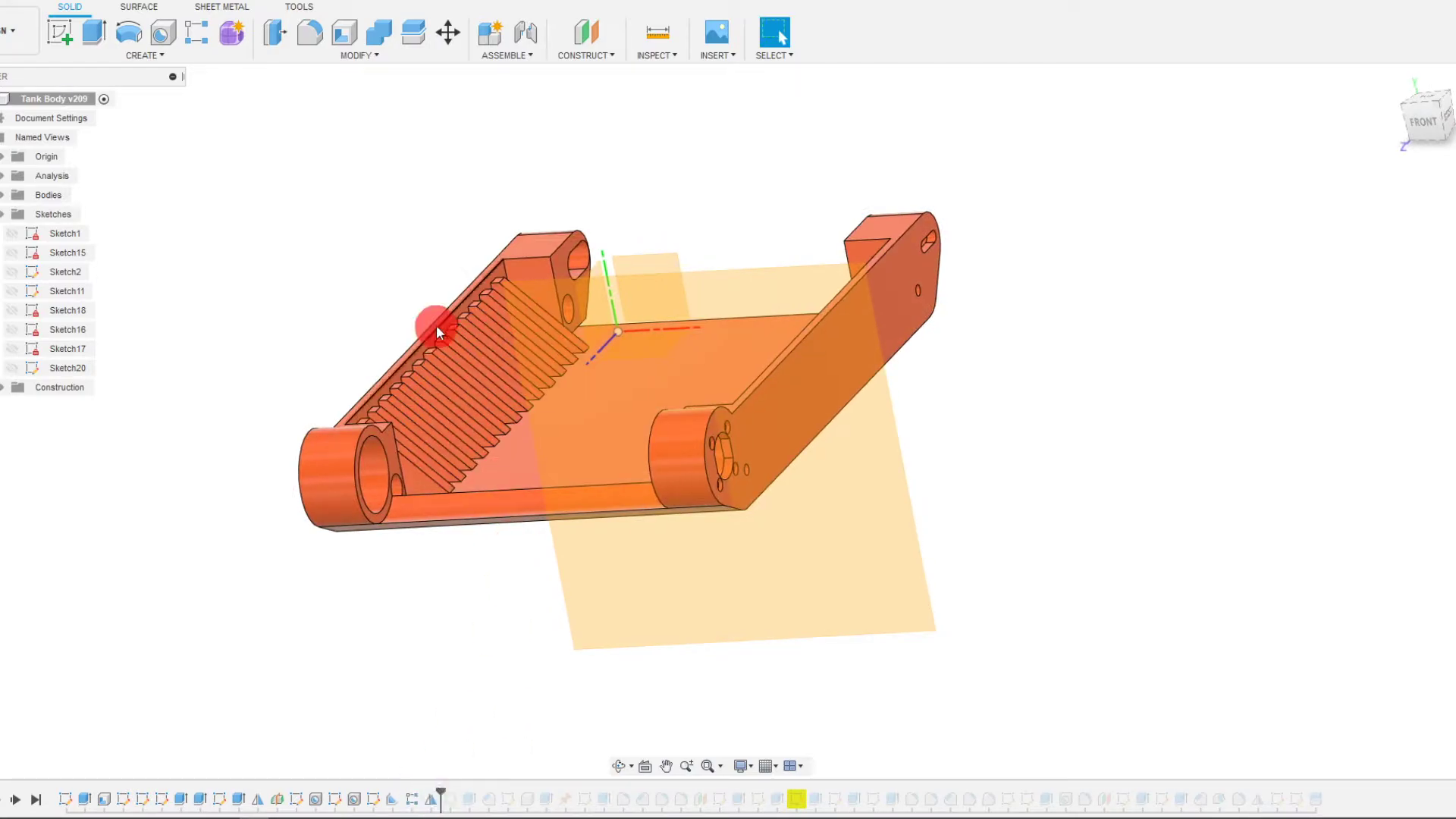
- Advance the history through the ribbed-wall and corner-hole features, then inspect the rear axle boss
left_click_drag(437, 335, 441, 785)
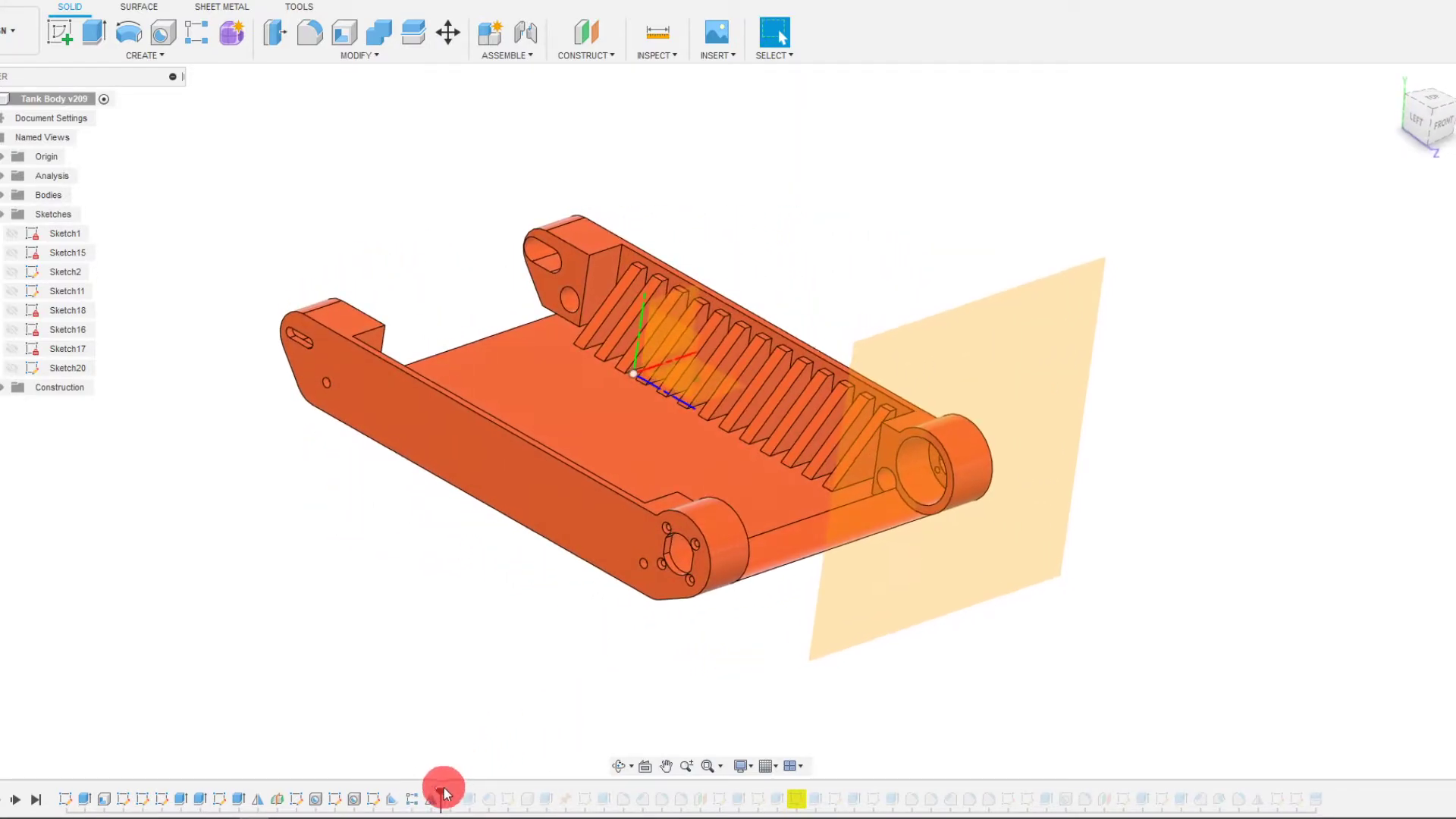
mouse_move(453, 794)
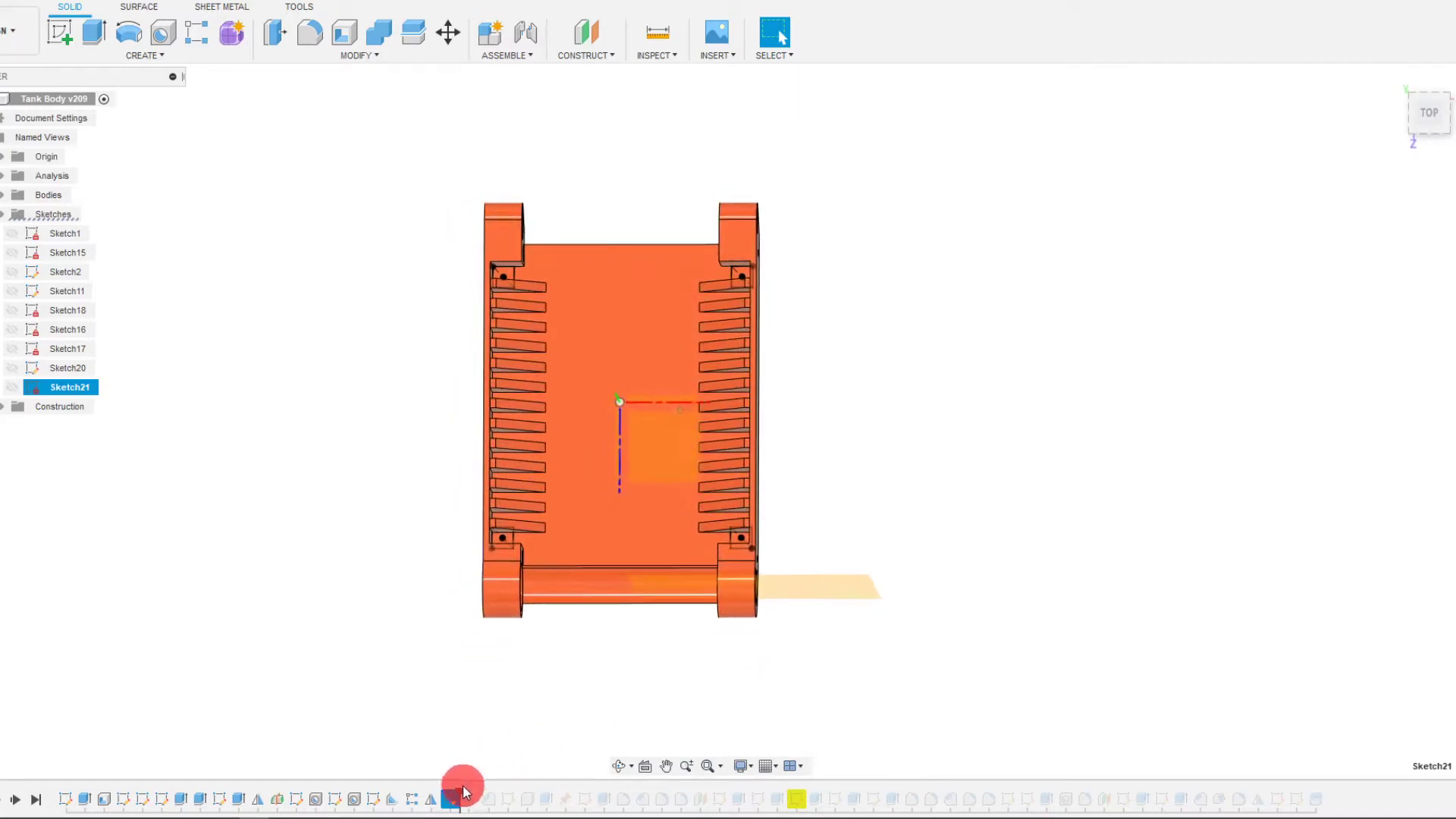
left_click_drag(464, 781, 629, 710)
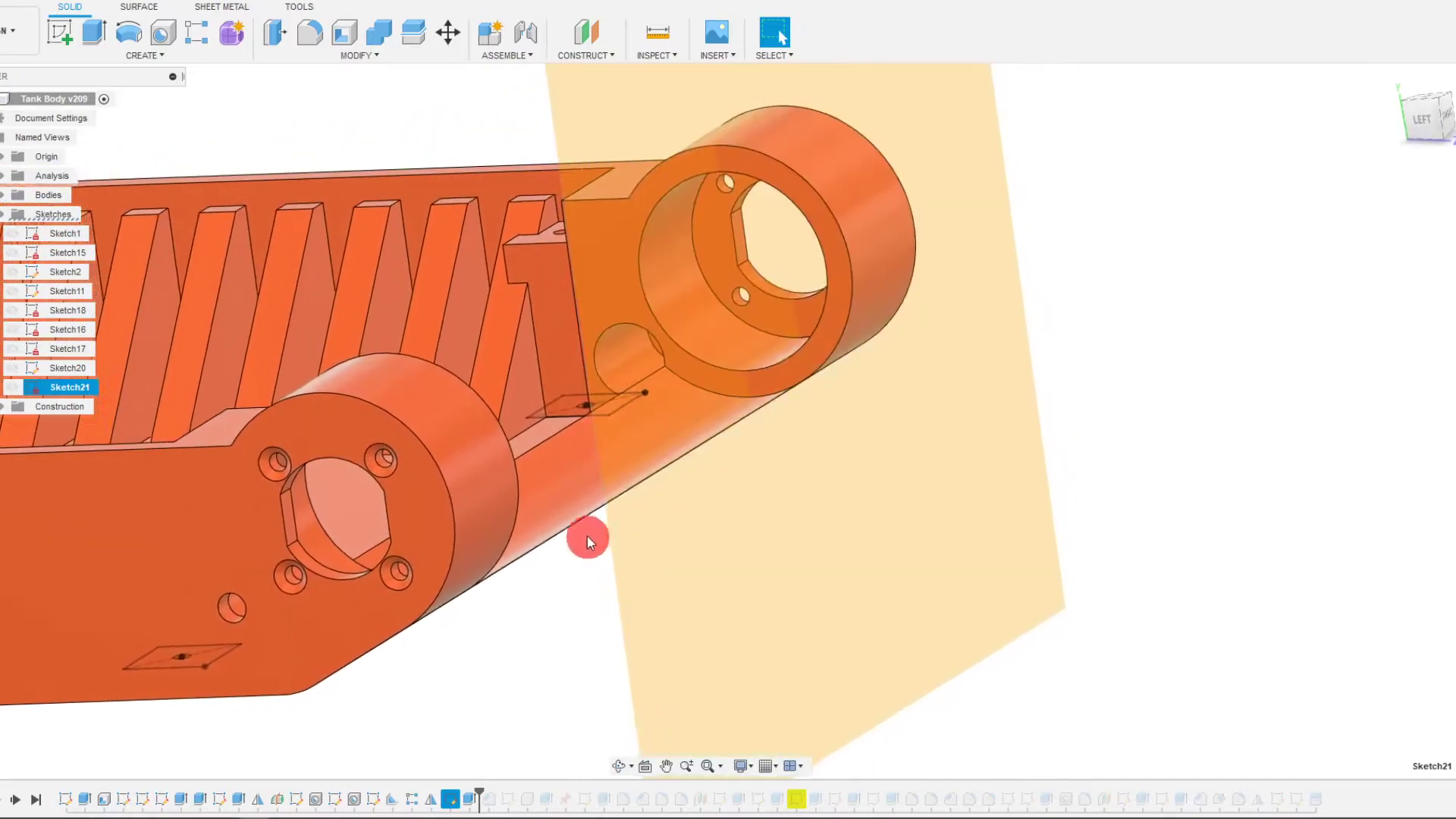
left_click_drag(587, 542, 623, 573)
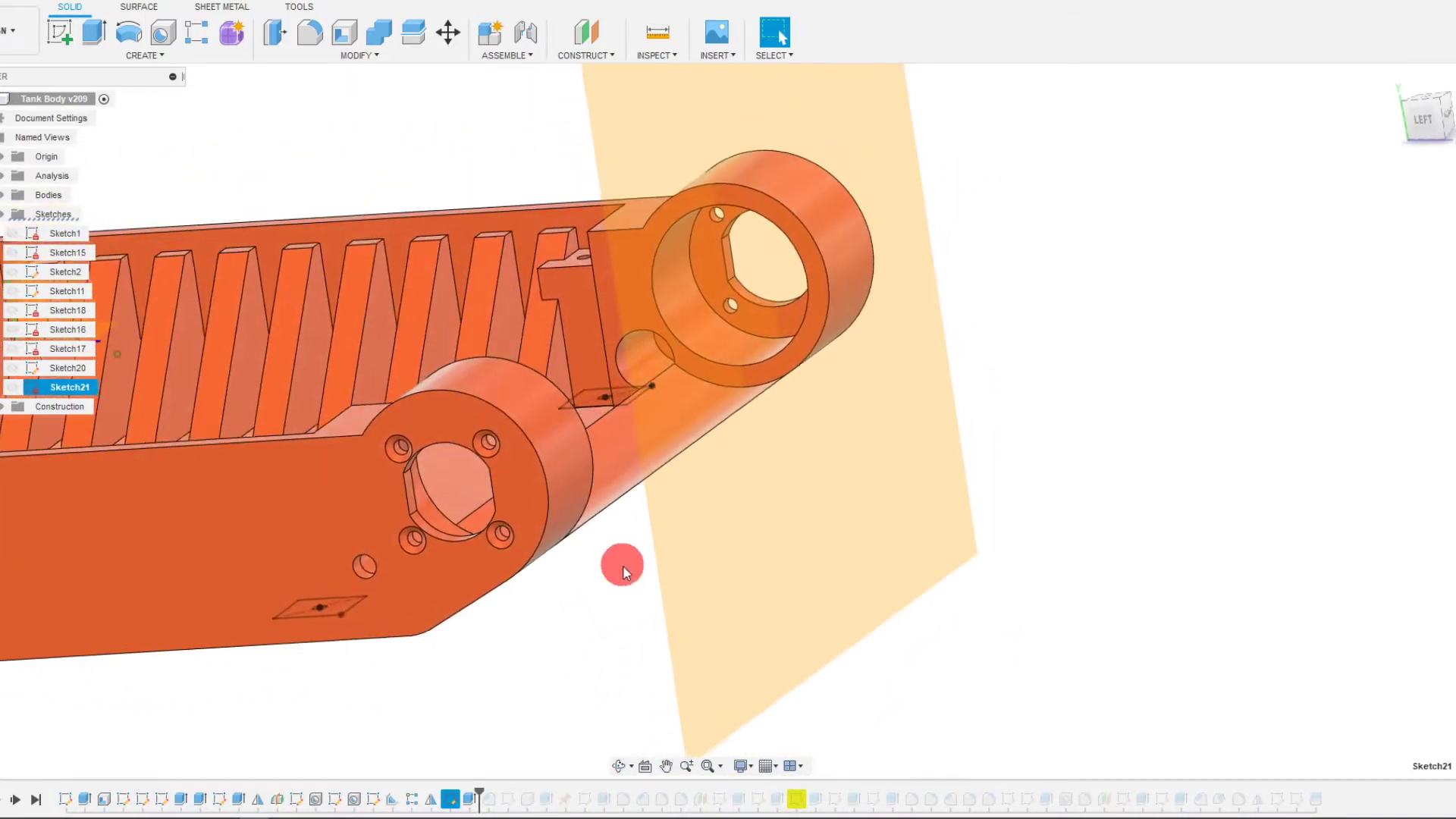
left_click_drag(622, 571, 604, 661)
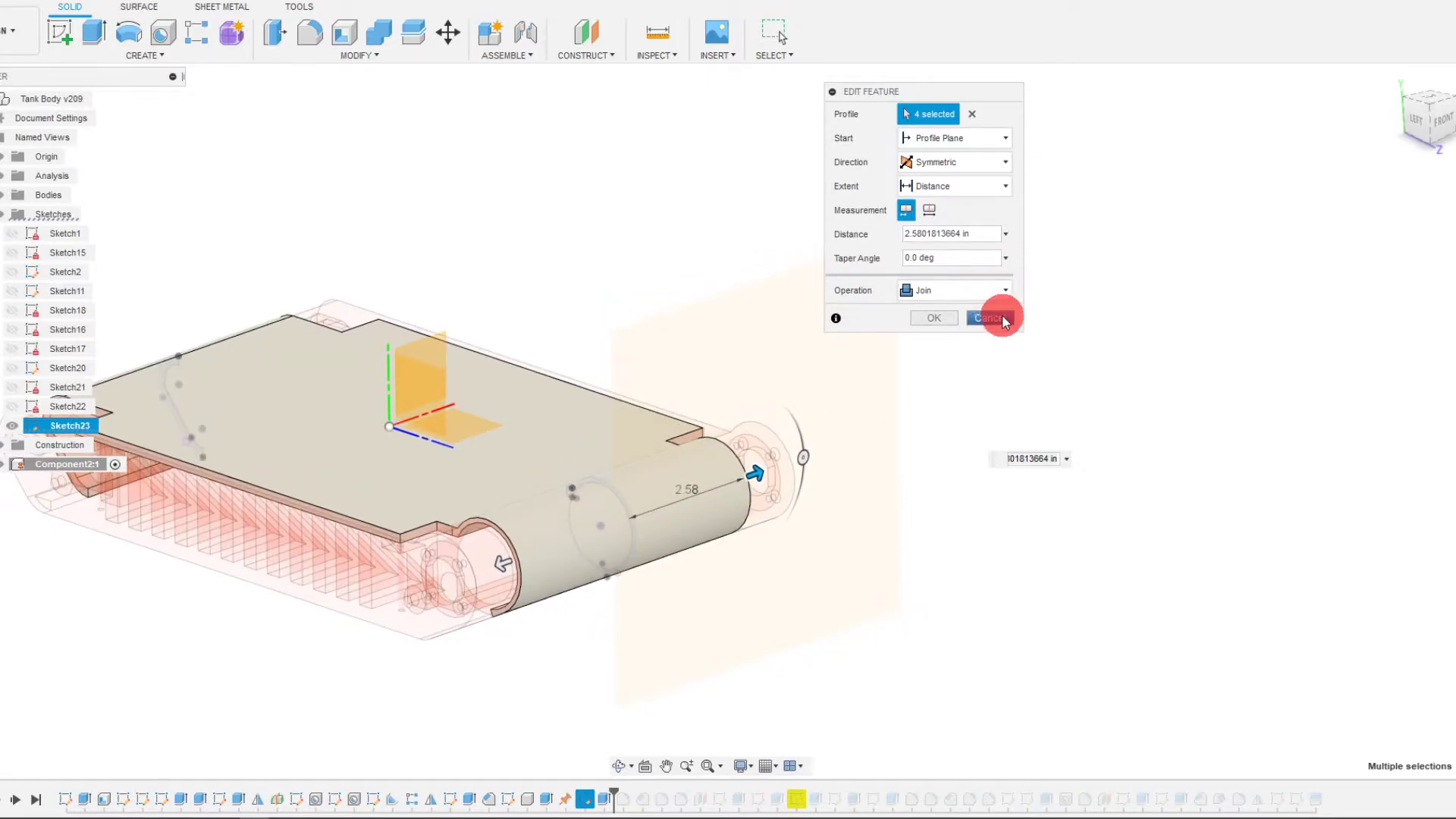
- Cancel the symmetric Join extrusion edit without changes
left_click(987, 318)
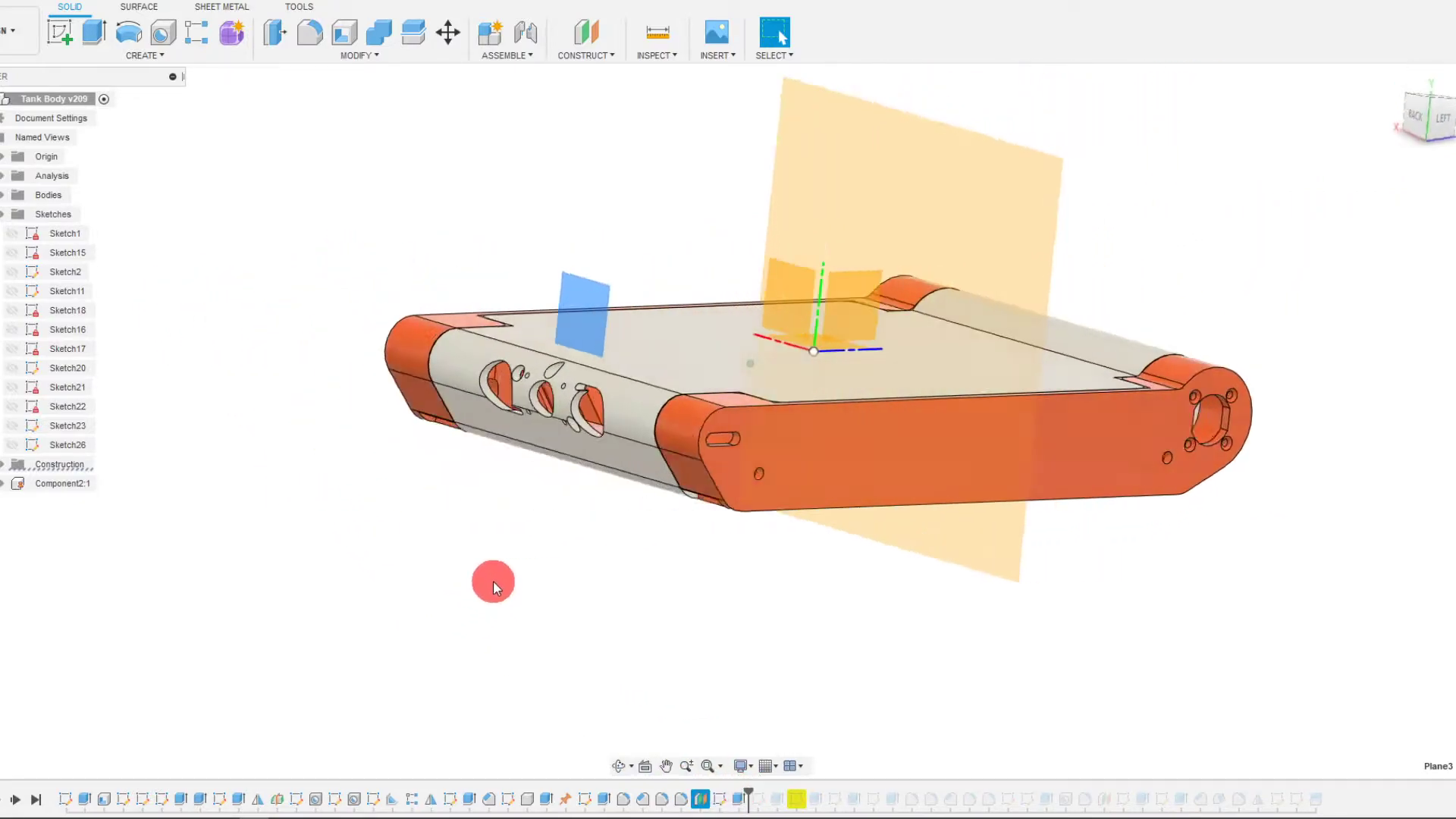
- Orbit around the cover's nose to inspect the Sketch26 and Sketch27 circles
left_click_drag(493, 588, 394, 599)
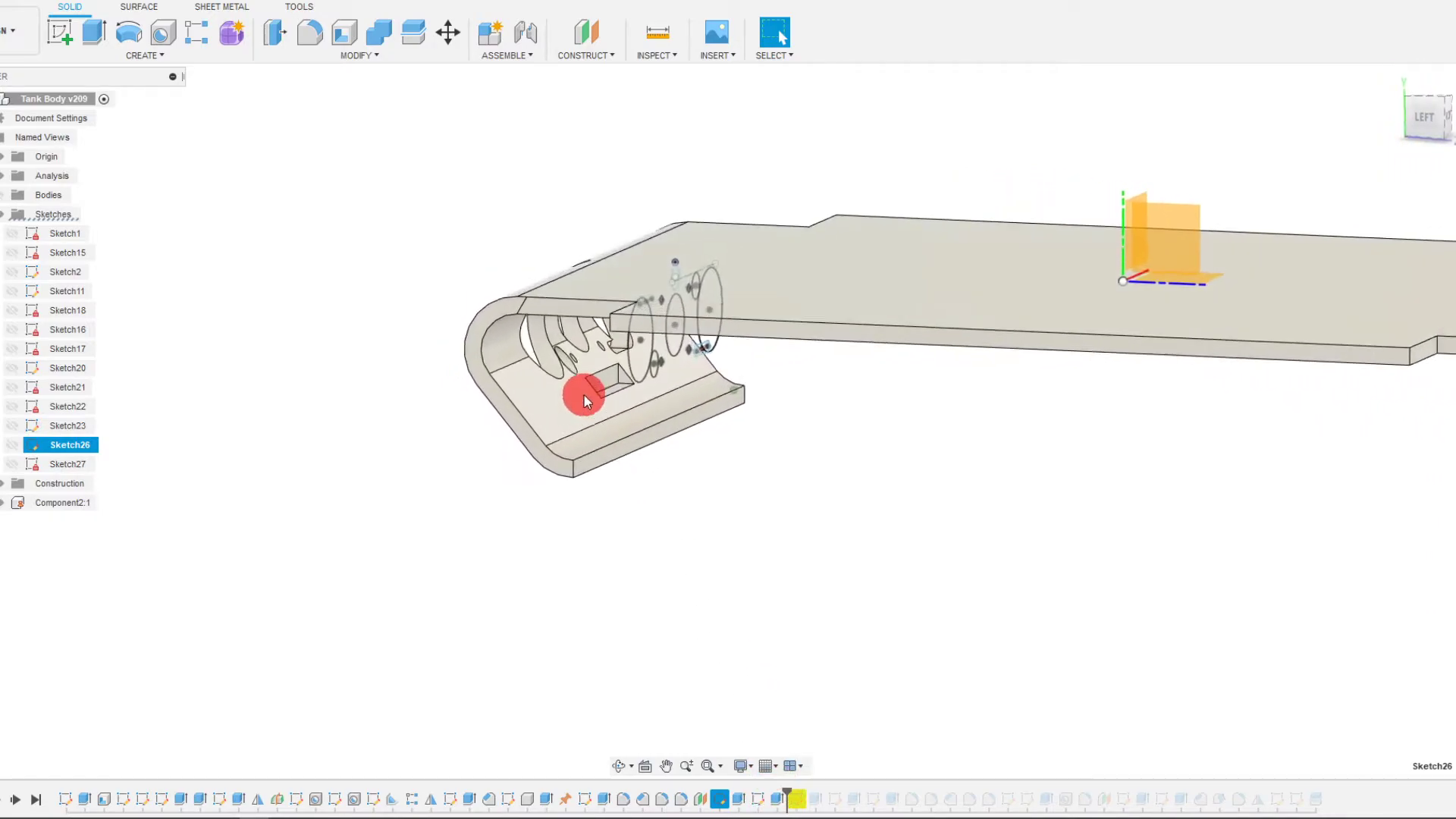
left_click_drag(585, 400, 638, 361)
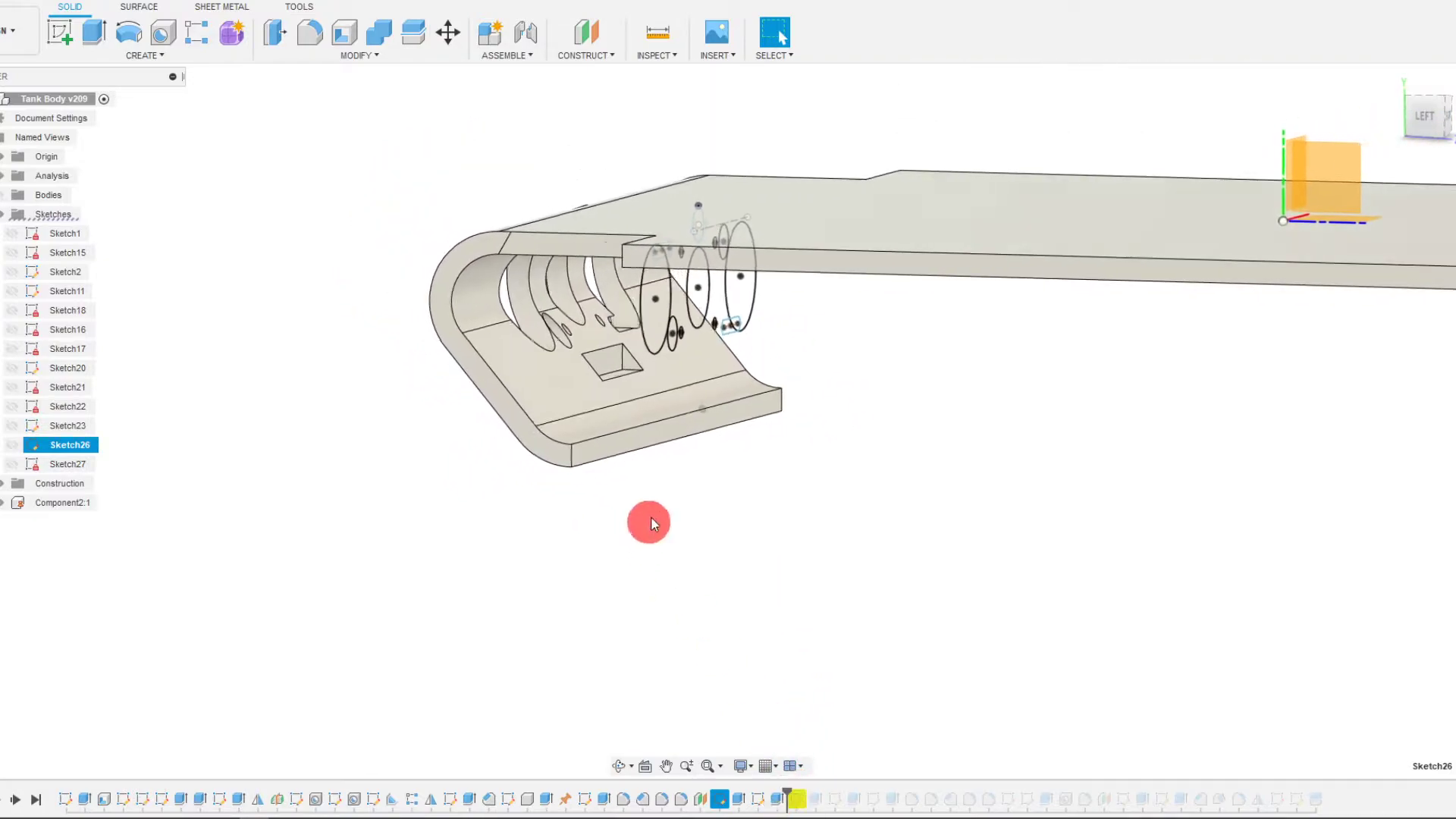
left_click_drag(649, 523, 665, 379)
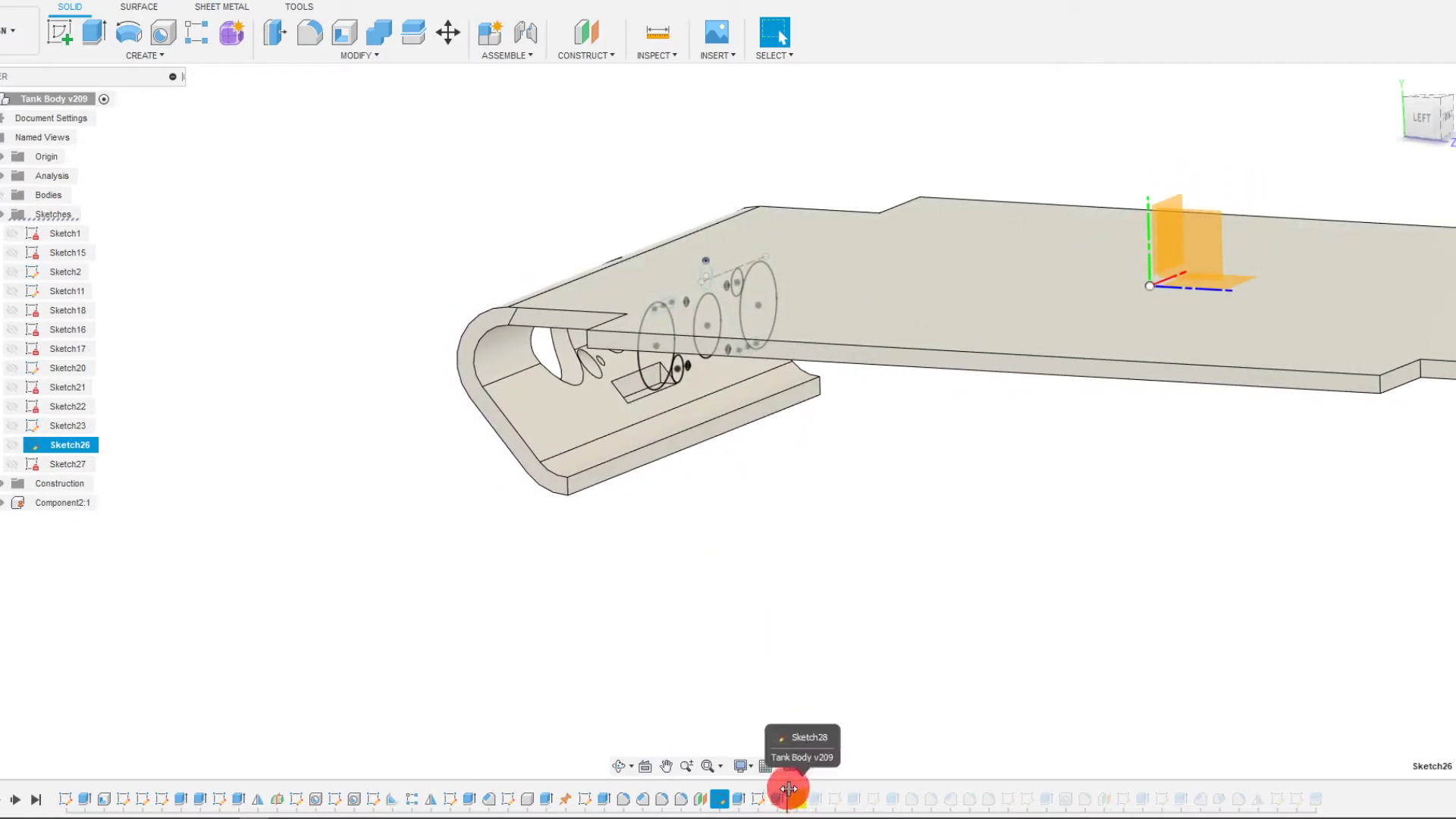
- Advance the timeline past Sketch28 and Sketch29, then orbit to the cover's side profile
left_click(789, 810)
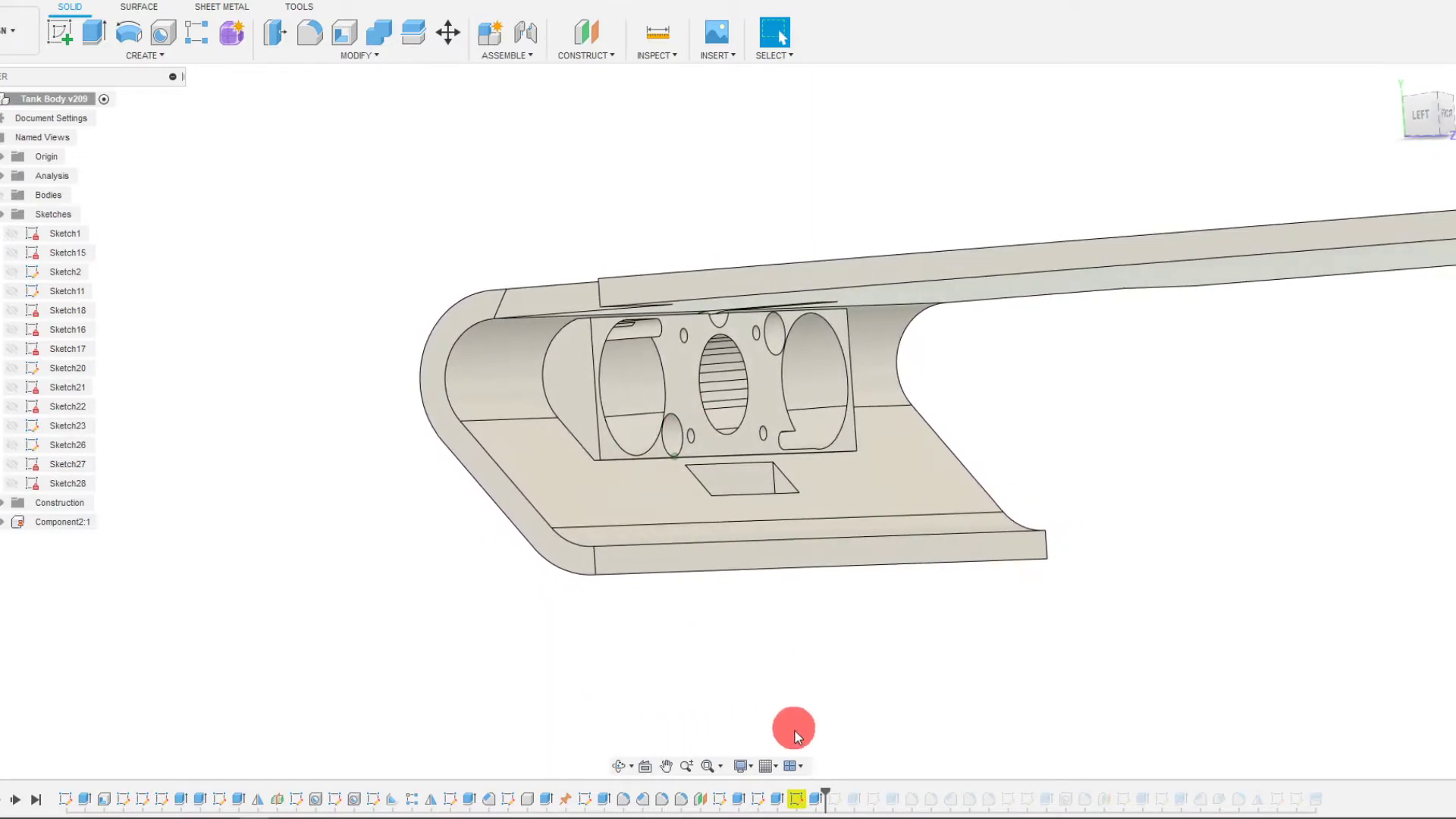
left_click_drag(794, 728, 786, 698)
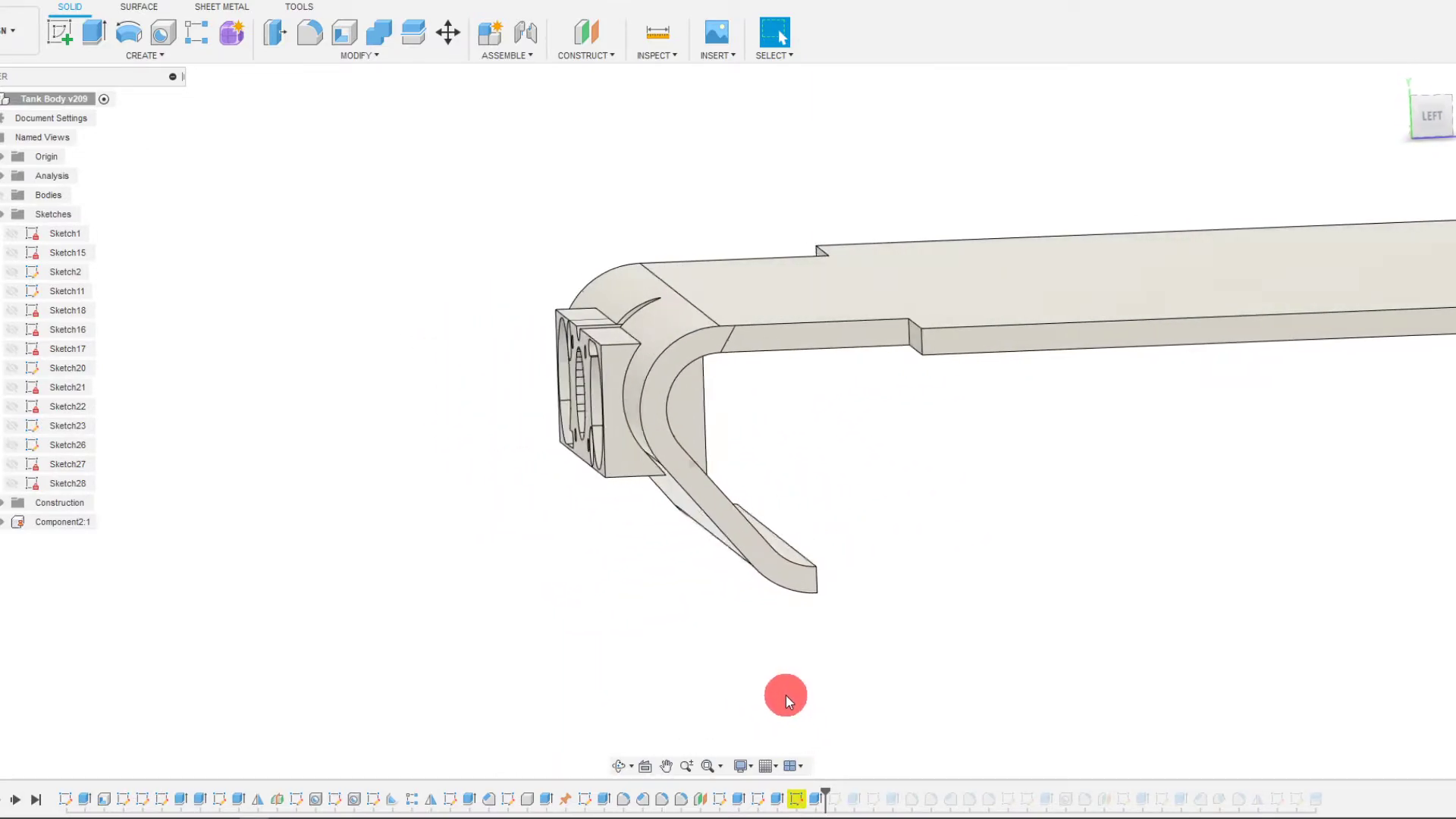
left_click_drag(786, 699, 857, 456)
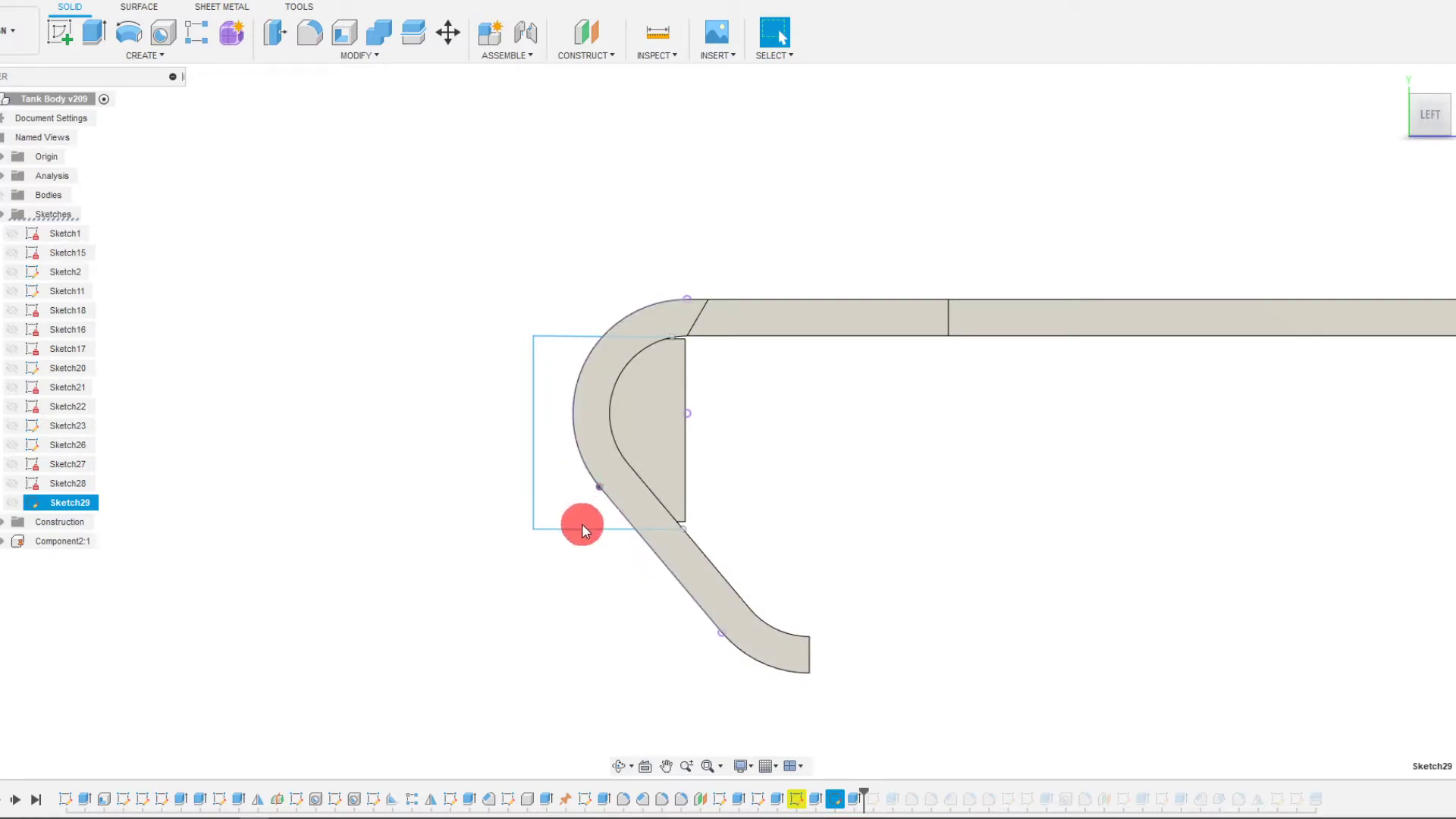
mouse_move(628, 345)
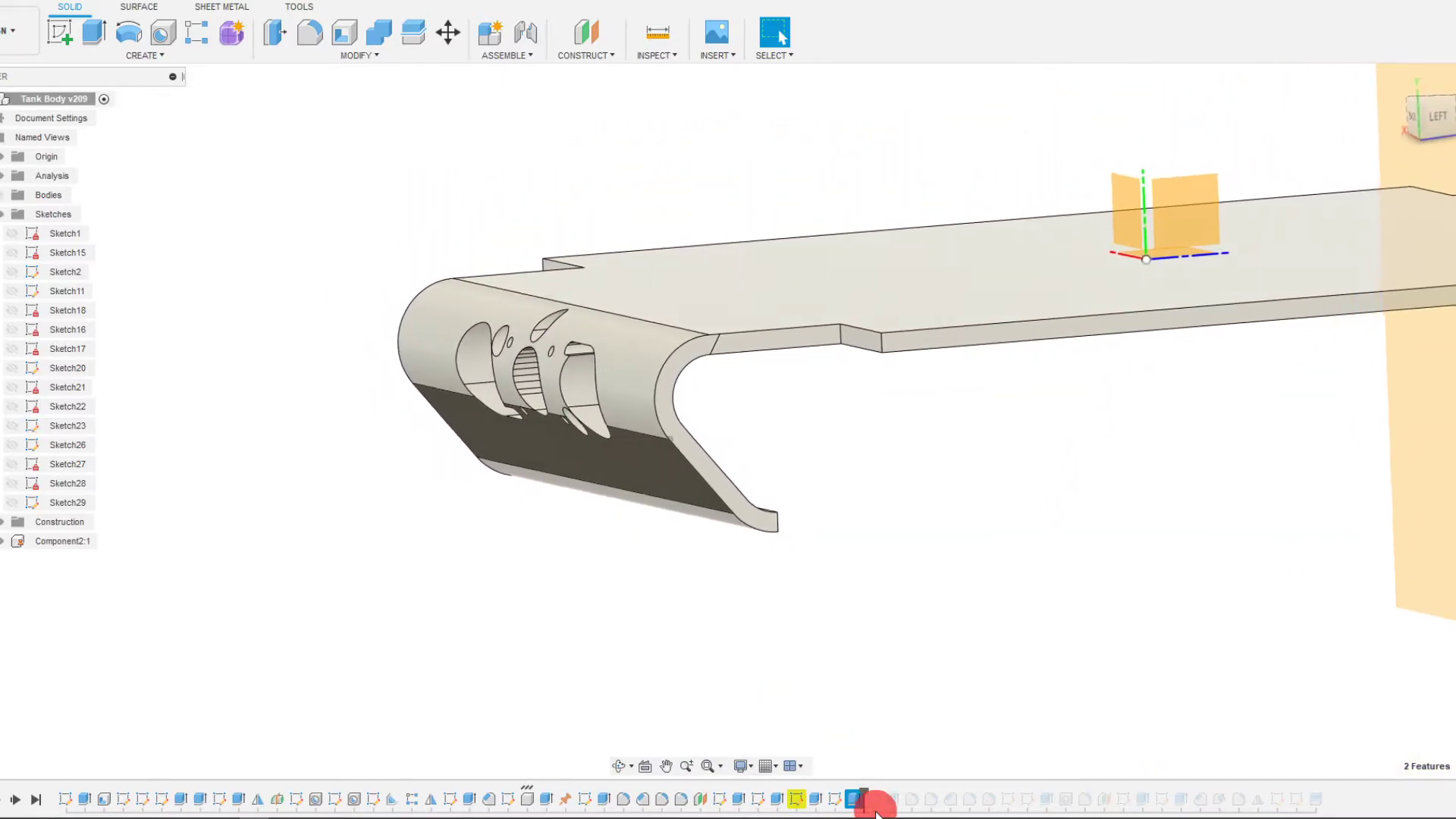
left_click(853, 800)
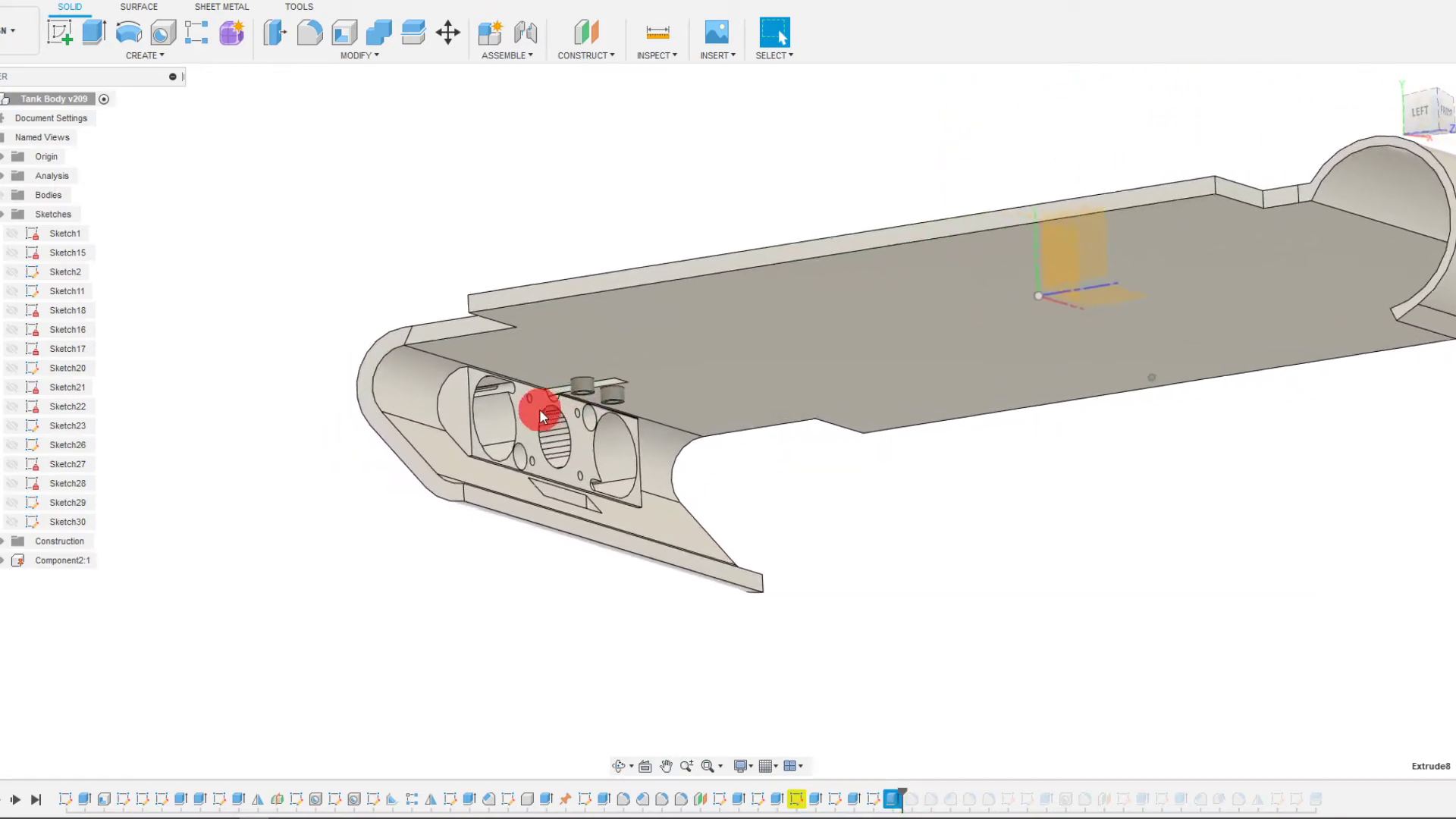
left_click_drag(543, 415, 576, 474)
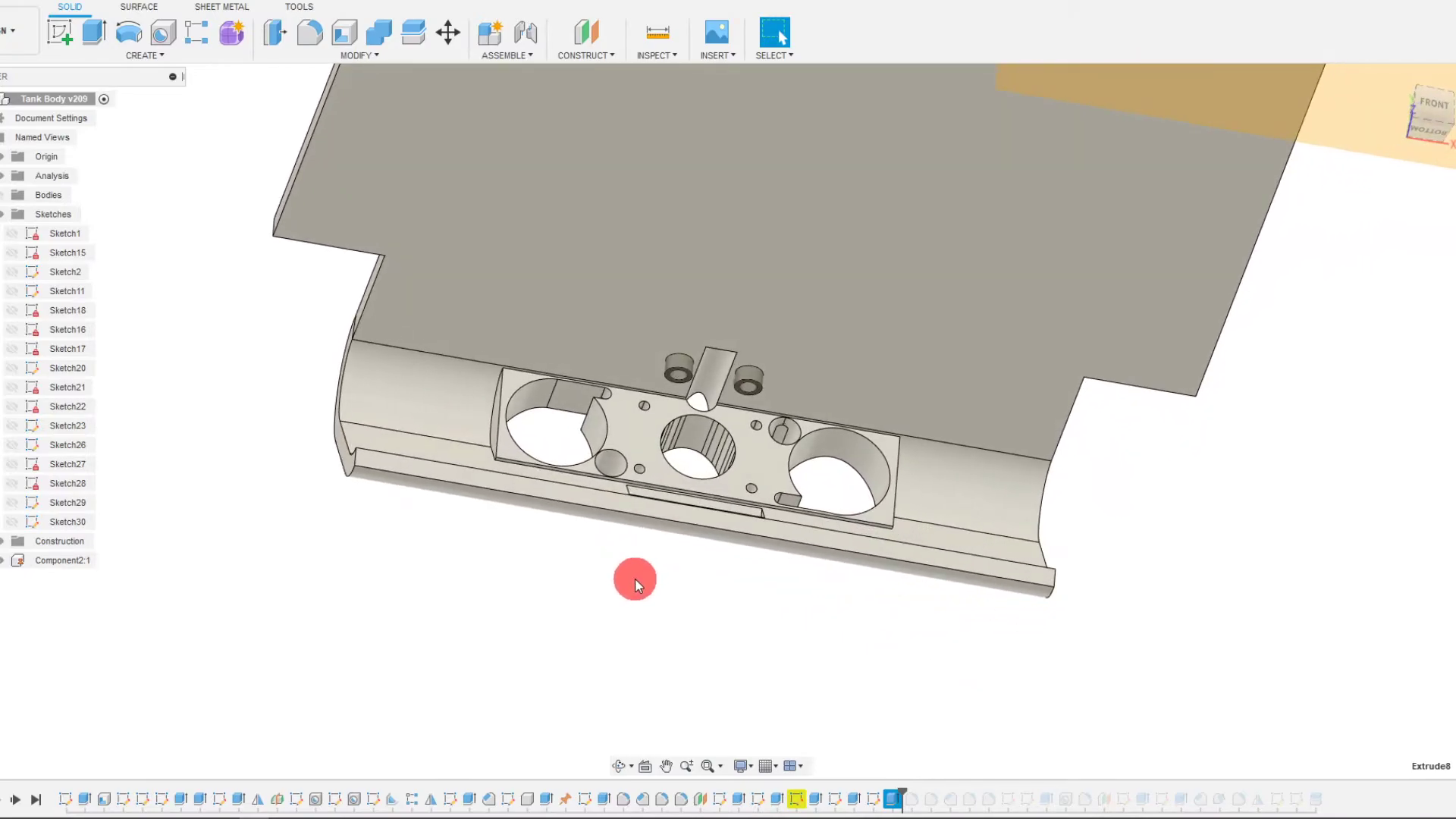
left_click_drag(635, 582, 820, 610)
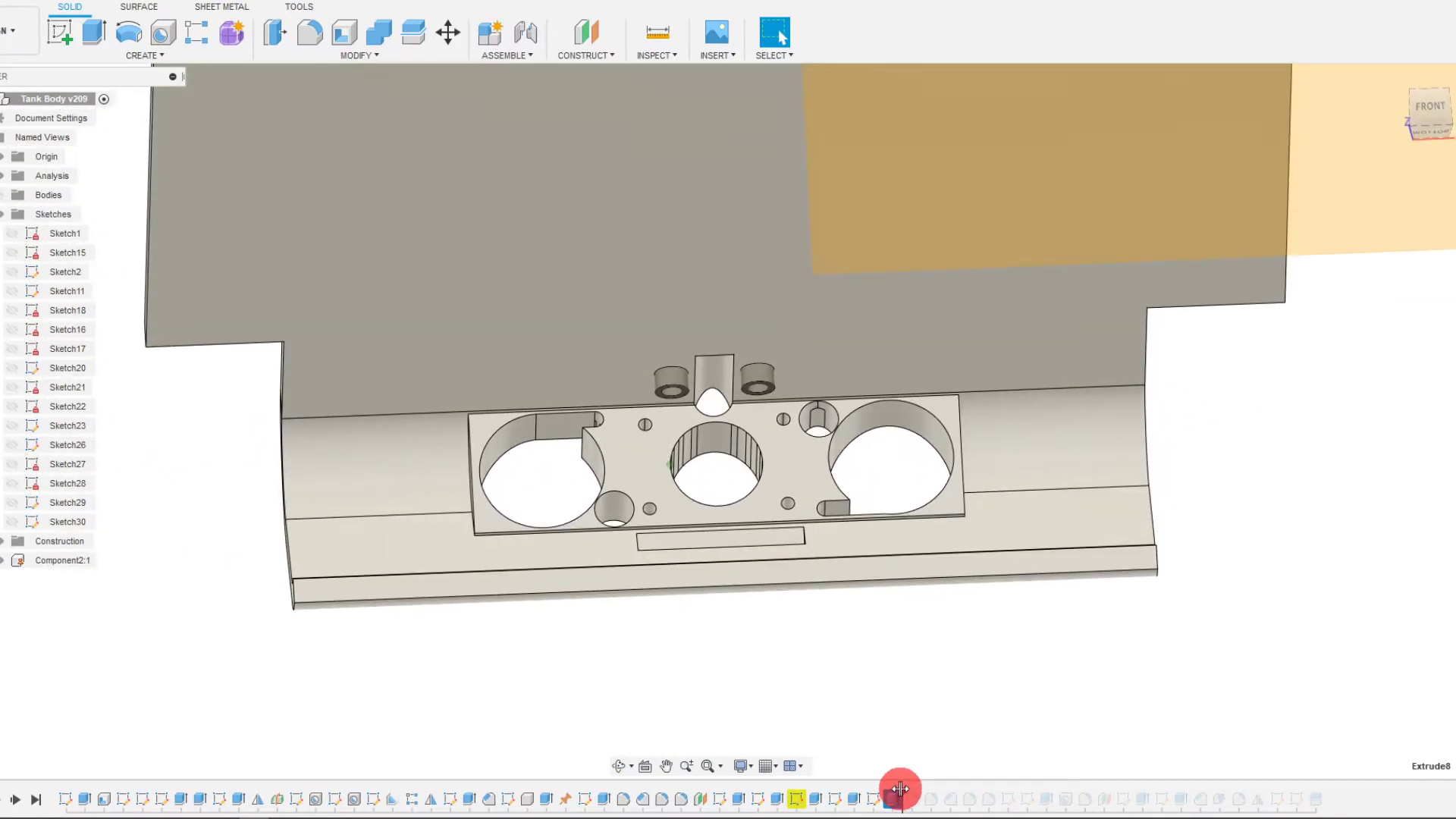
mouse_move(981, 810)
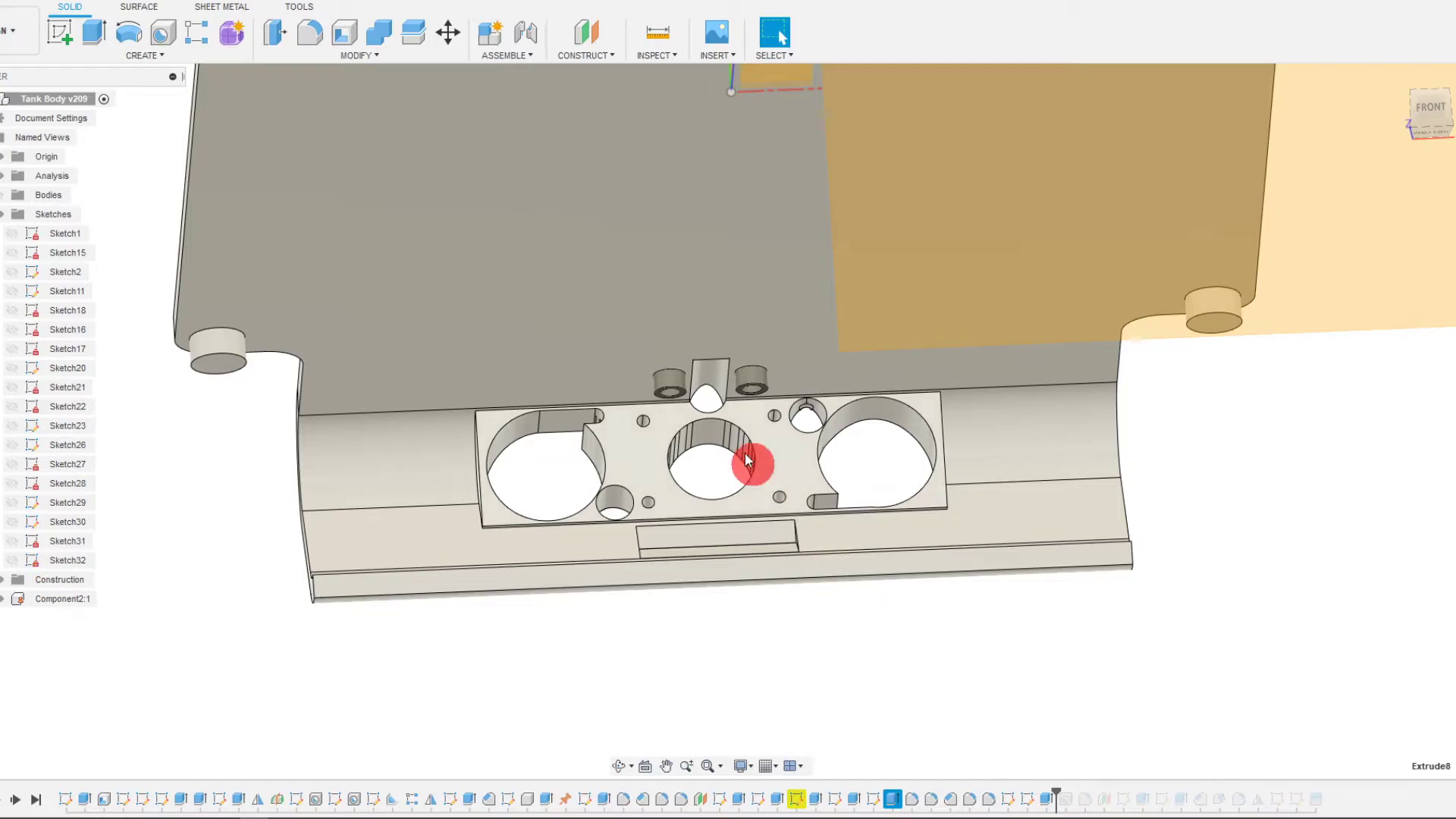
left_click_drag(748, 462, 759, 591)
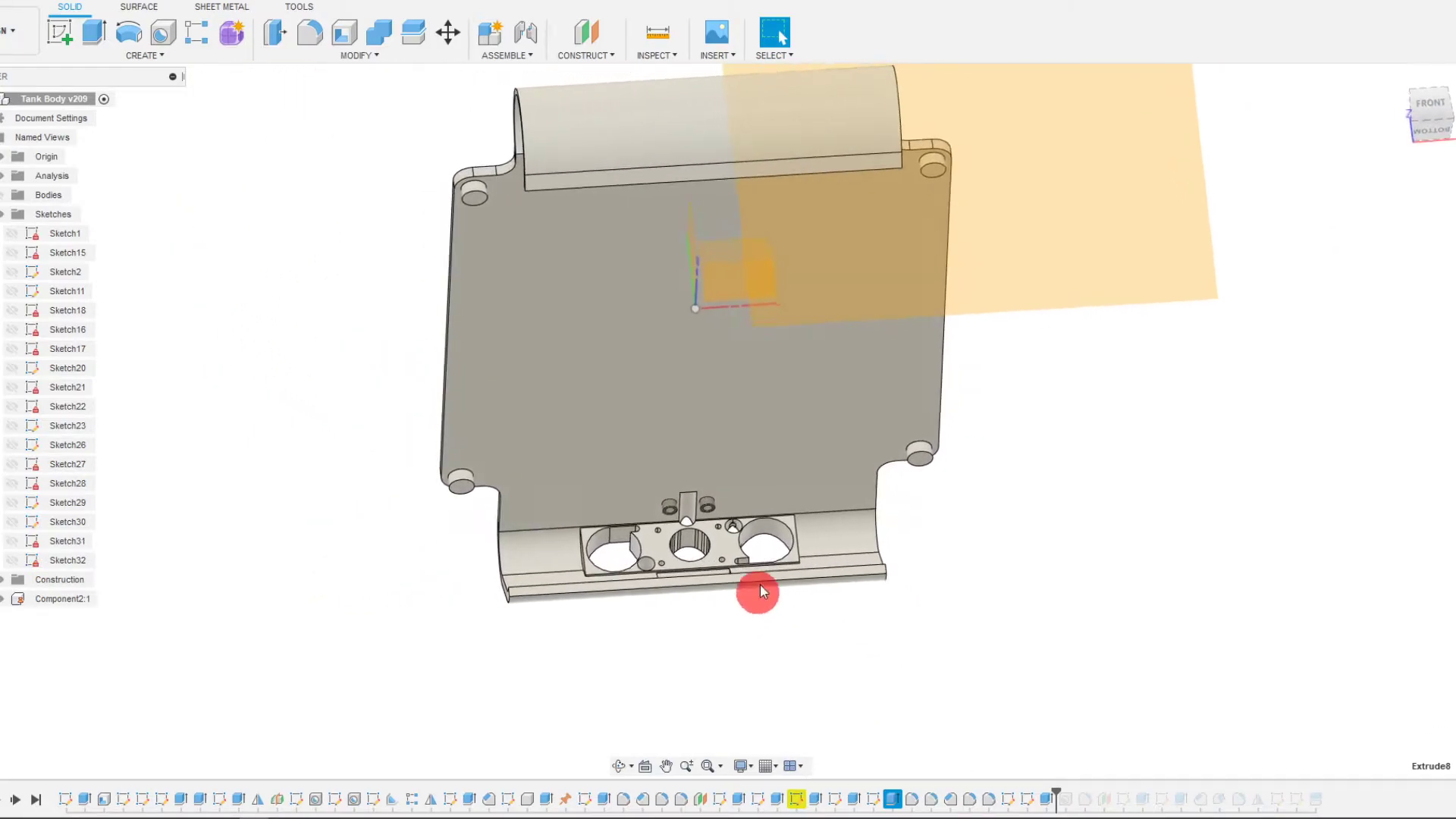
left_click_drag(760, 592, 472, 469)
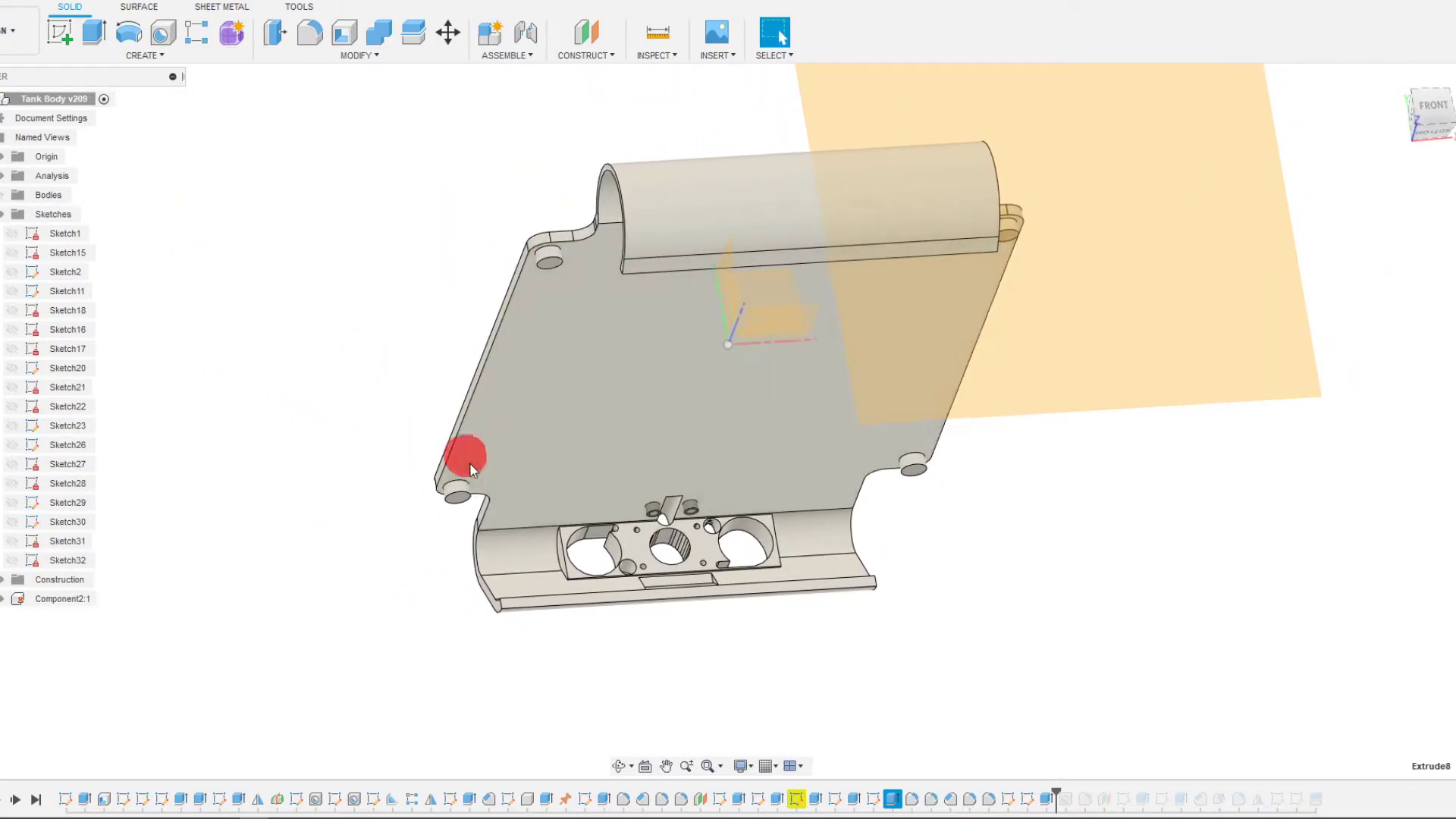
left_click_drag(469, 464, 645, 218)
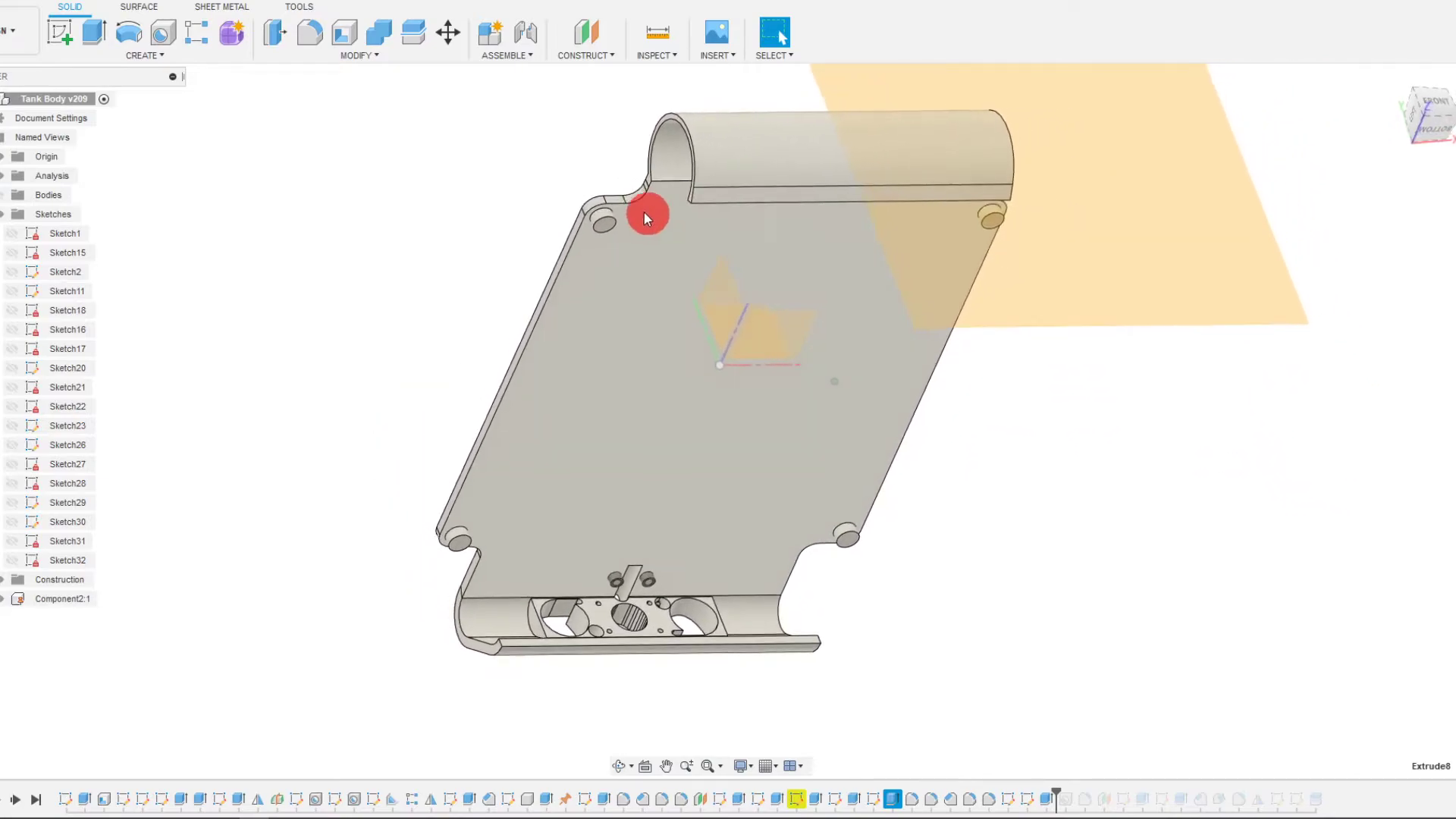
left_click_drag(645, 218, 779, 655)
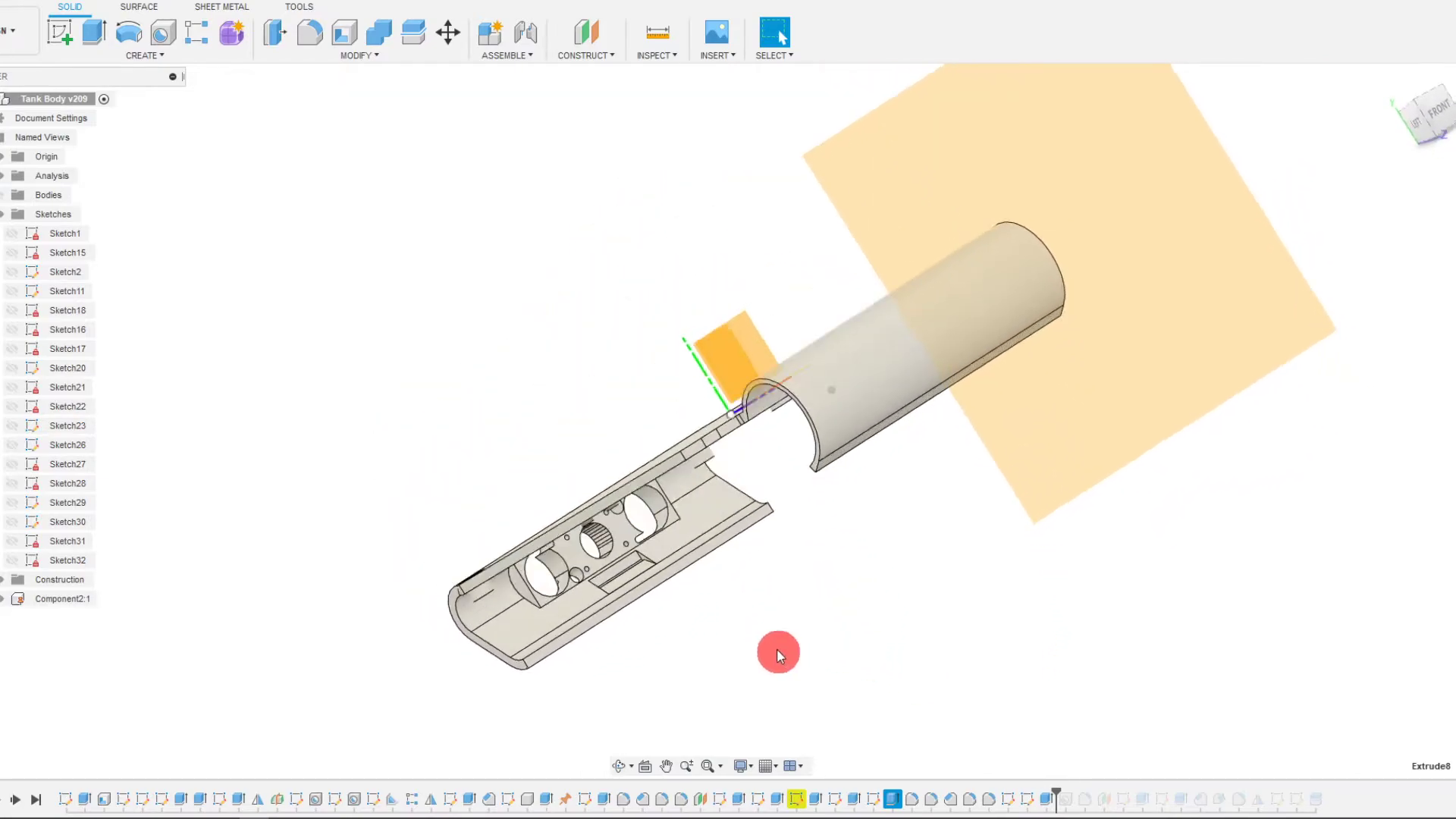
left_click_drag(778, 655, 861, 671)
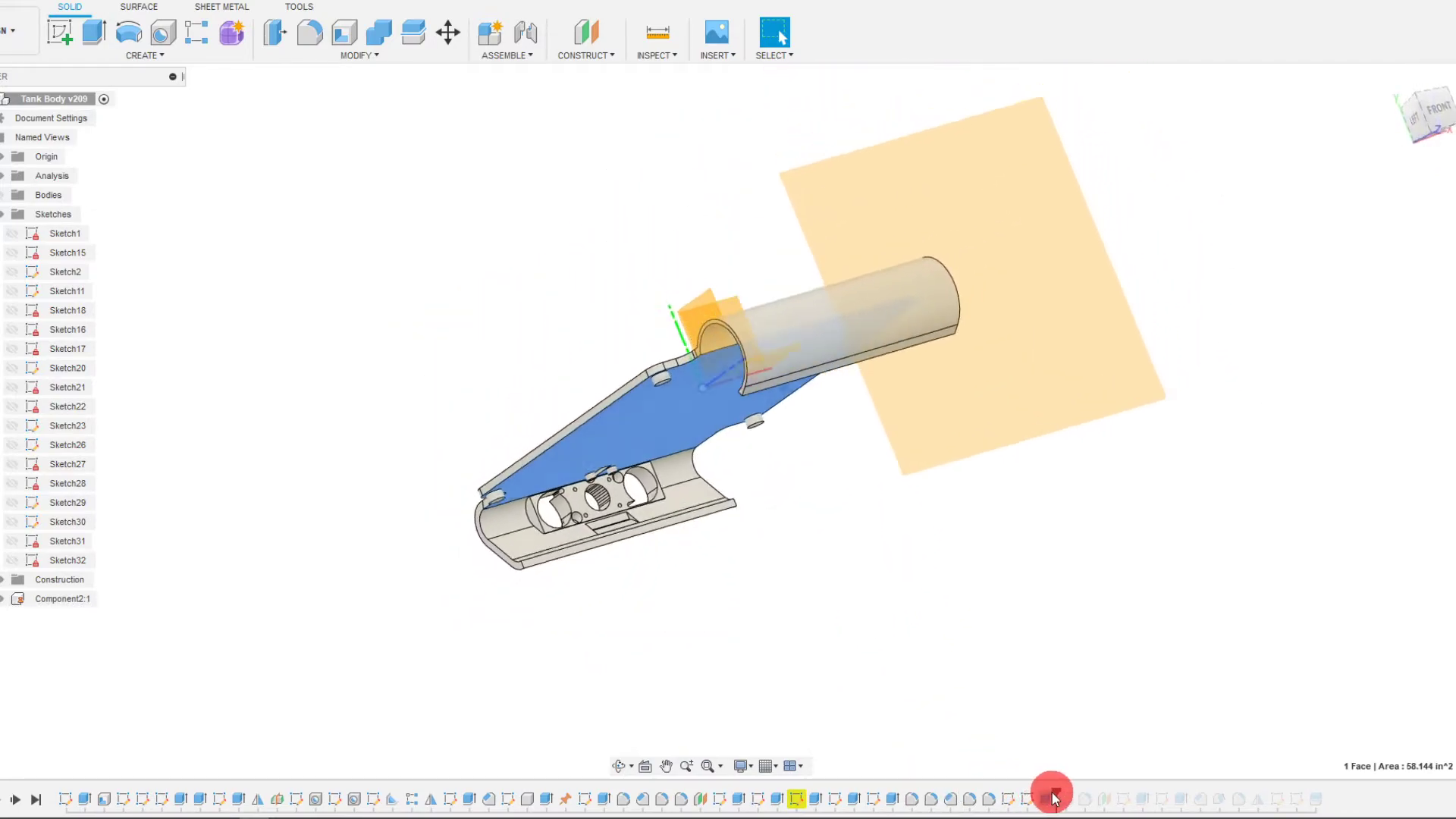
left_click(1065, 795)
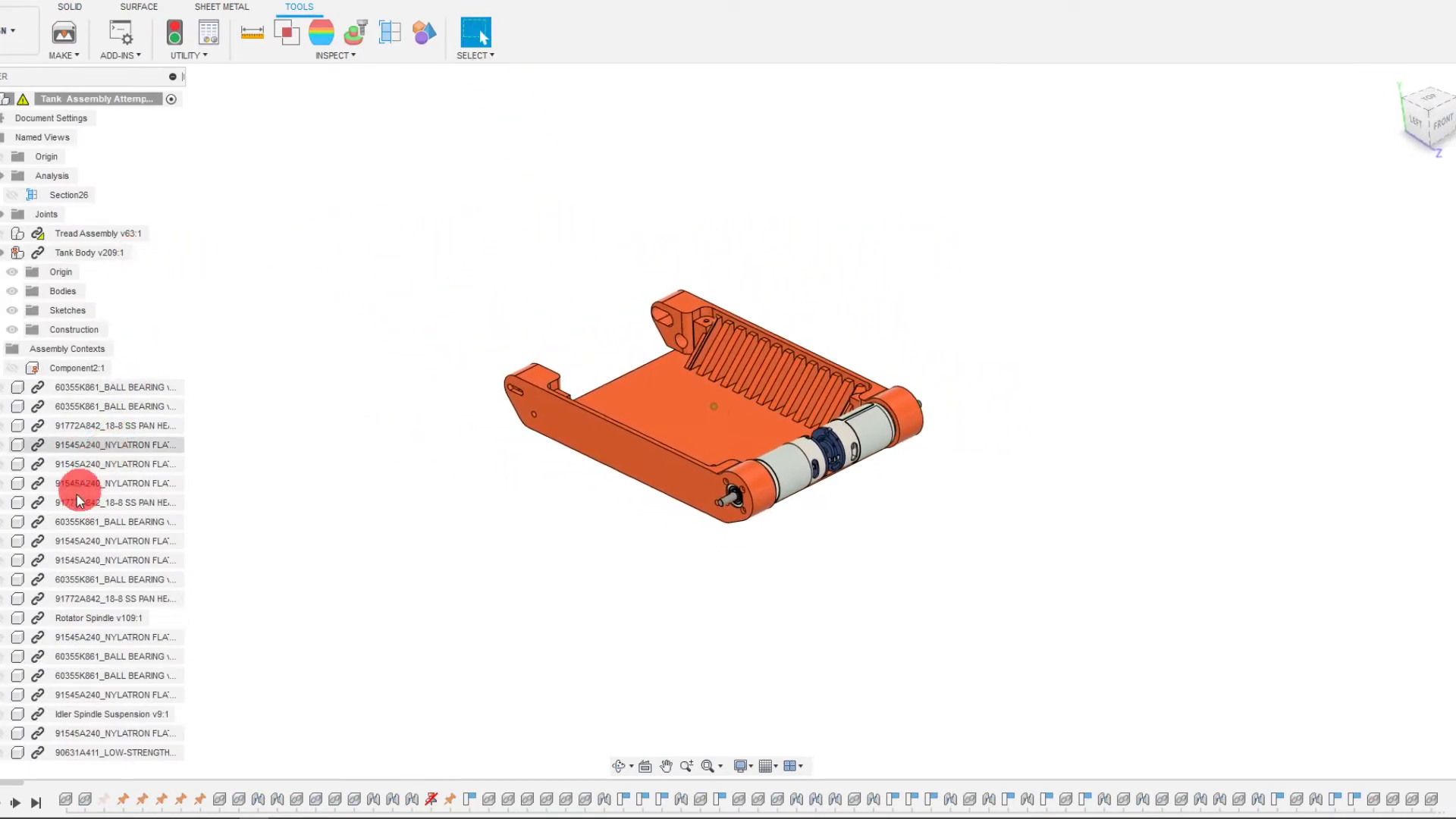
- Make the tank body cover and another hidden component visible in the assembly
left_click(76, 368)
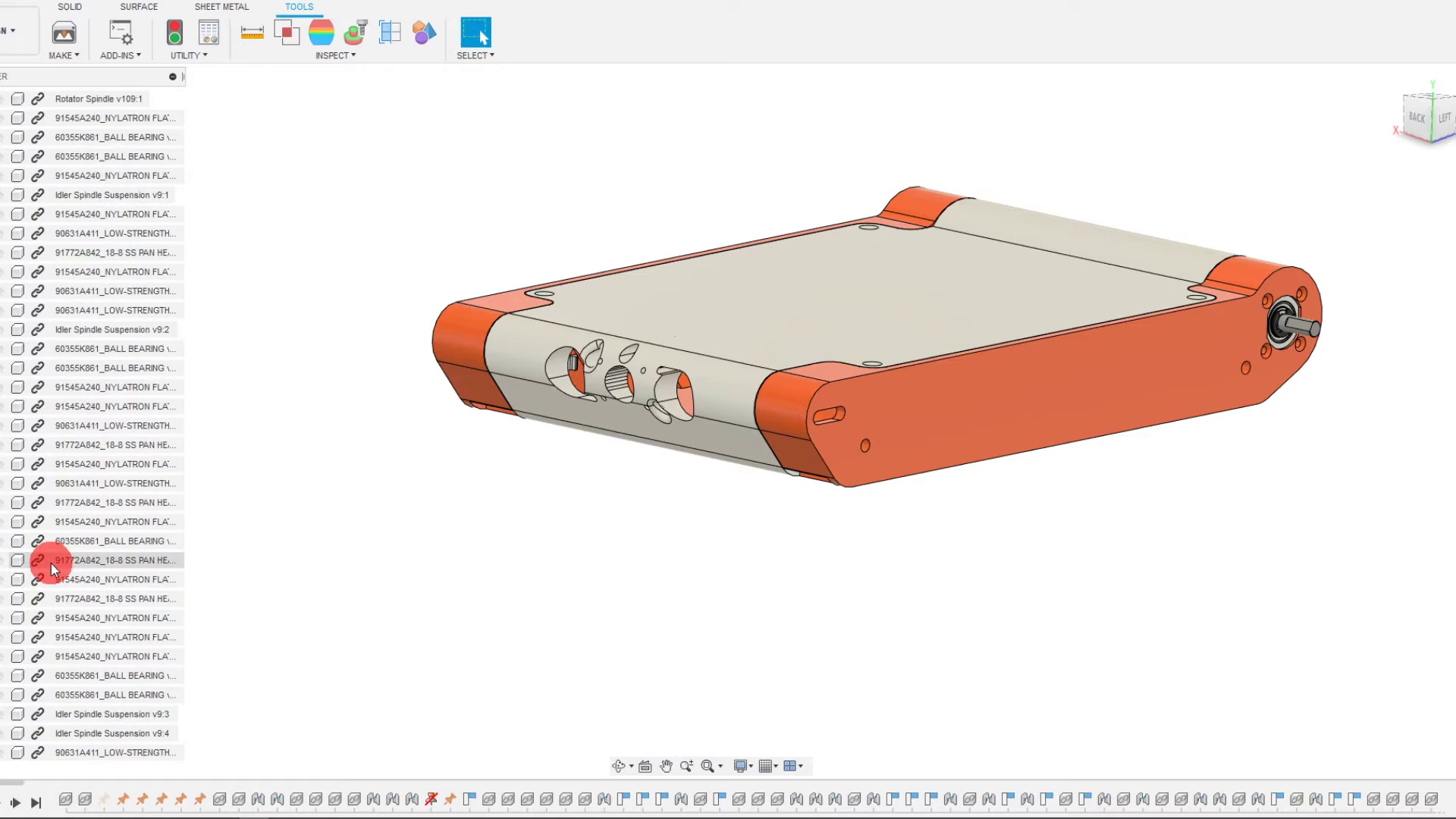
scroll("down", 3)
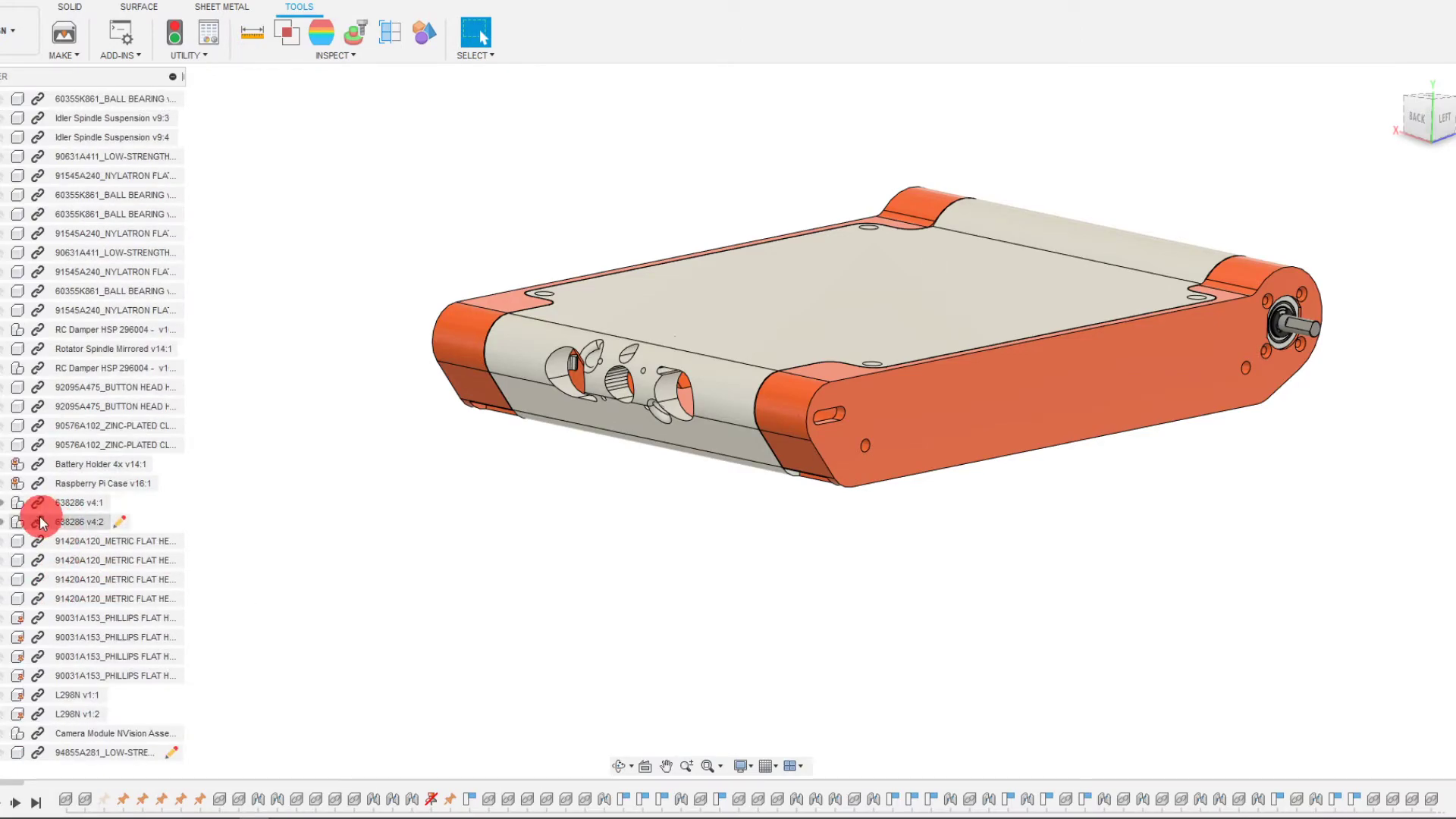
left_click(99, 732)
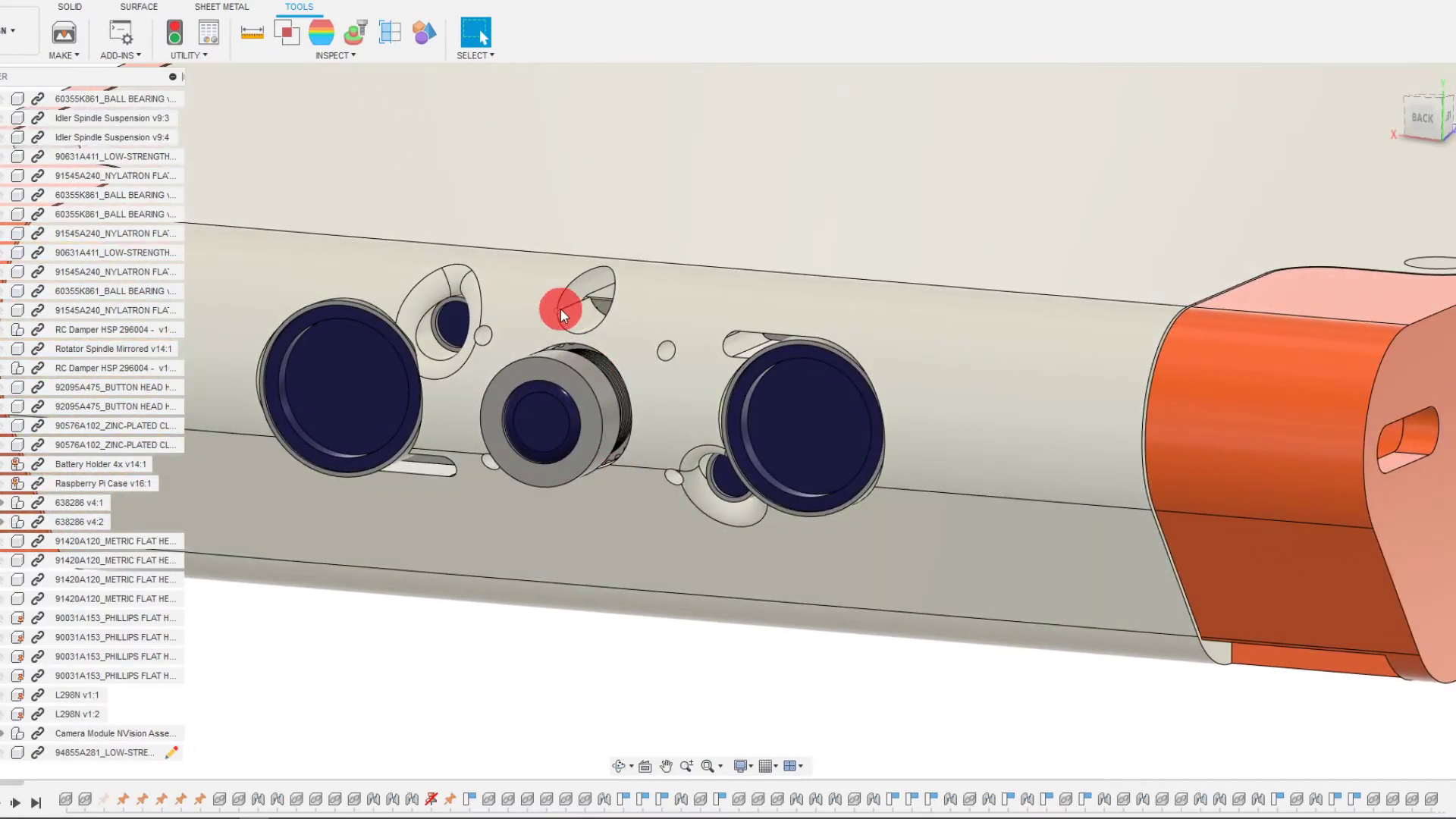
- Orbit around the front camera cutouts to inspect the seated lenses, then view the tank overall
left_click_drag(562, 310, 629, 477)
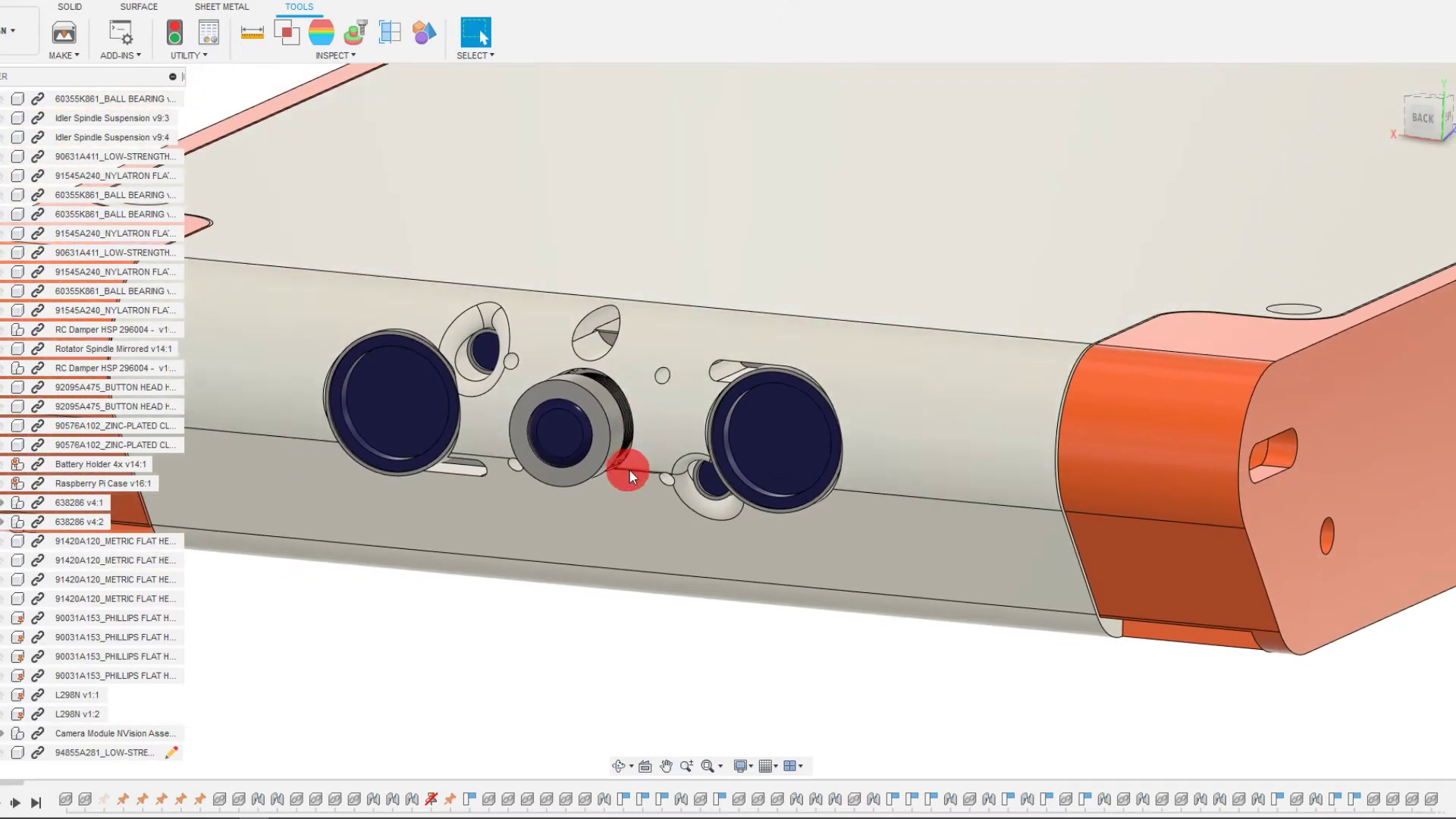
left_click_drag(632, 474, 678, 442)
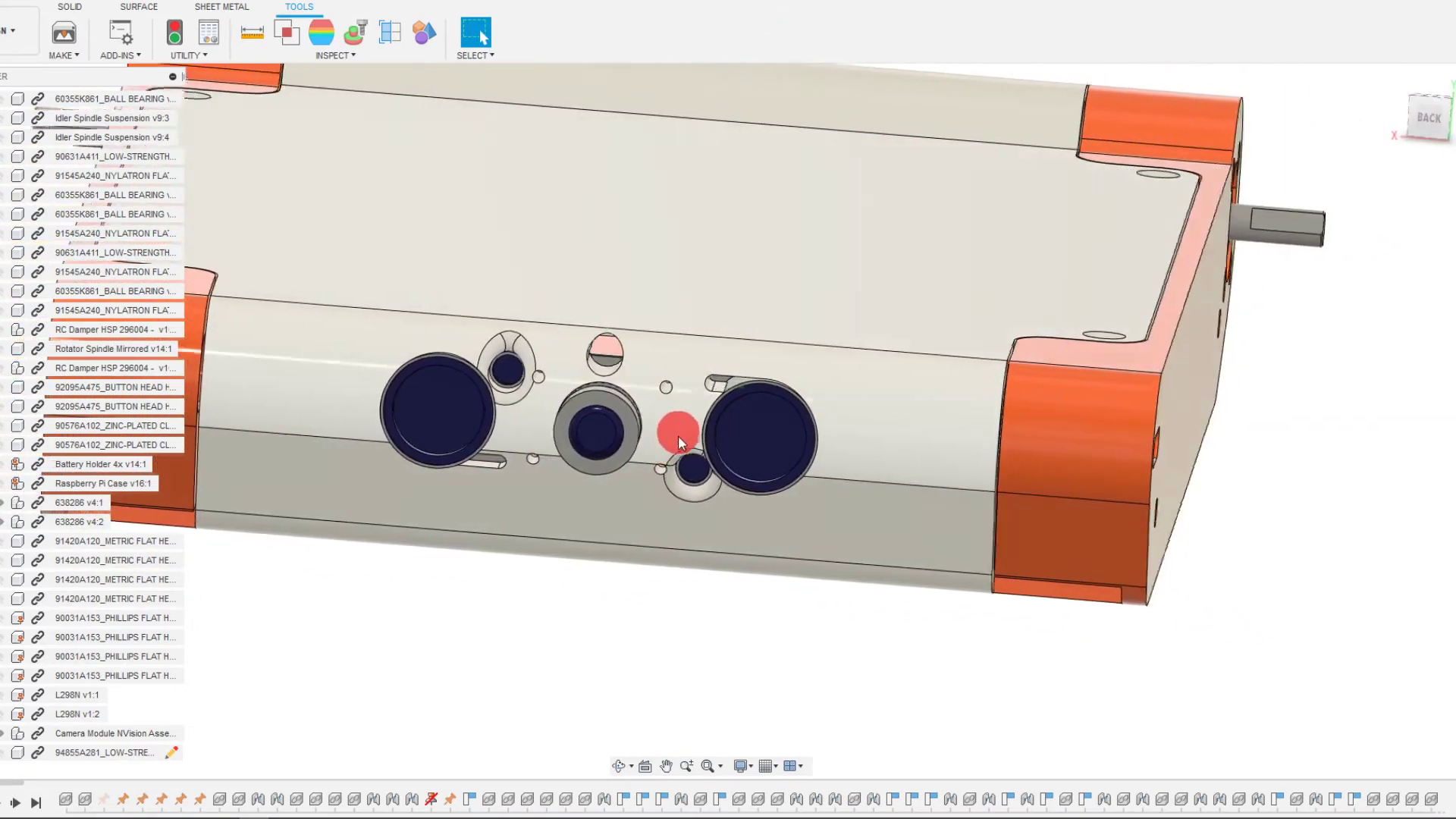
left_click_drag(678, 441, 761, 459)
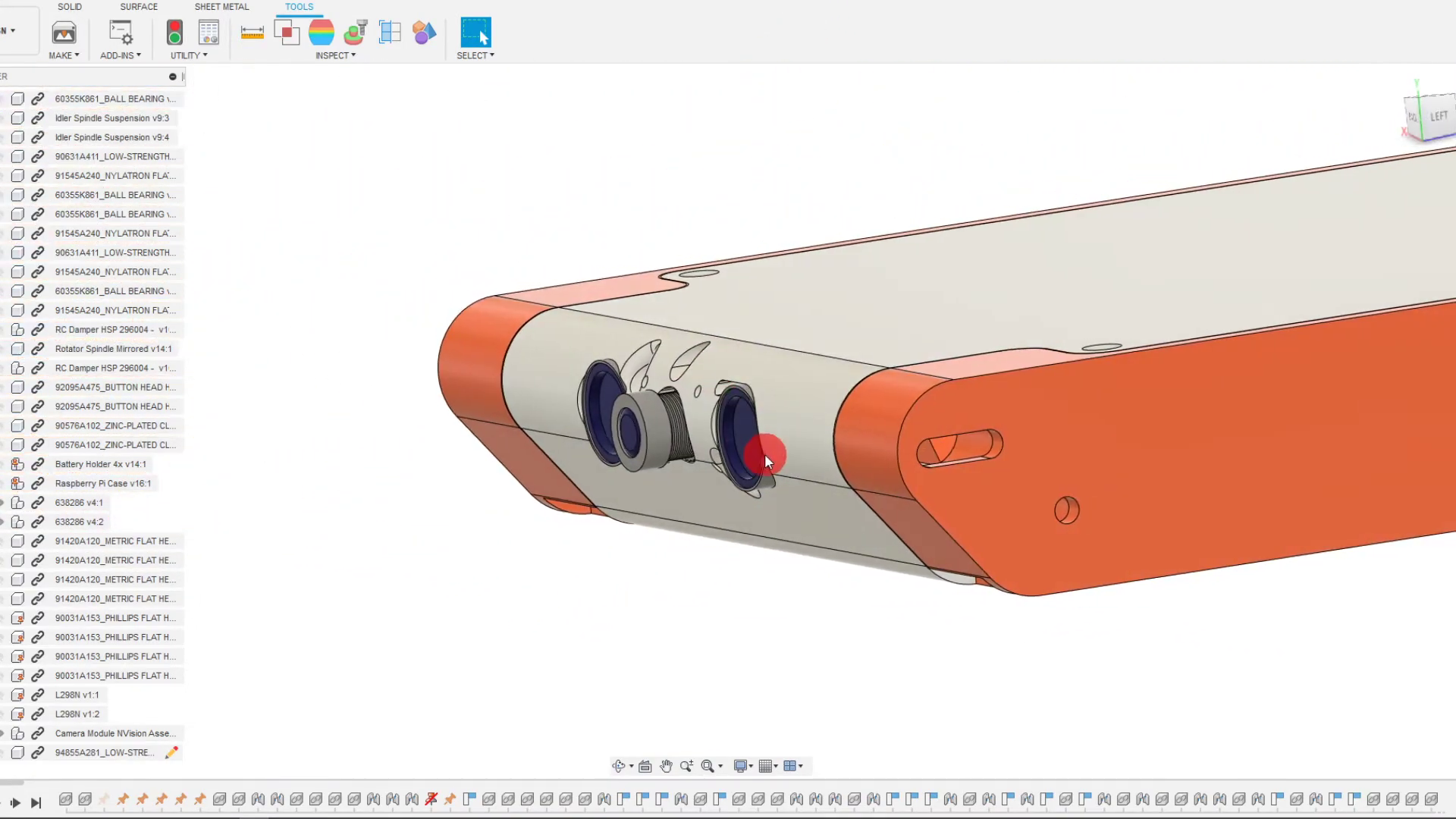
left_click_drag(766, 457, 568, 648)
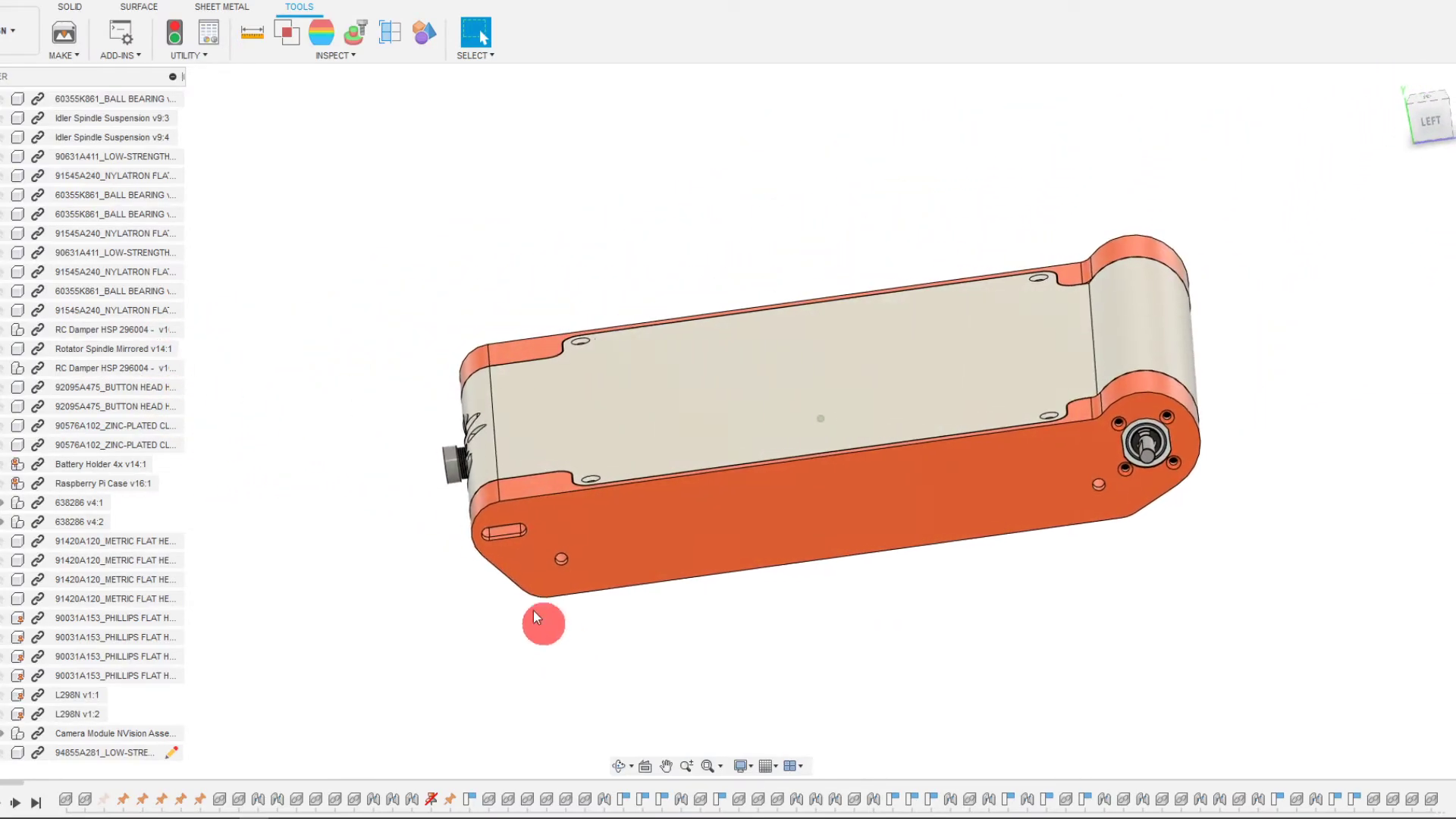
left_click_drag(543, 624, 266, 243)
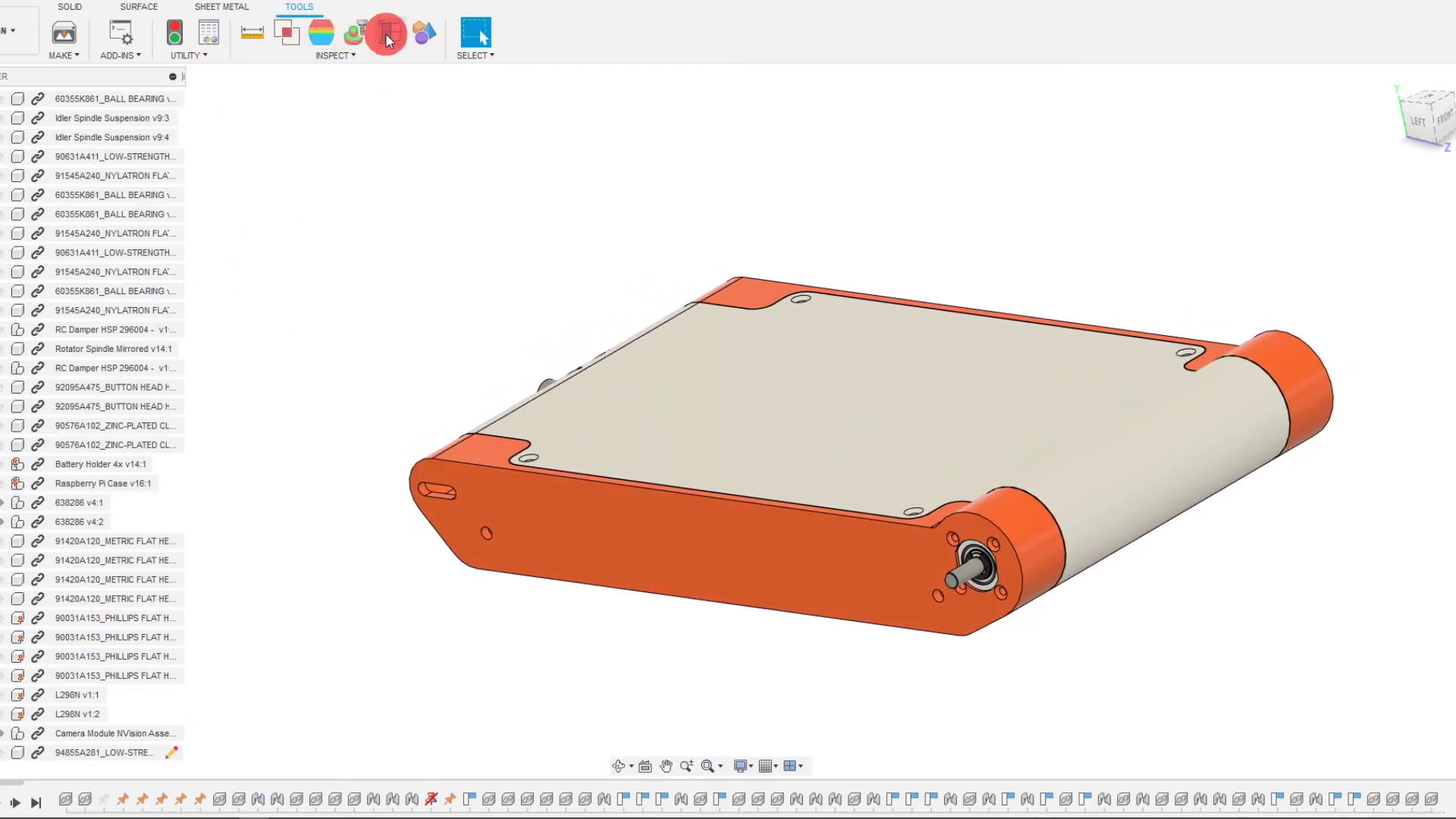
- Section the assembly from the spindle end face at 7.745 in and orbit to view the cut
left_click(388, 28)
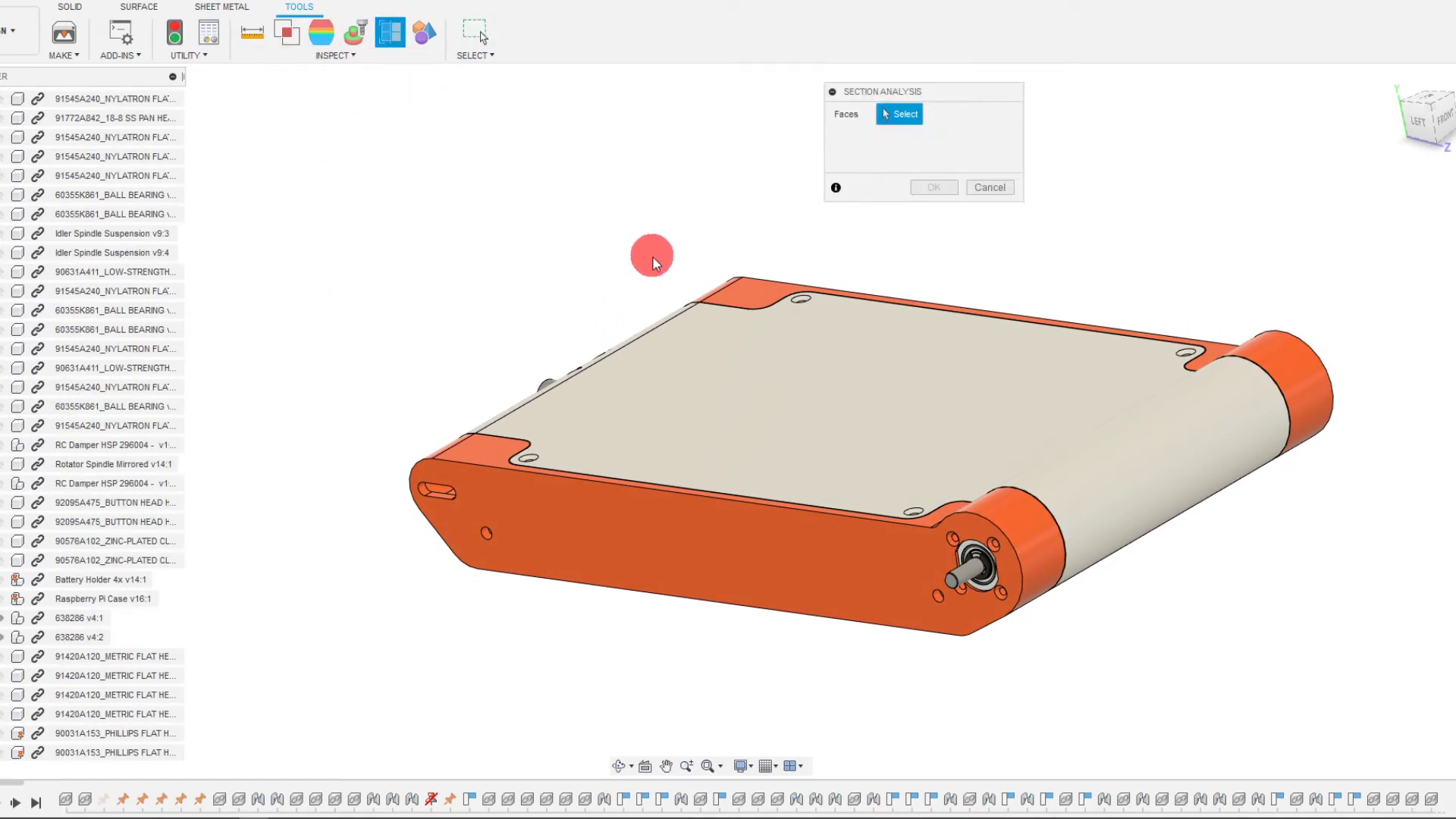
left_click_drag(652, 262, 978, 599)
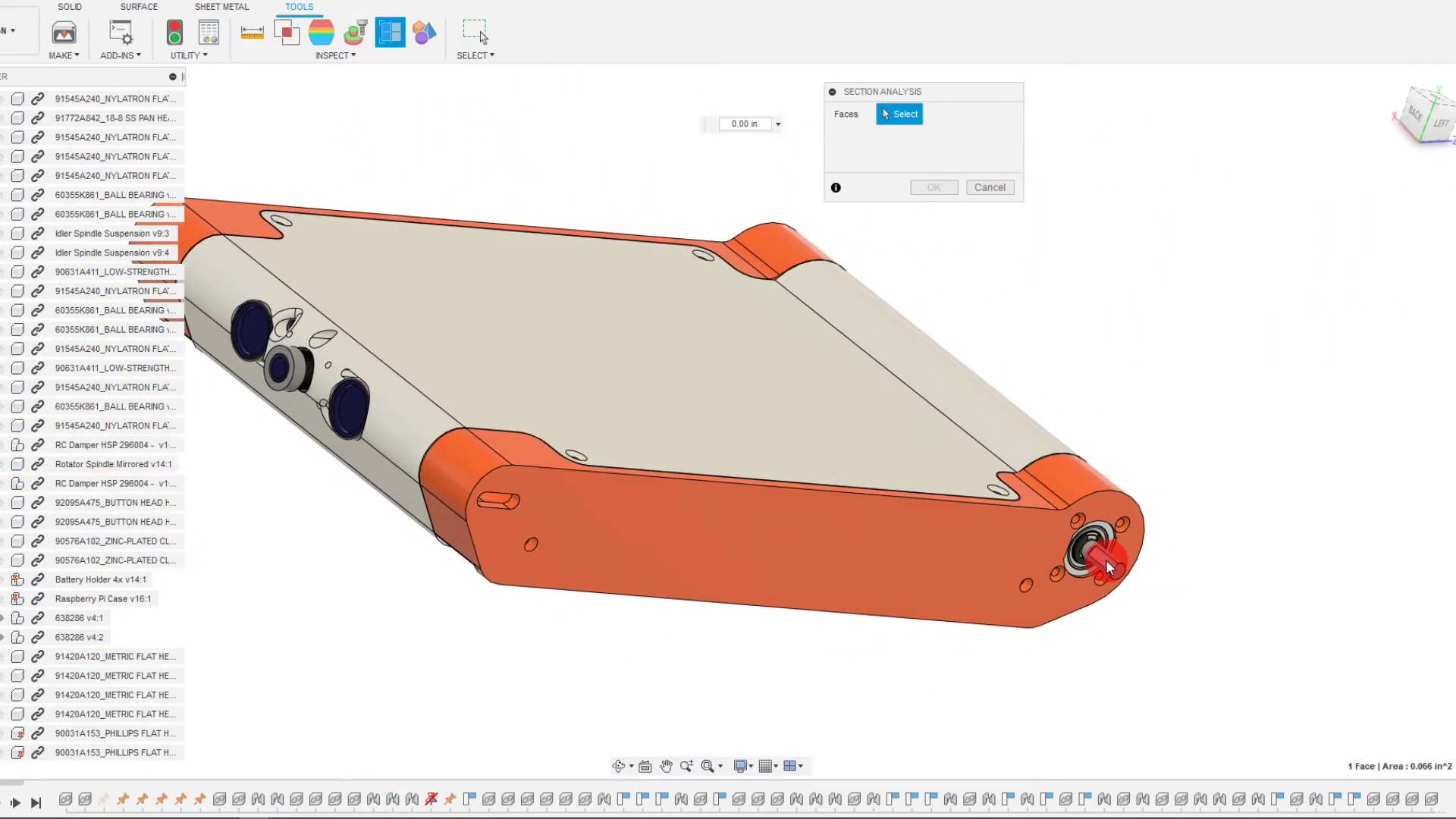
left_click(1105, 566)
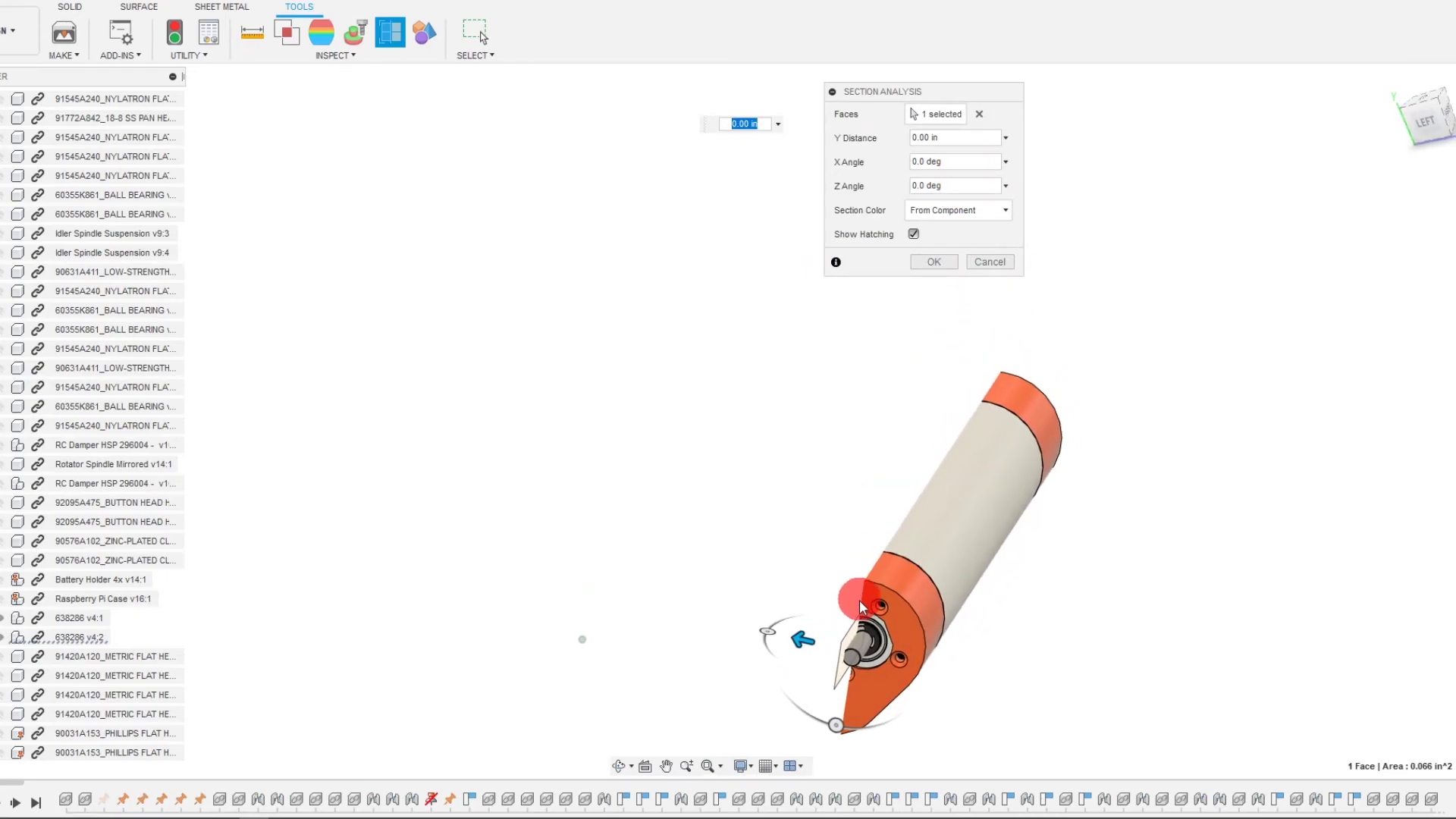
left_click_drag(850, 599, 518, 571)
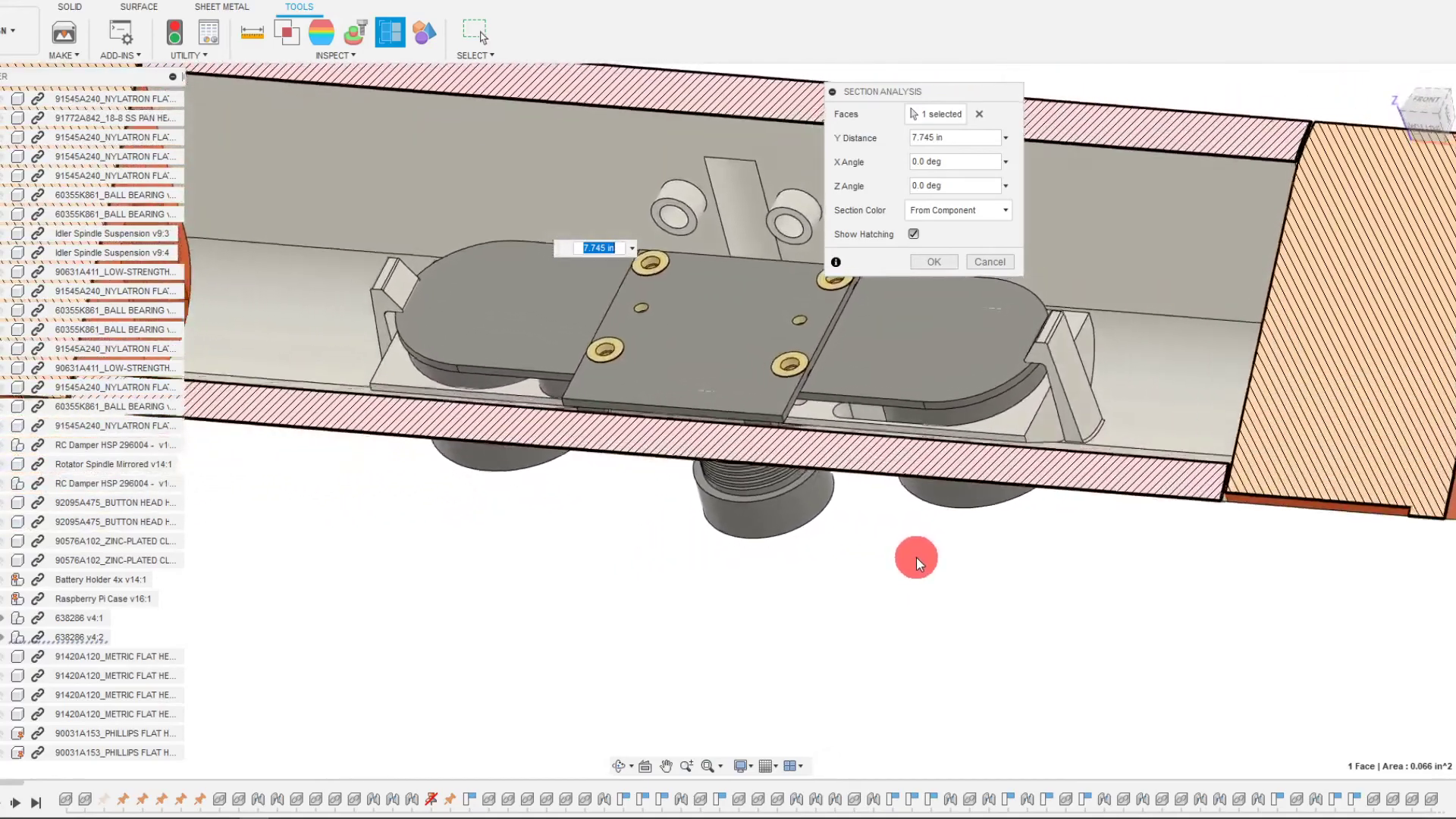
left_click_drag(917, 562, 792, 569)
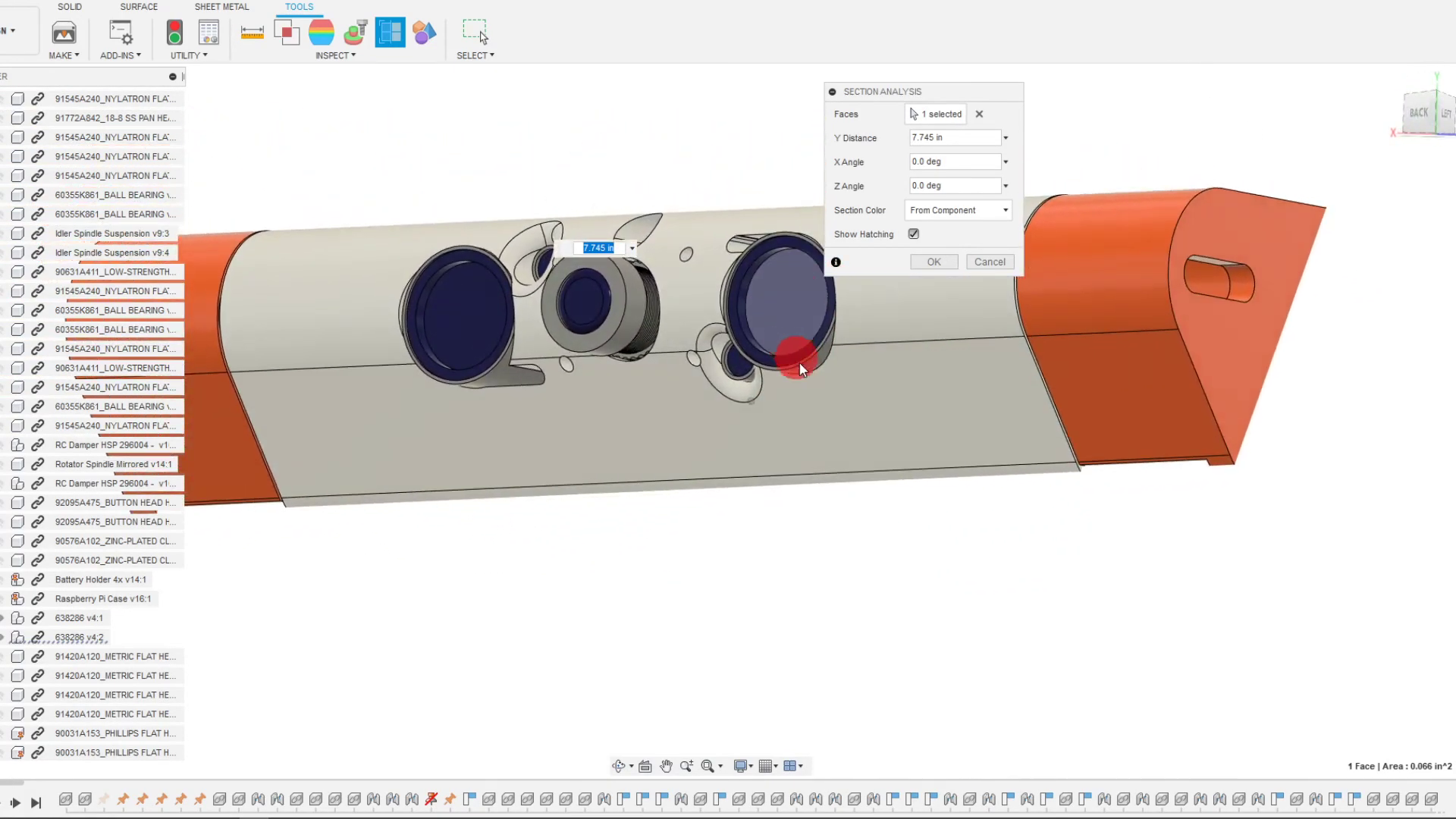
left_click_drag(799, 369, 529, 405)
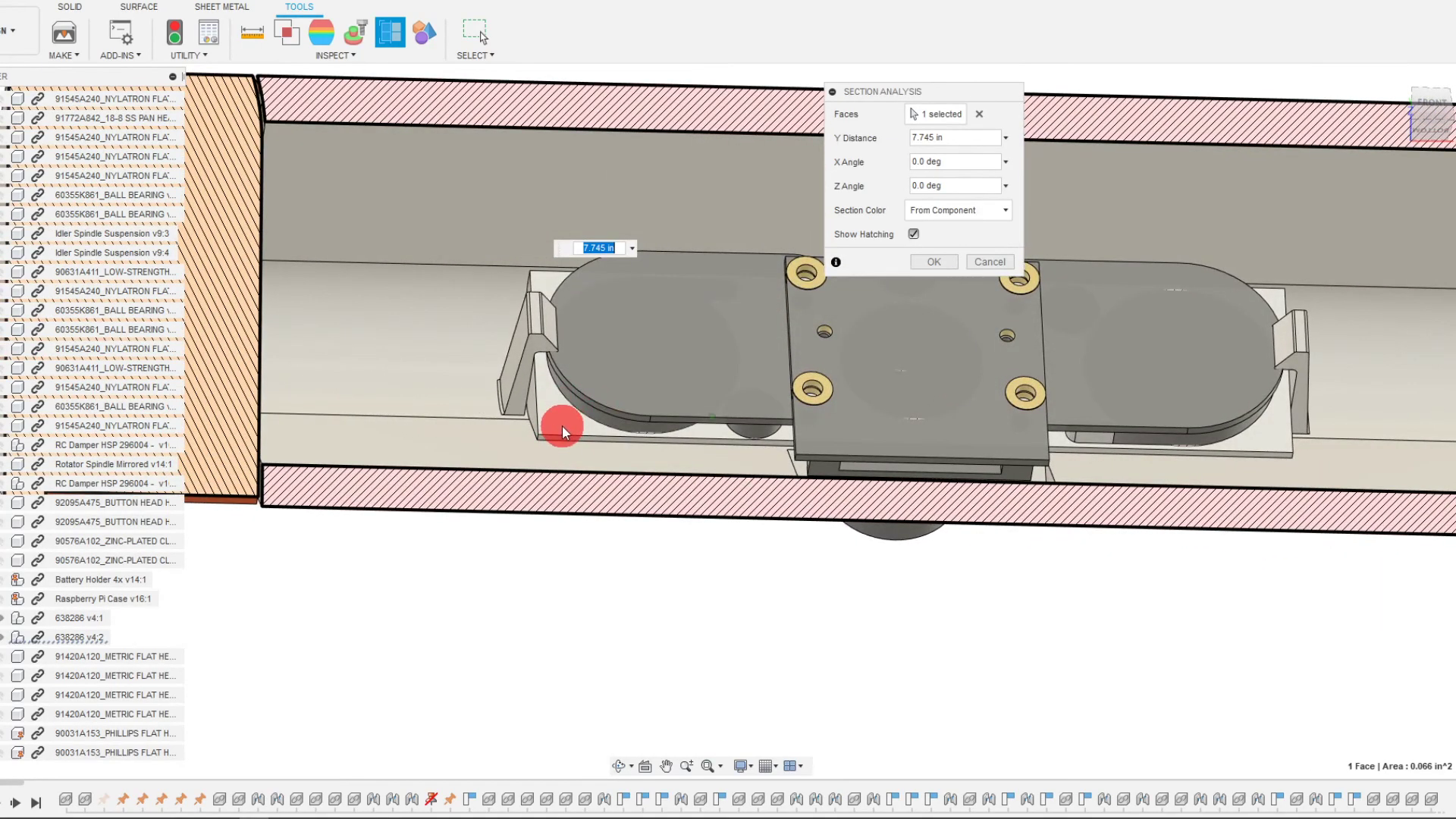
left_click_drag(562, 432, 666, 561)
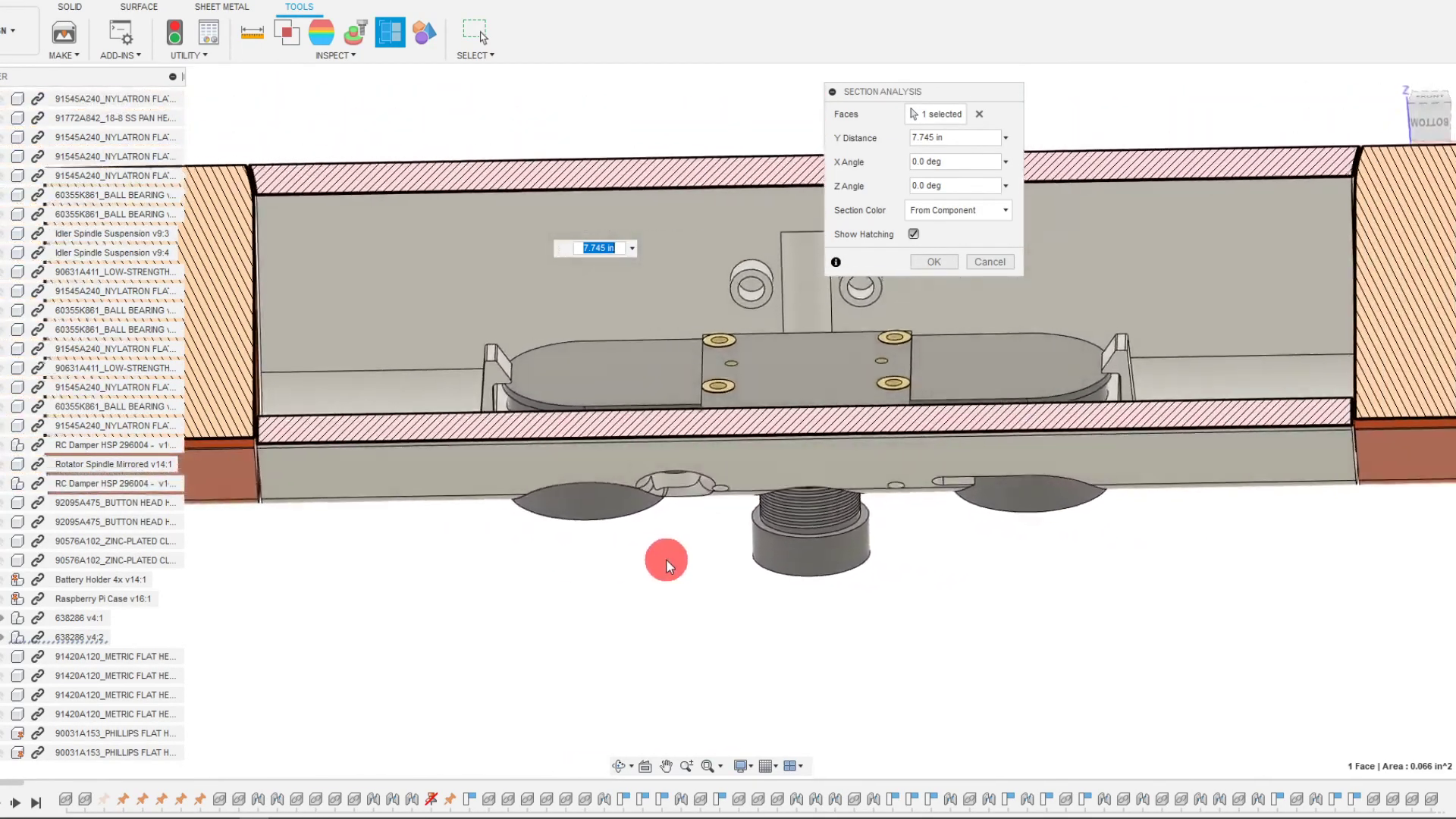